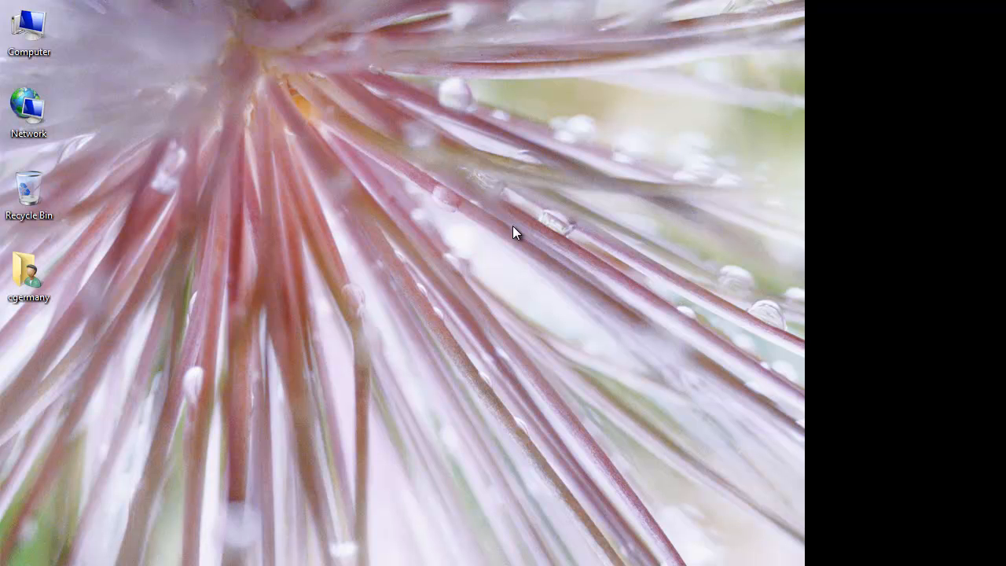
mouse_move(209, 410)
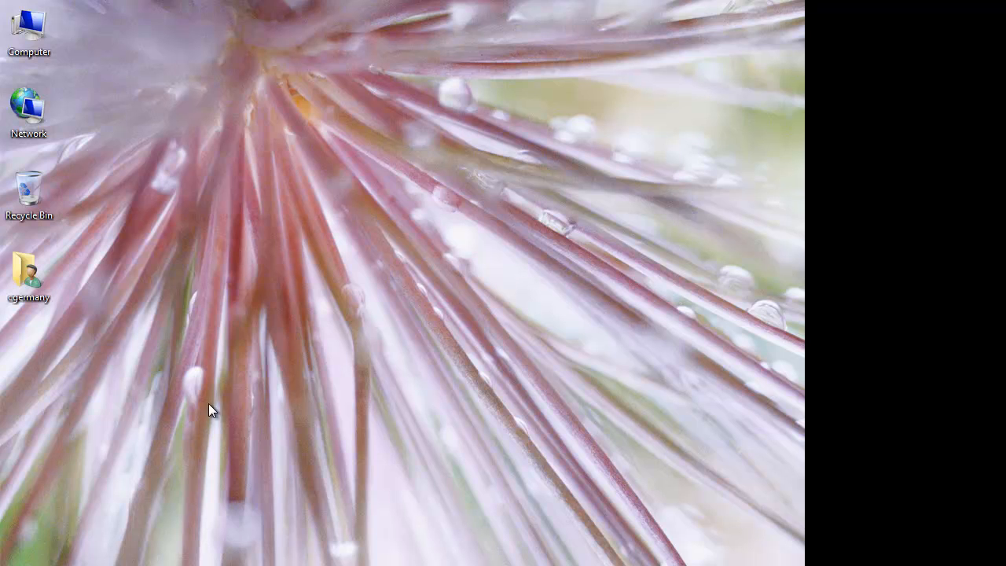
mouse_move(233, 381)
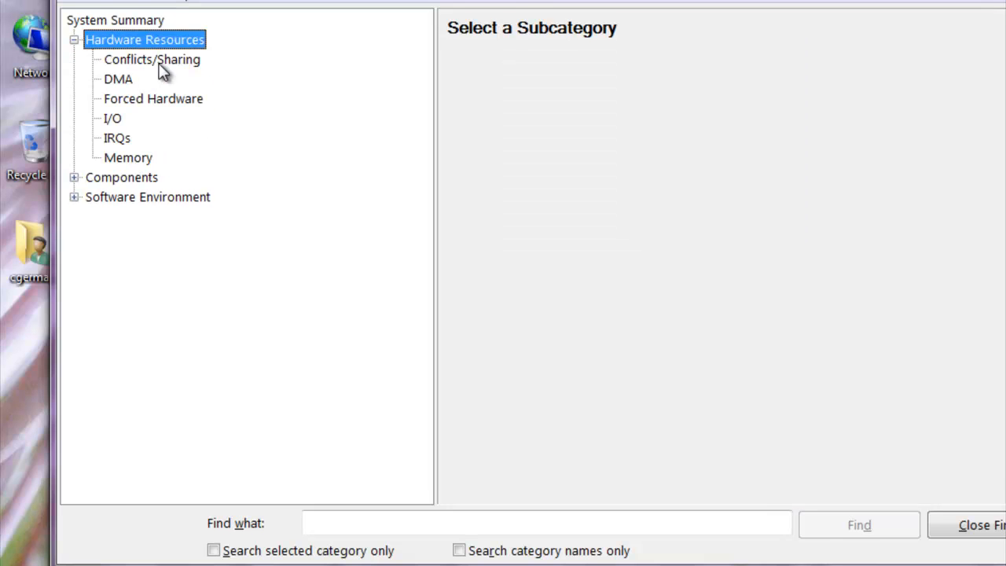
Review the DMA channel and IRQ assignments in System Information, scrolling through the listings.
left_click(116, 78)
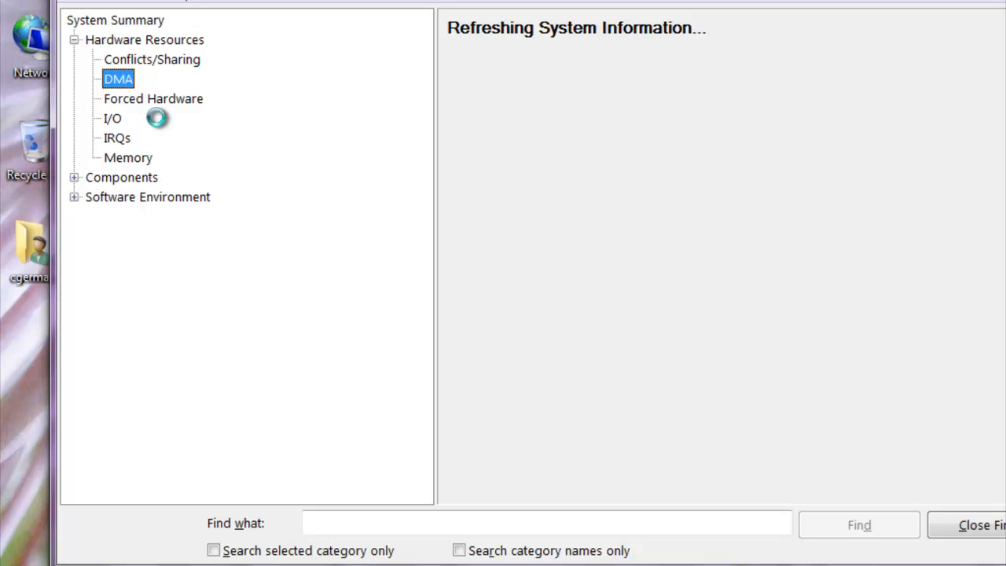
mouse_move(169, 118)
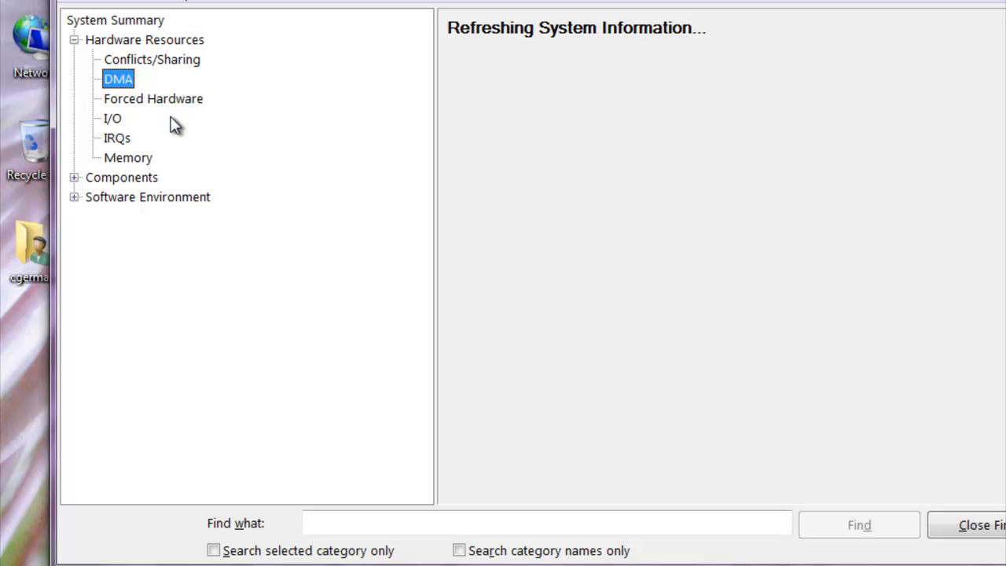
mouse_move(144, 150)
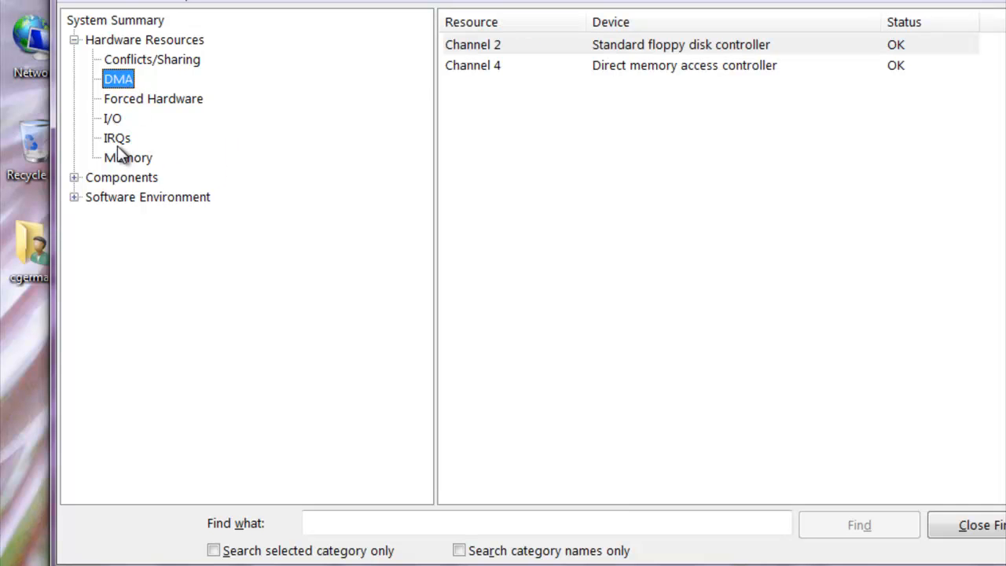
left_click(116, 138)
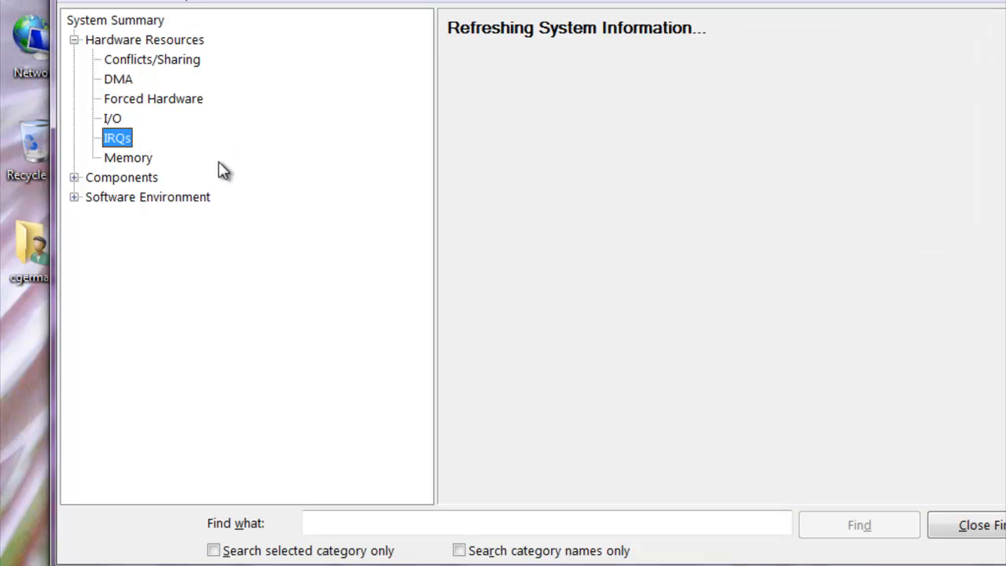
mouse_move(273, 195)
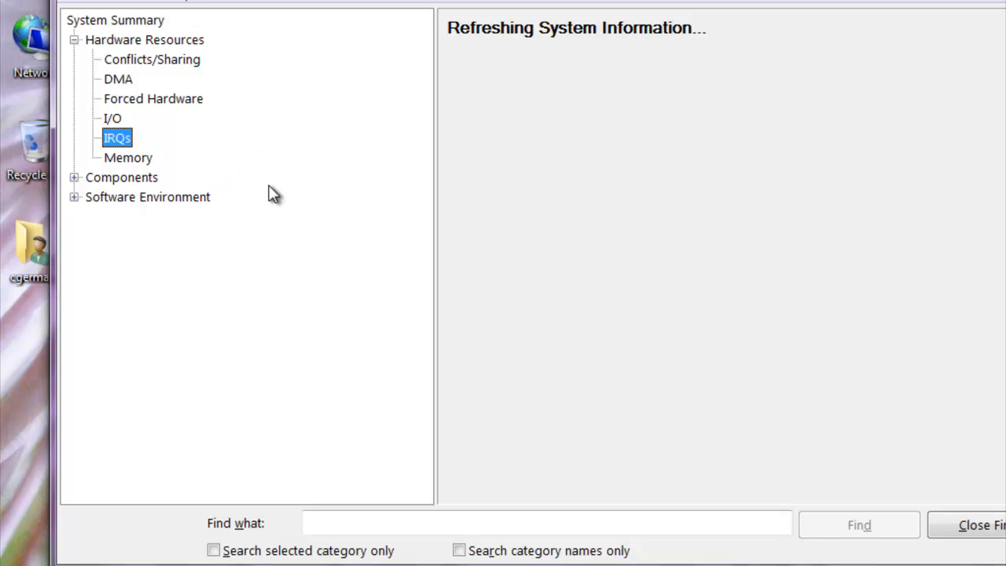
mouse_move(353, 138)
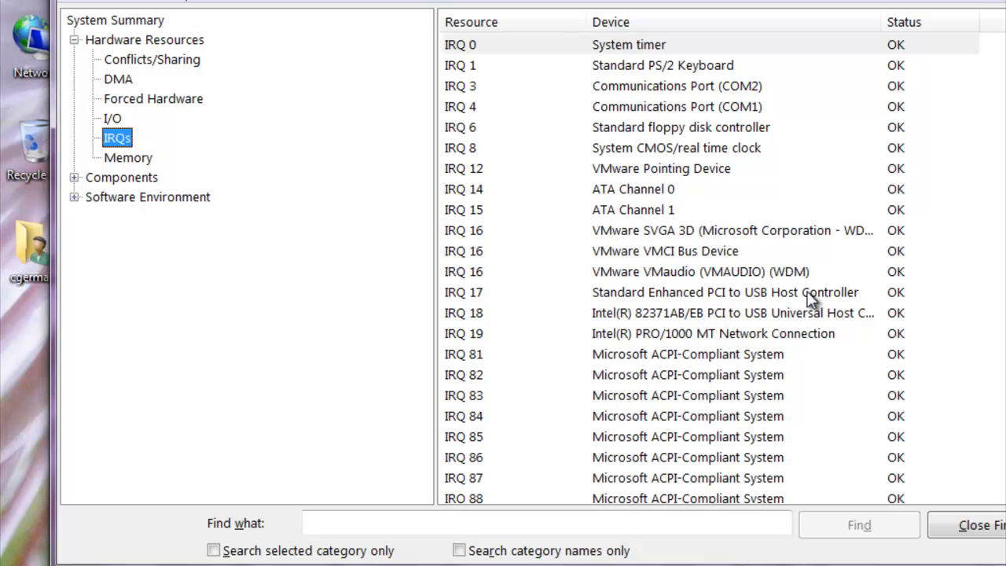
scroll("down", 3)
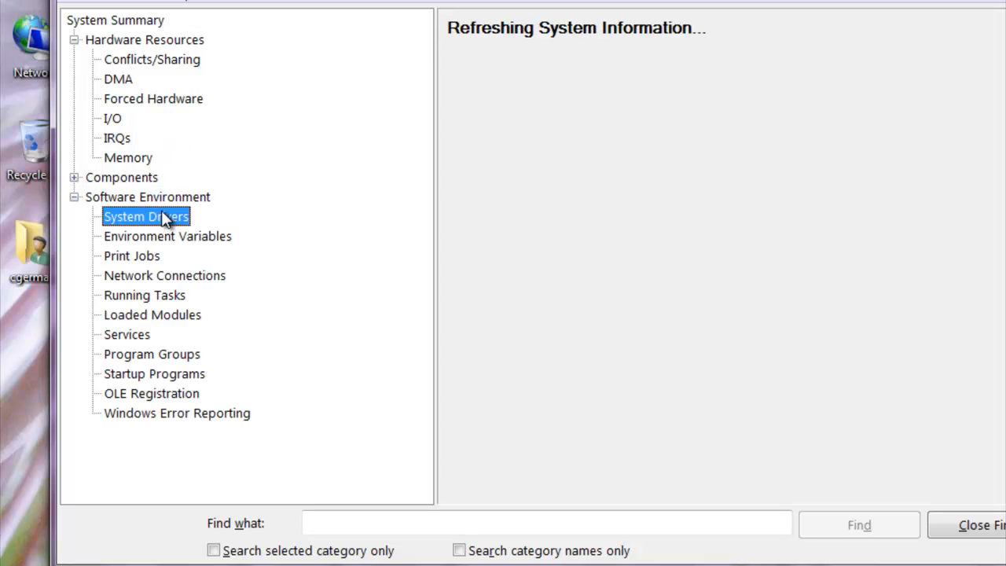
mouse_move(712, 263)
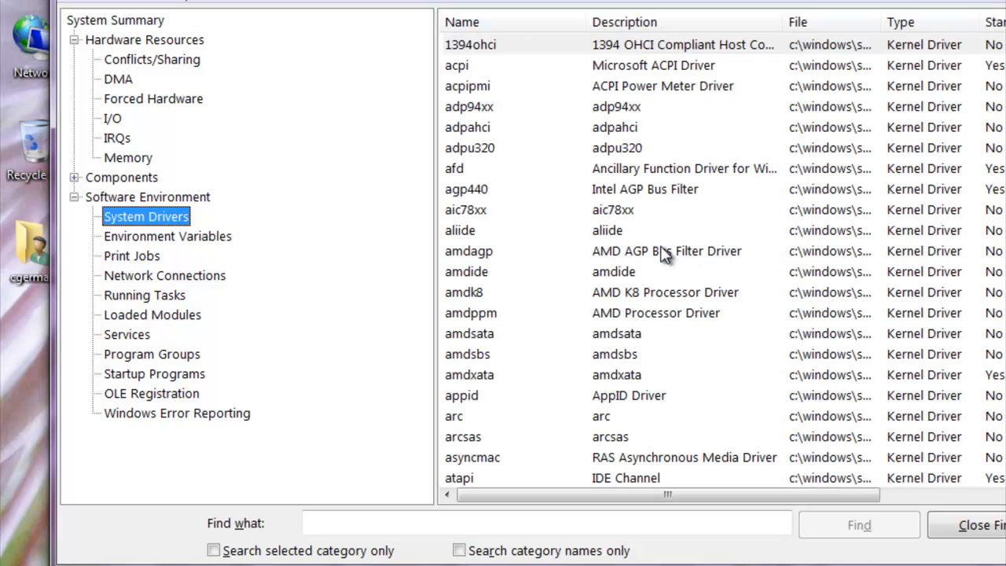
scroll("down", 3)
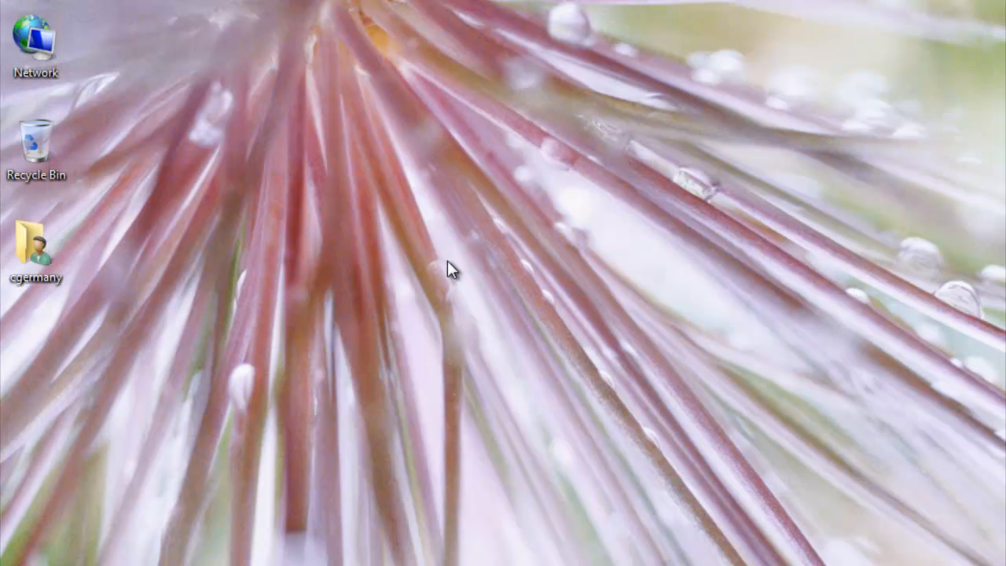
mouse_move(454, 241)
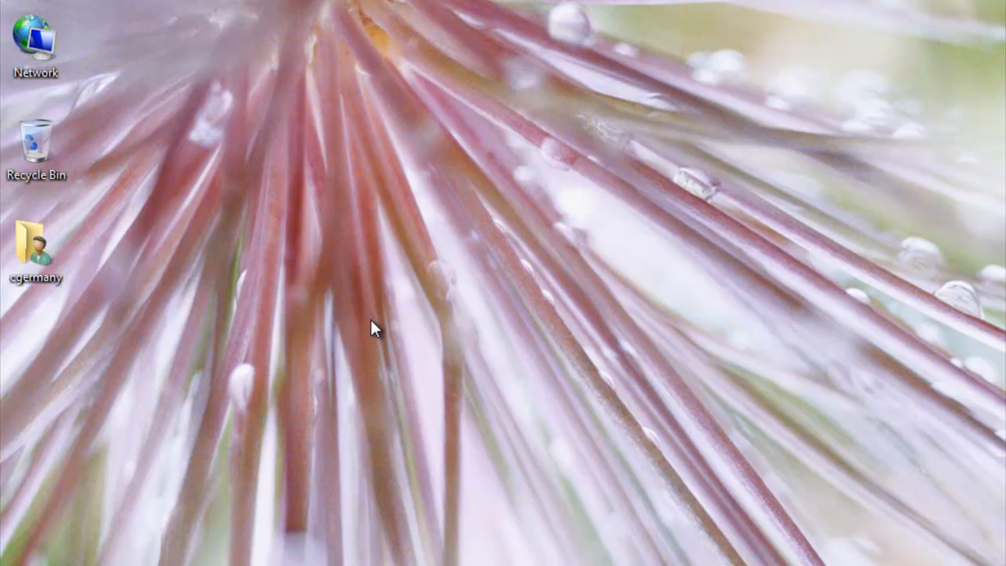
mouse_move(439, 370)
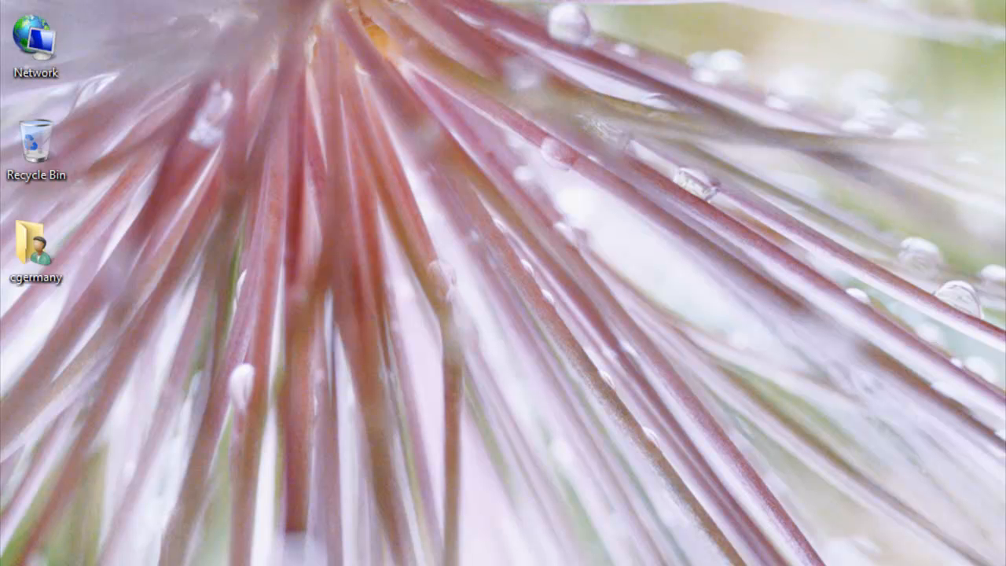
mouse_move(151, 561)
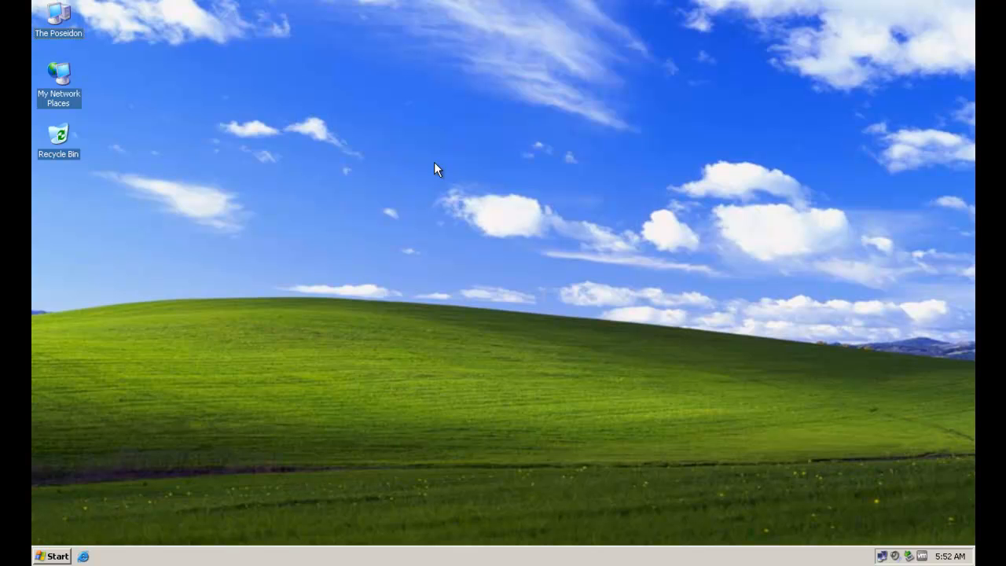
mouse_move(320, 219)
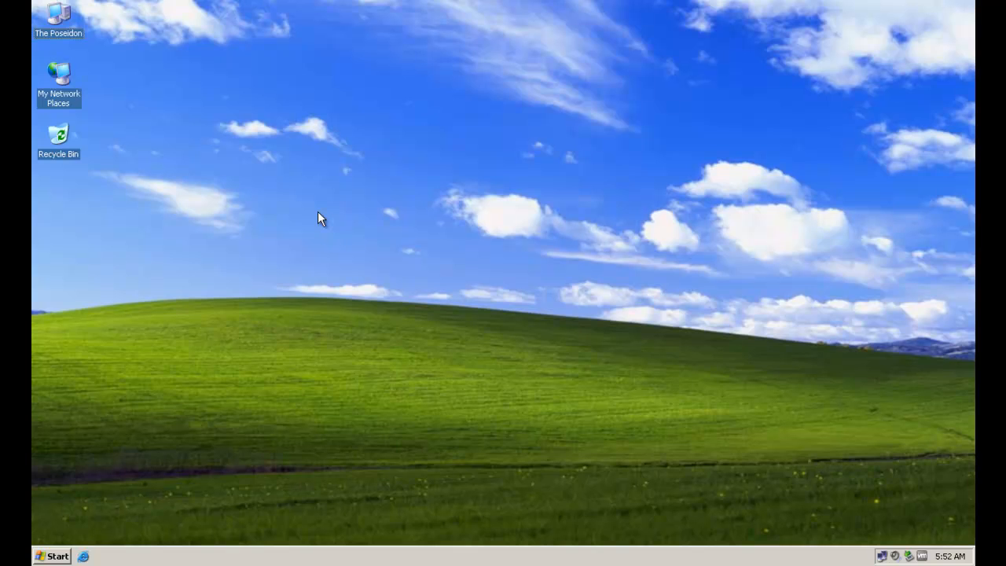
mouse_move(92, 67)
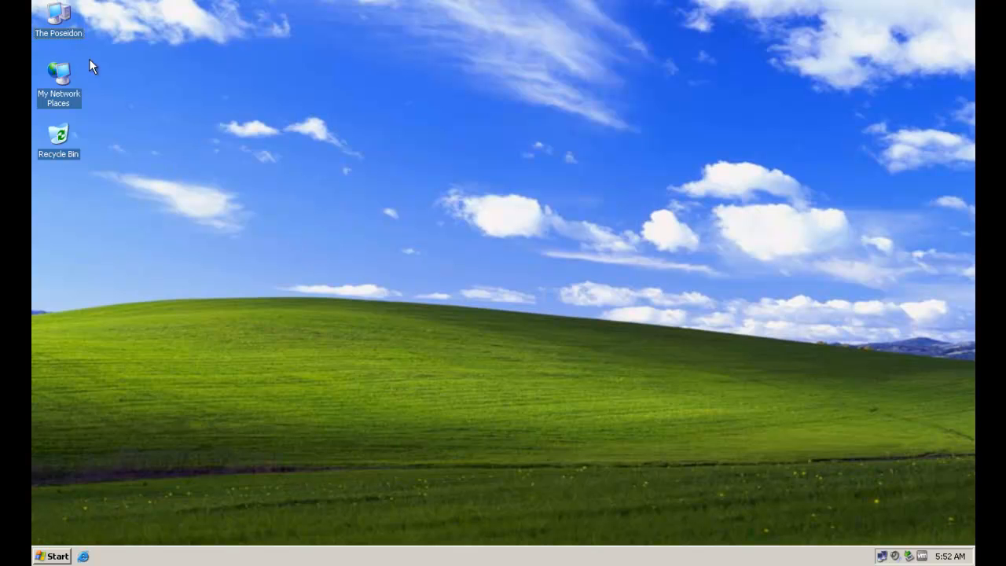
mouse_move(62, 60)
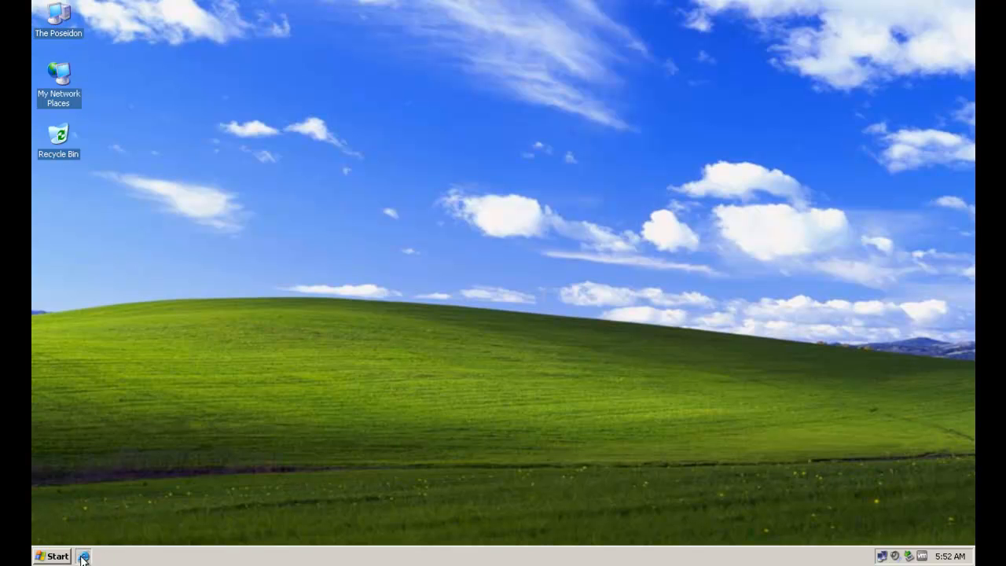
Launch Internet Explorer from the Quick Launch bar to reach Google.
left_click(87, 556)
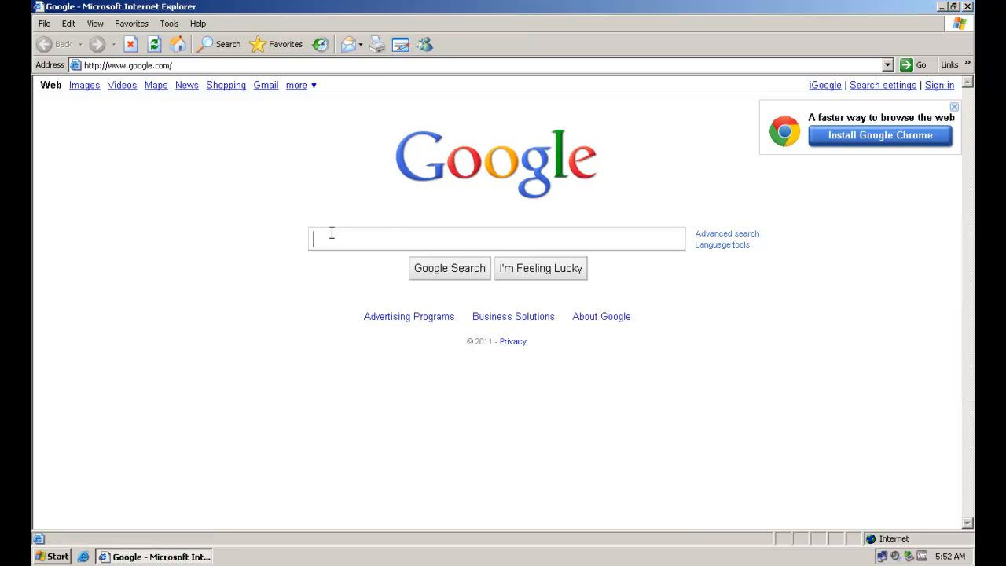
Search Google for 'Windows7UpgradeAdvisor download'.
type("Windows7UpgradeAdvisor download")
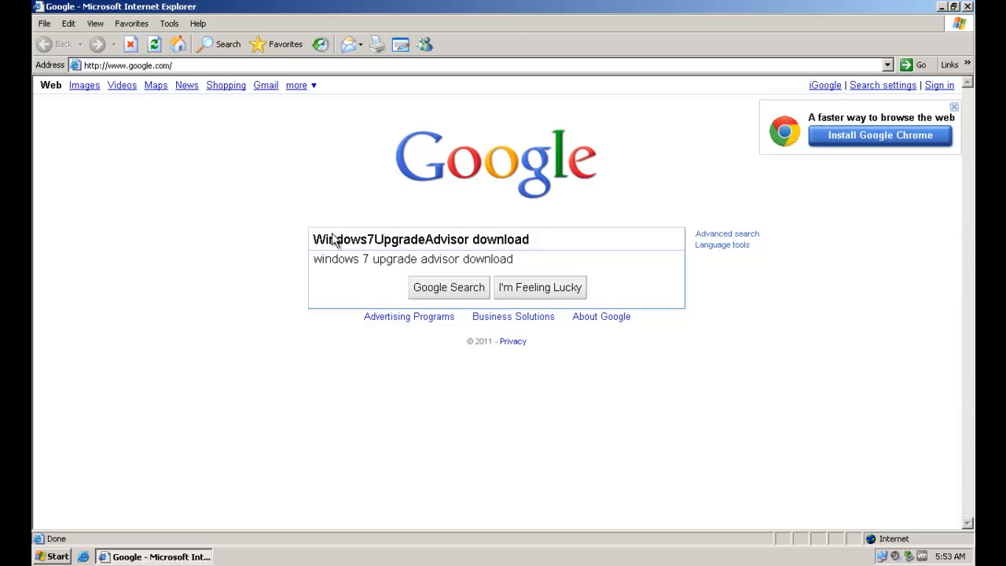
left_click(448, 287)
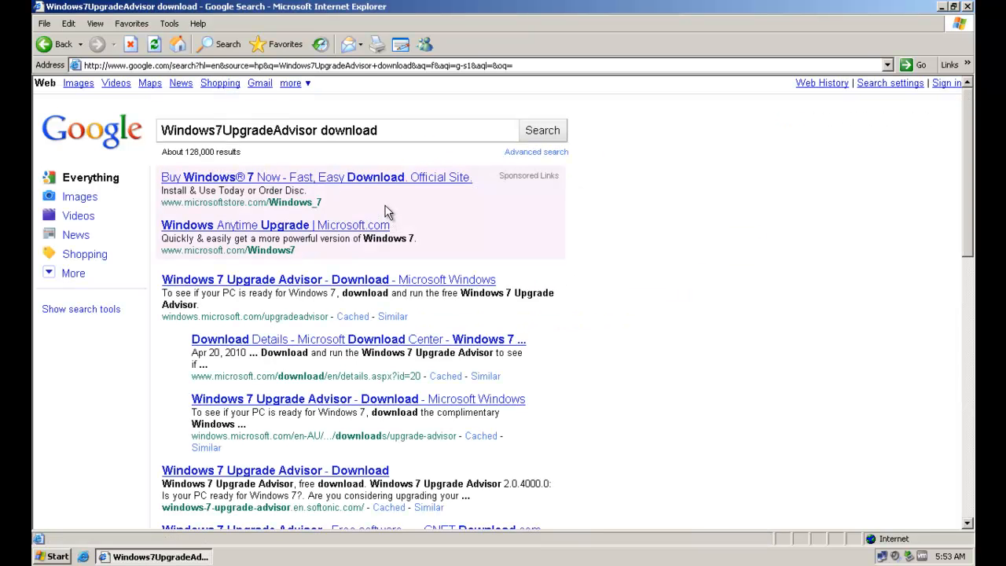
mouse_move(500, 261)
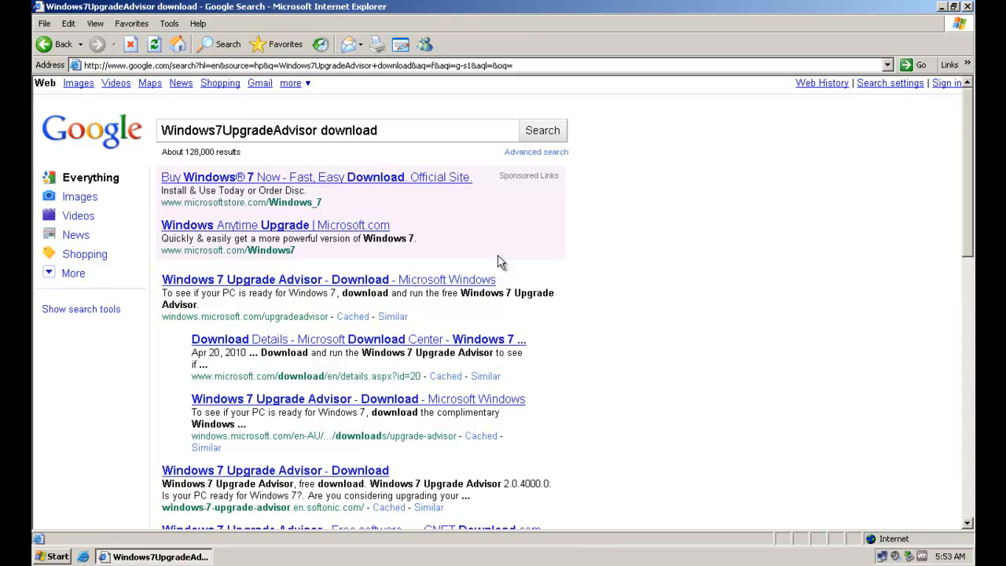
mouse_move(510, 261)
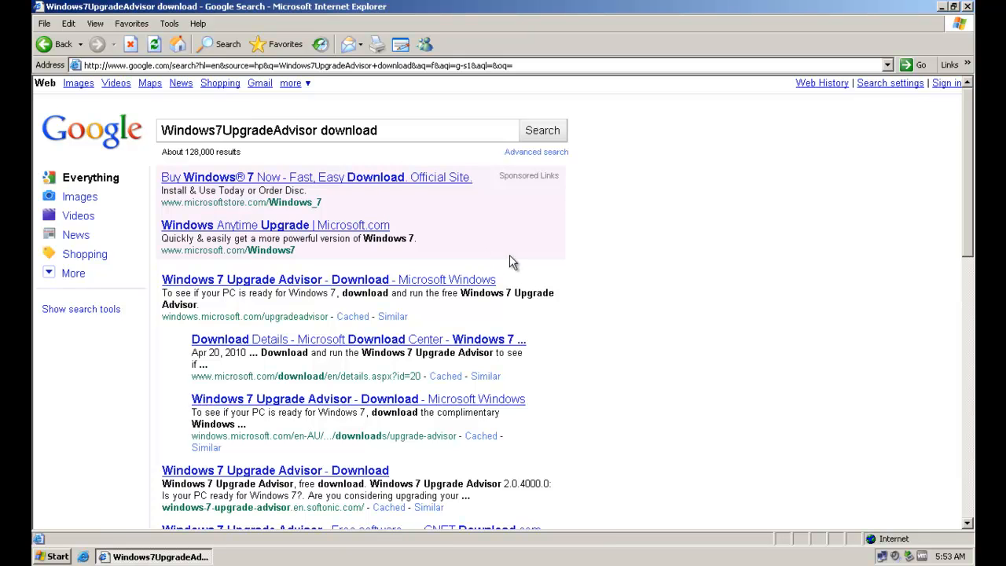
mouse_move(697, 279)
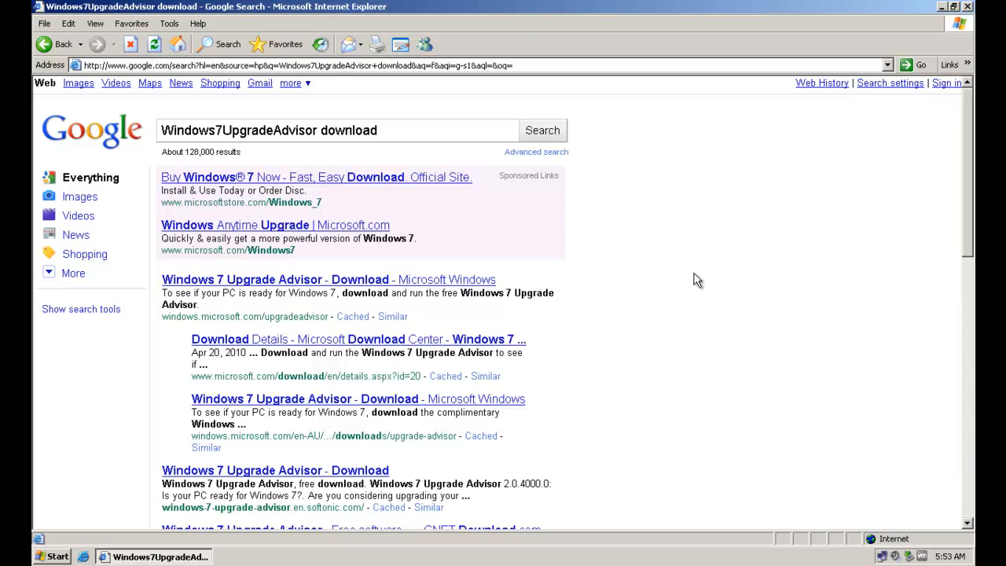
mouse_move(623, 265)
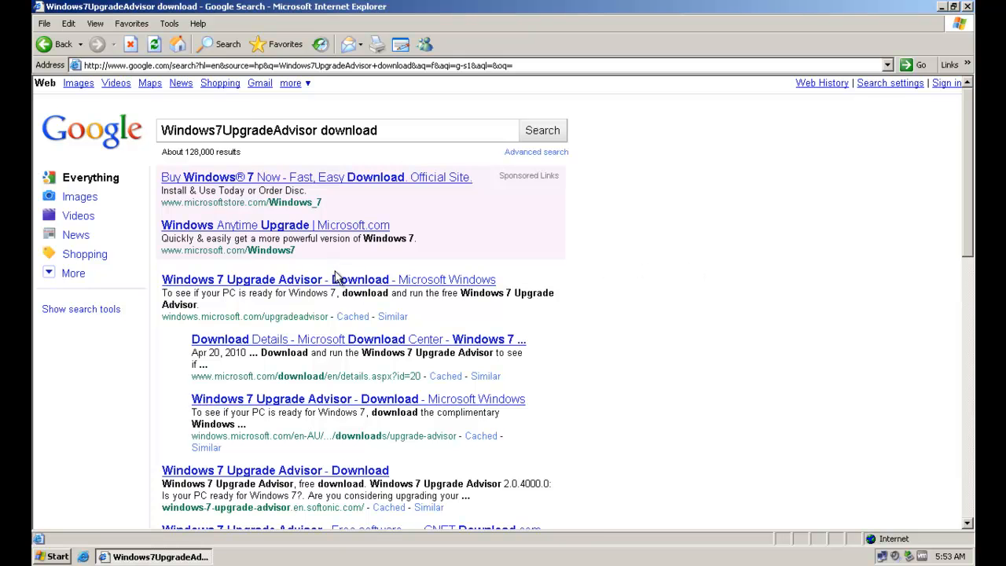
mouse_move(322, 273)
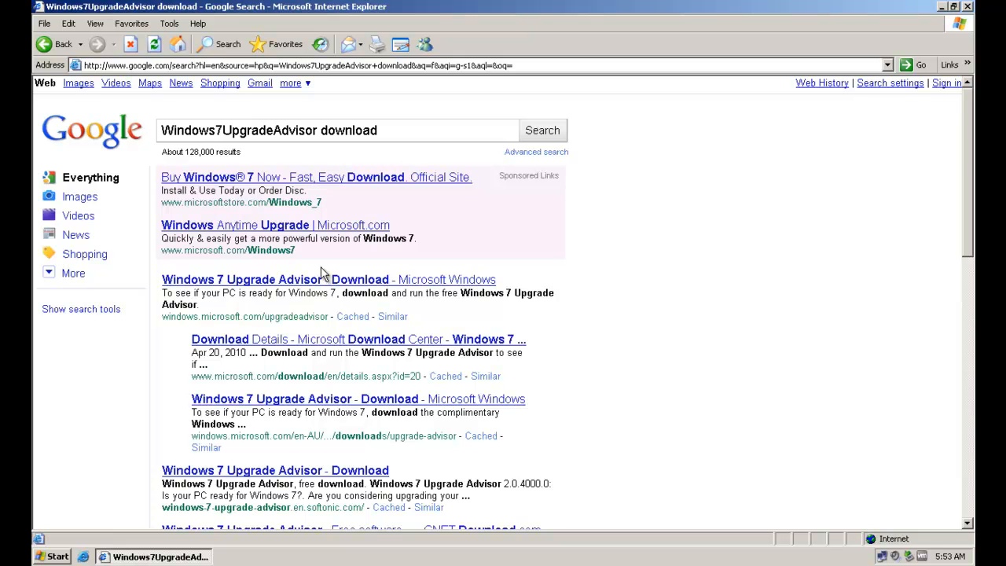
mouse_move(253, 292)
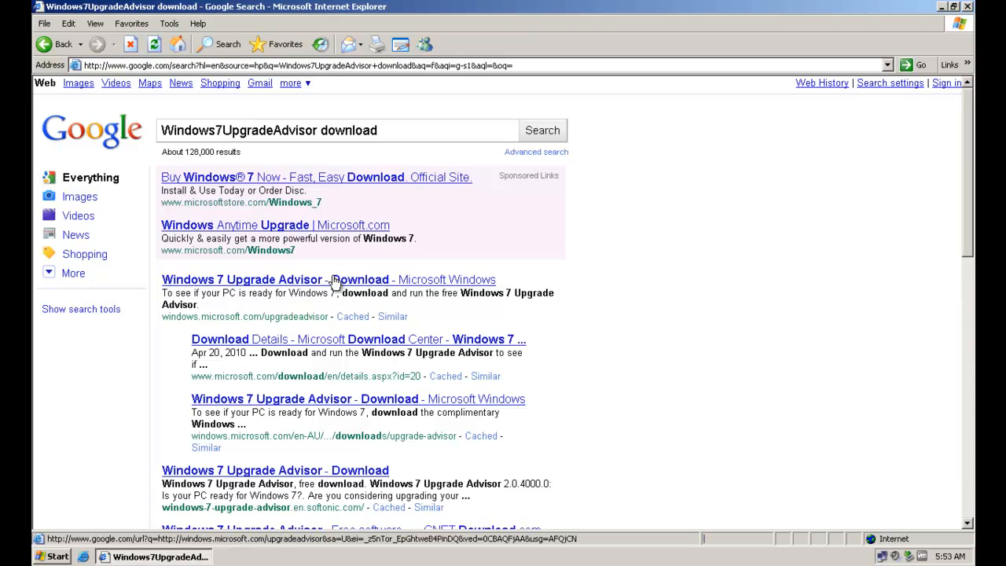
Follow Microsoft's Upgrade Advisor page through to its Download Center details page.
left_click(240, 279)
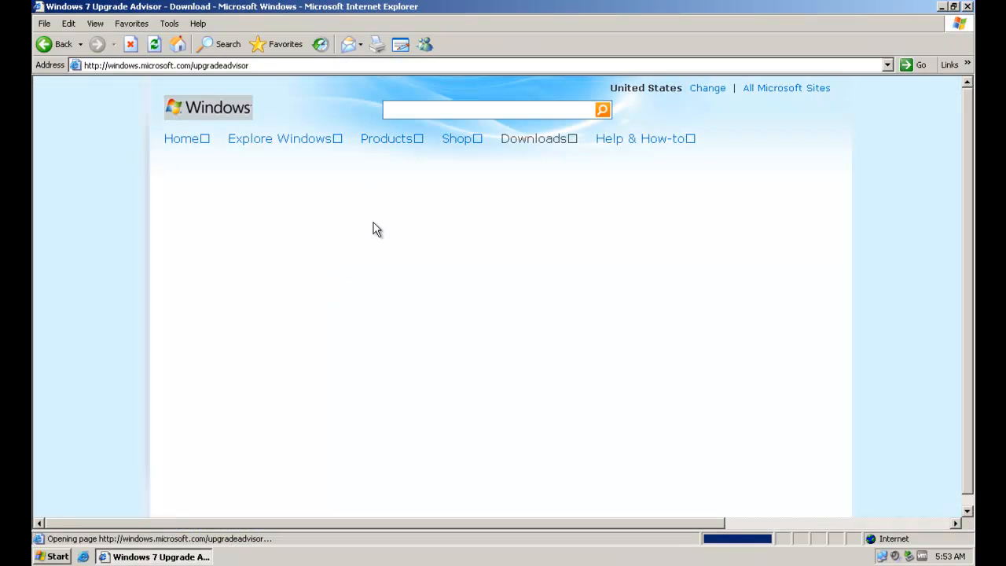
mouse_move(891, 225)
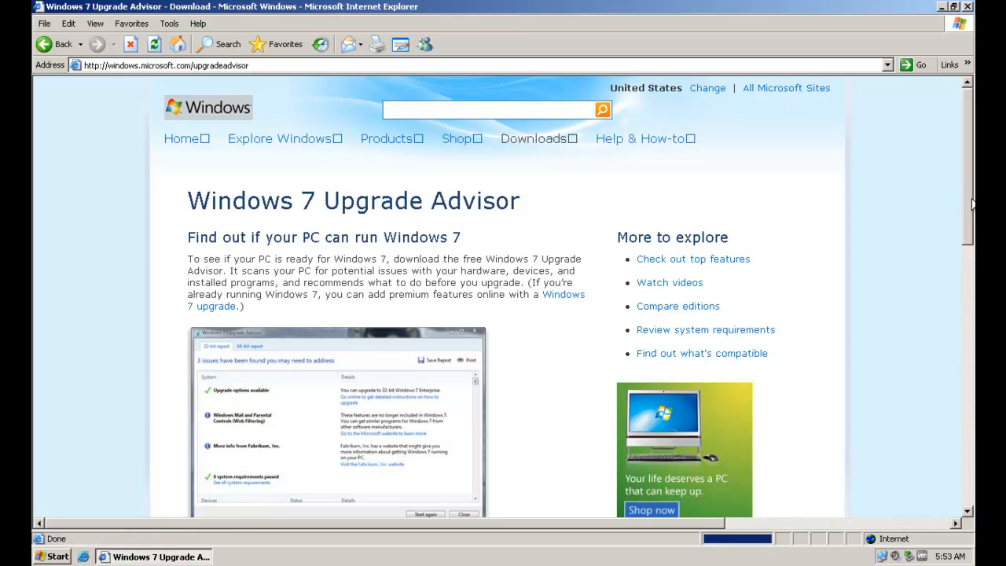
scroll("down", 3)
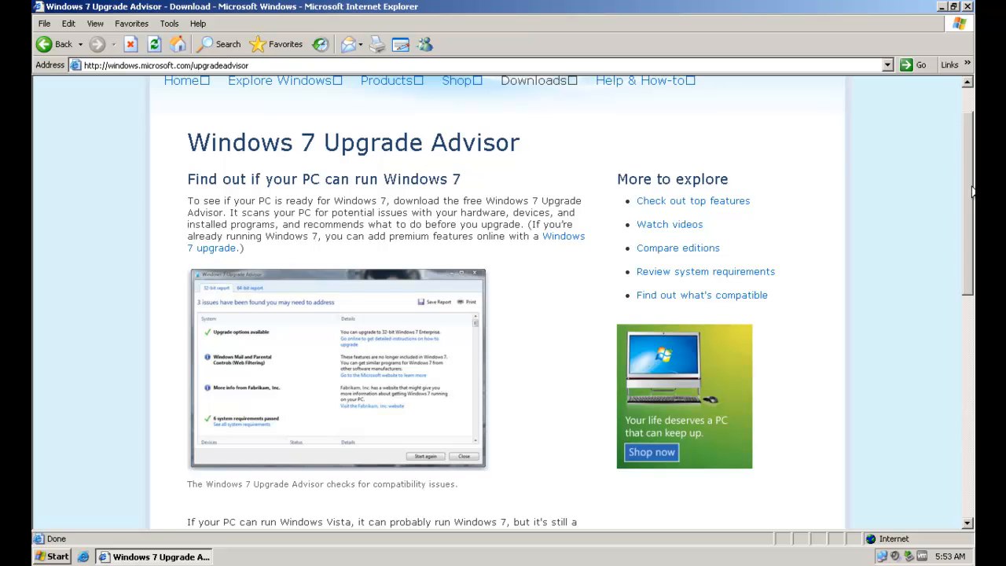
scroll("down", 3)
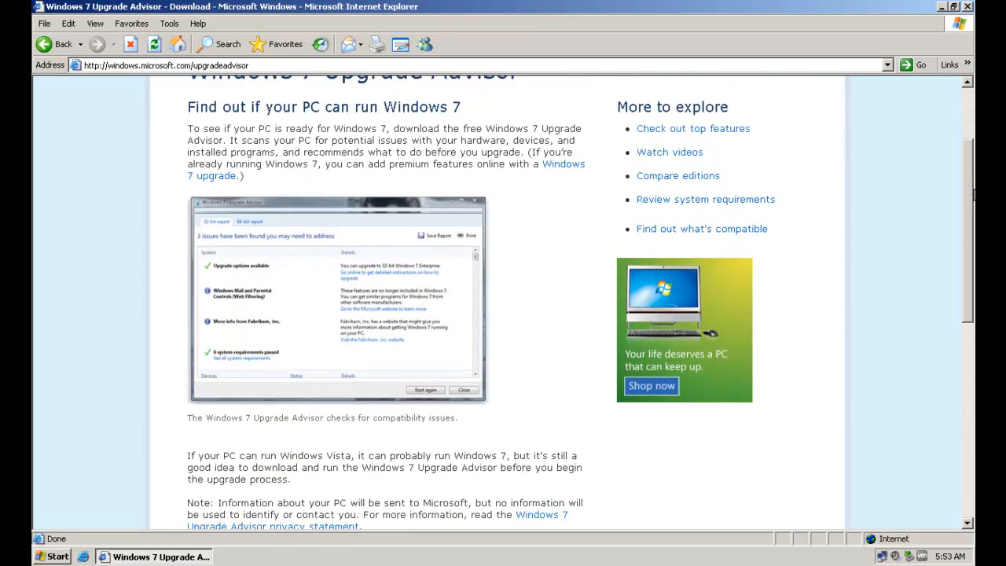
scroll("down", 3)
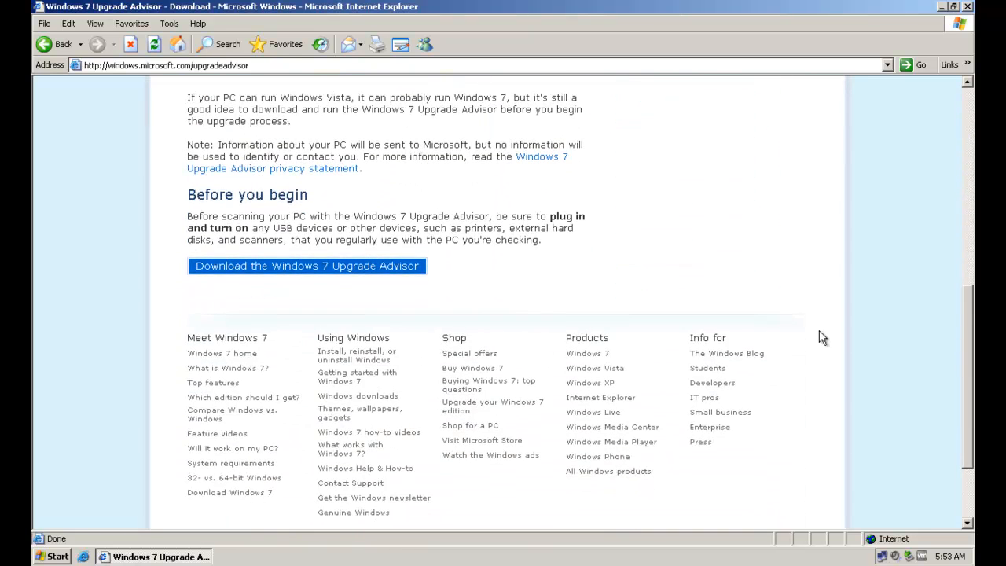
left_click(306, 266)
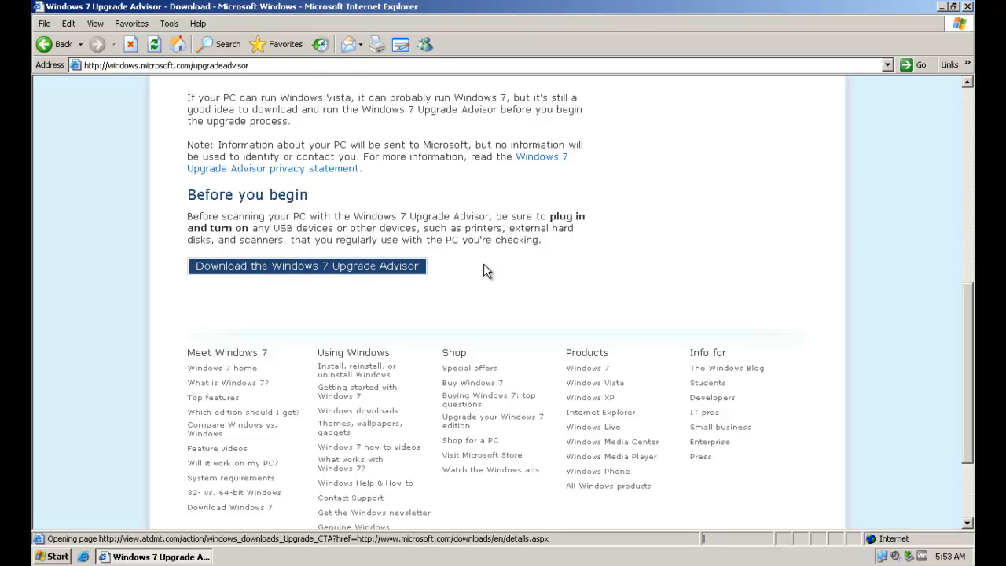
left_click(306, 266)
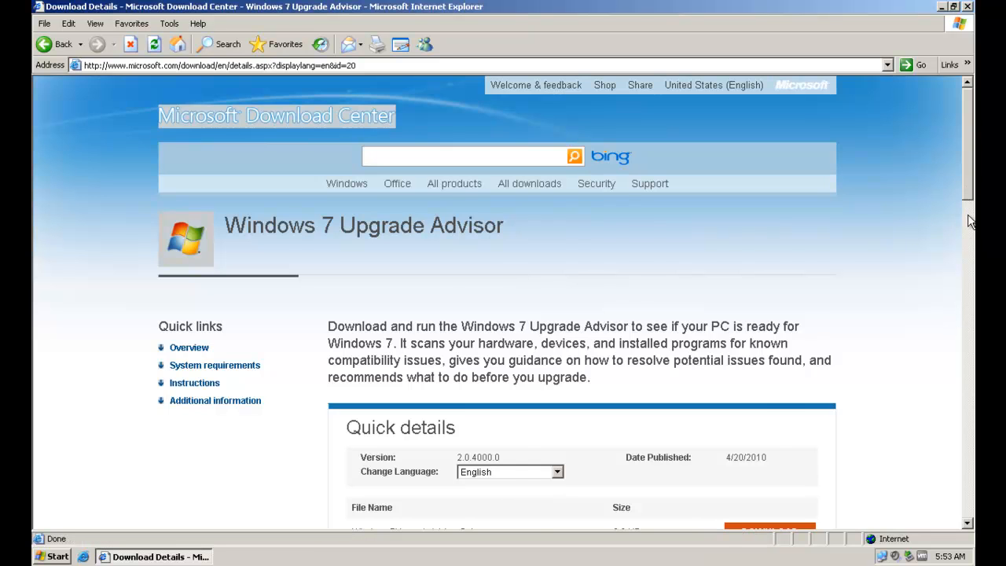
Download the Upgrade Advisor installer to the Desktop, then close Internet Explorer.
scroll("down", 3)
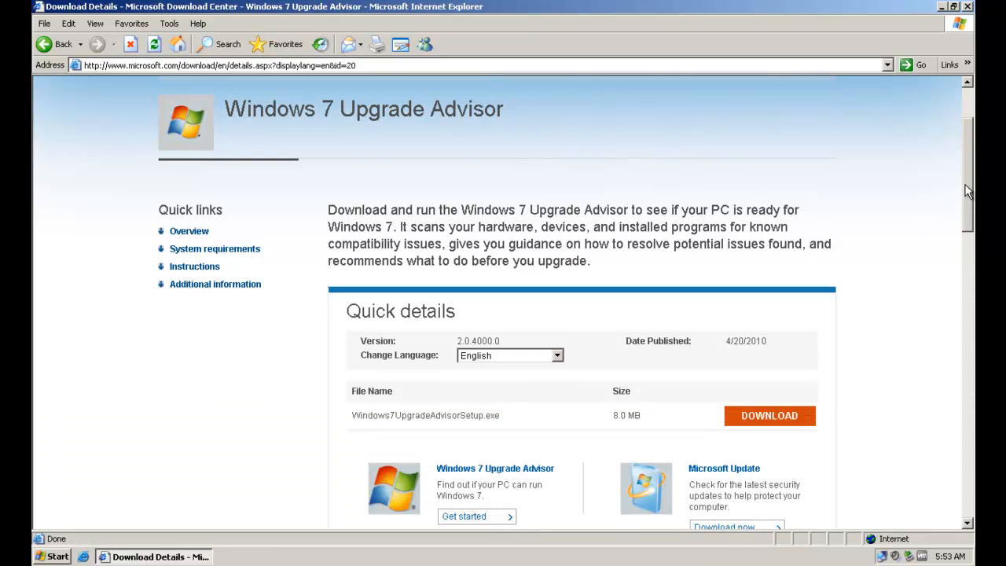
scroll("down", 3)
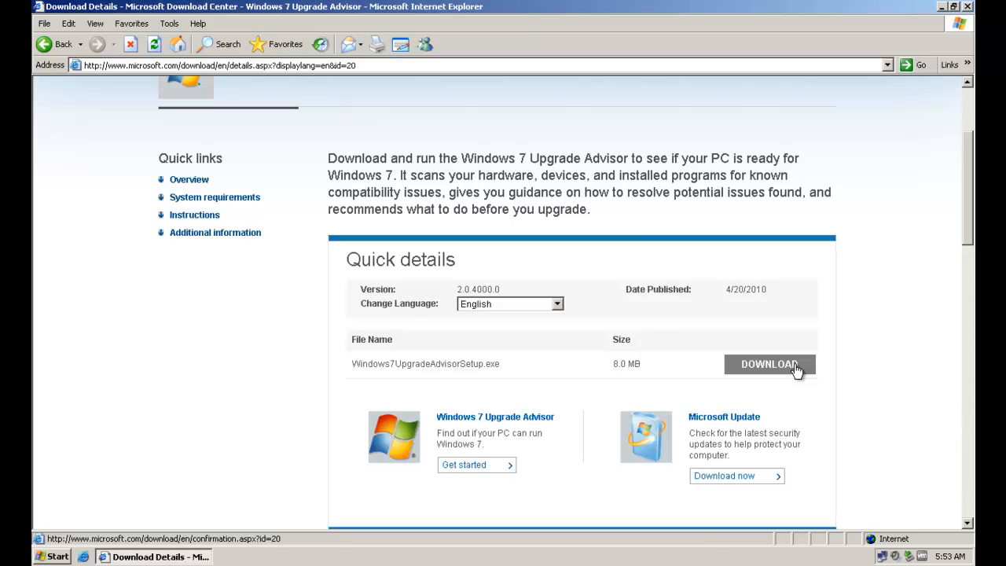
left_click(771, 364)
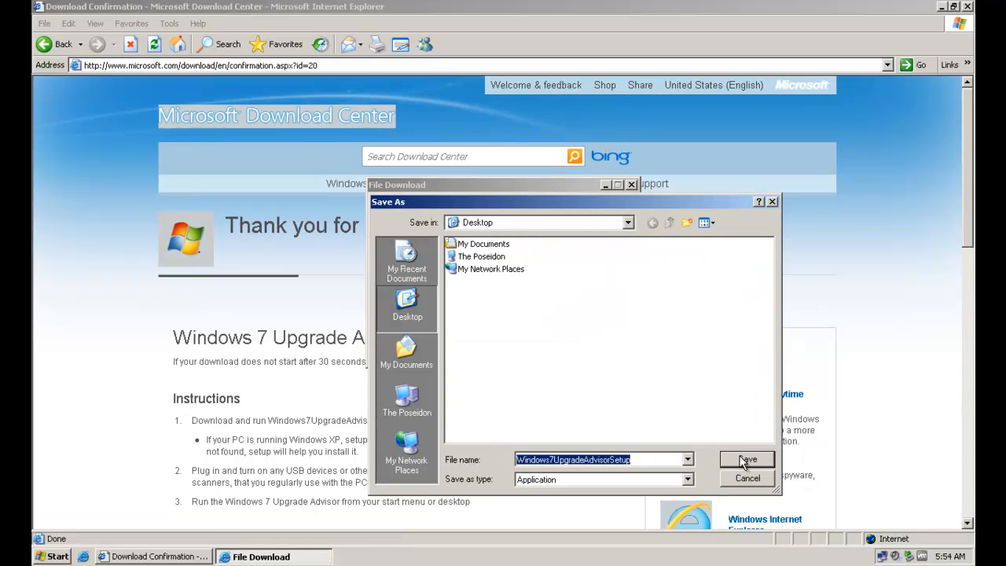
left_click(746, 459)
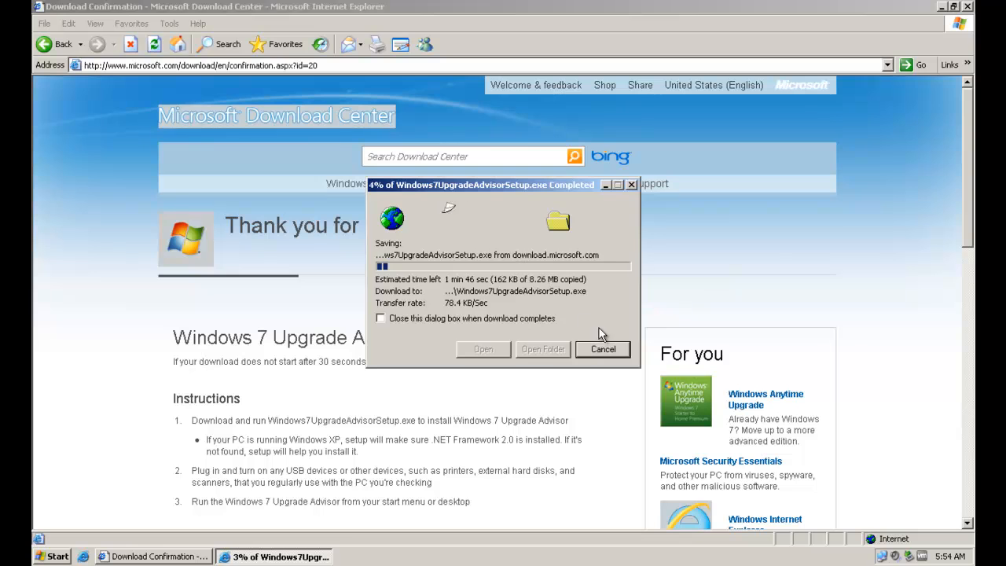
left_click(379, 318)
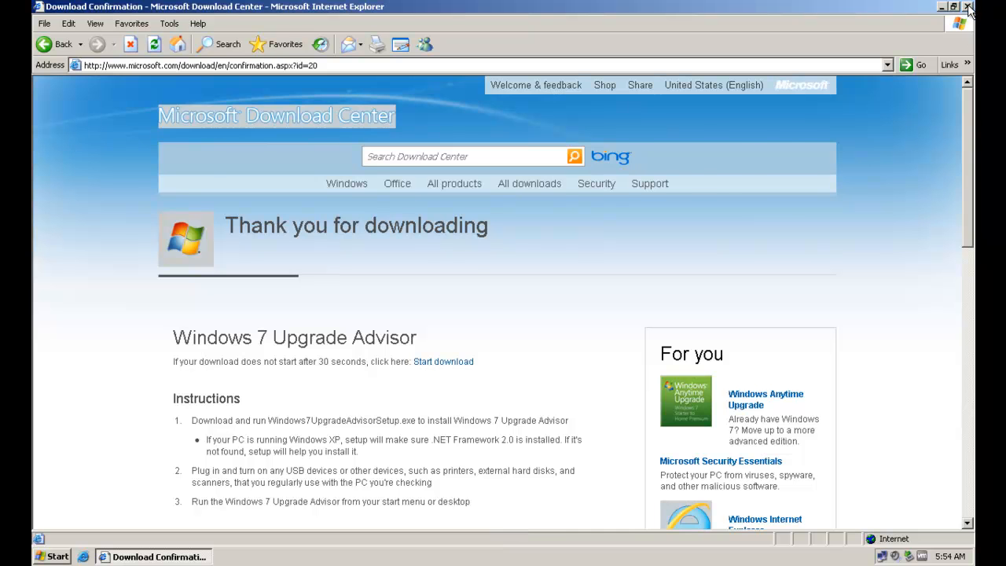
left_click(968, 4)
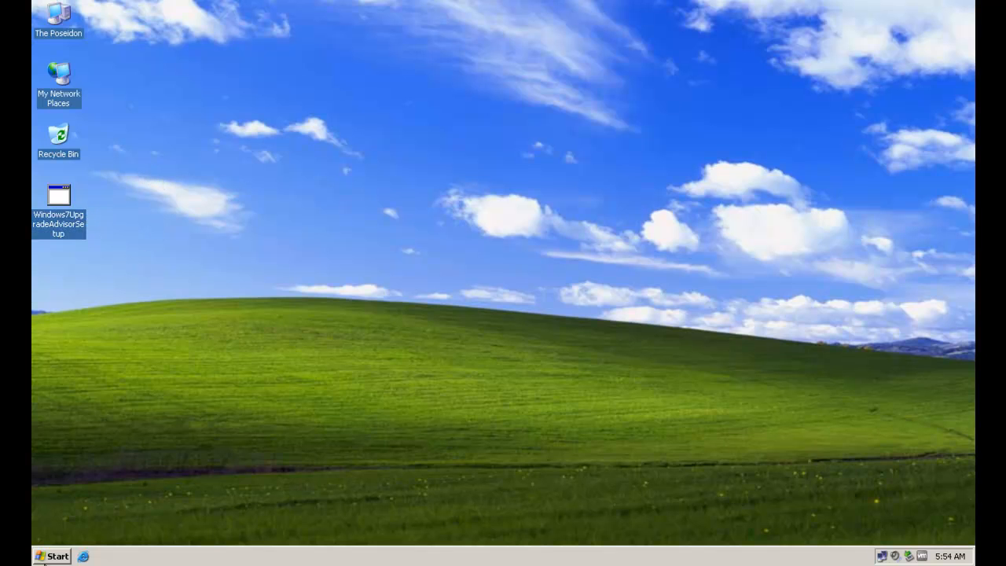
Dismiss the Start menu and open The Poseidon computer window from the desktop.
left_click(49, 557)
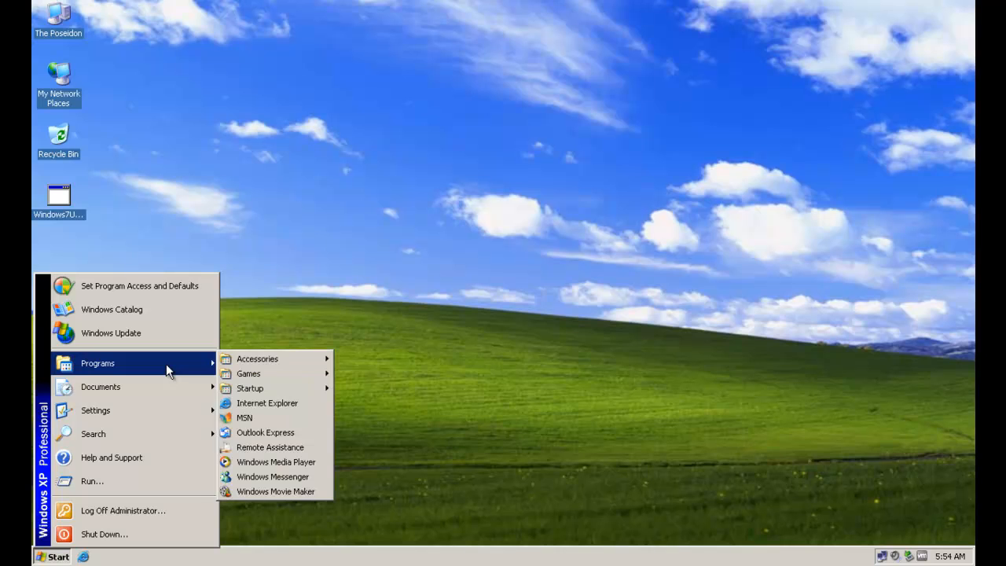
mouse_move(194, 340)
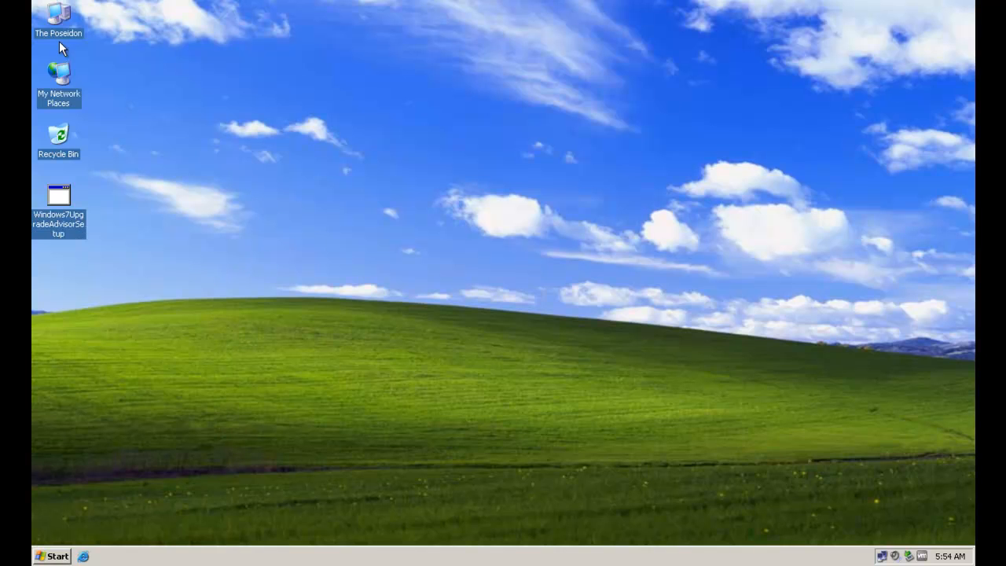
mouse_move(57, 33)
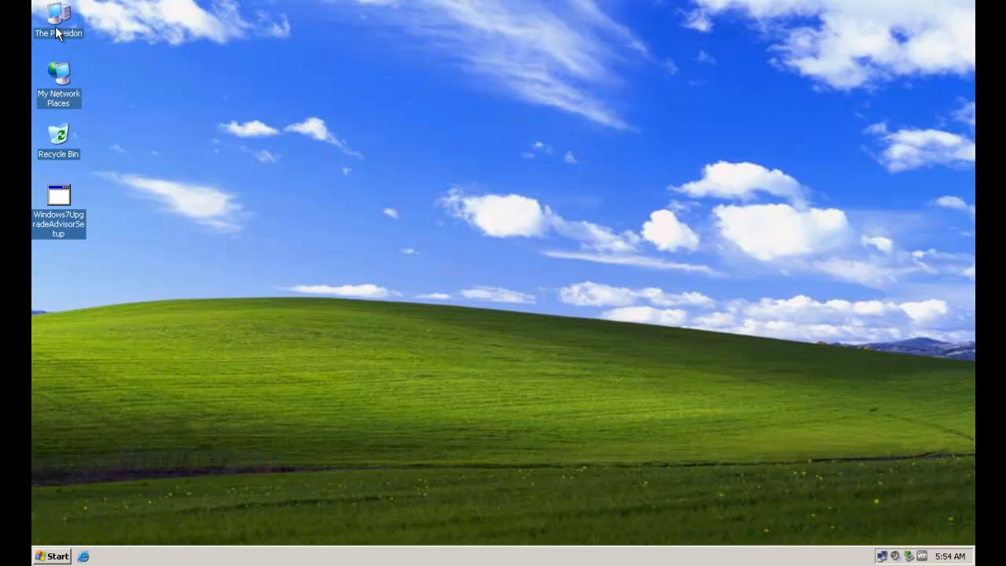
double_click(58, 18)
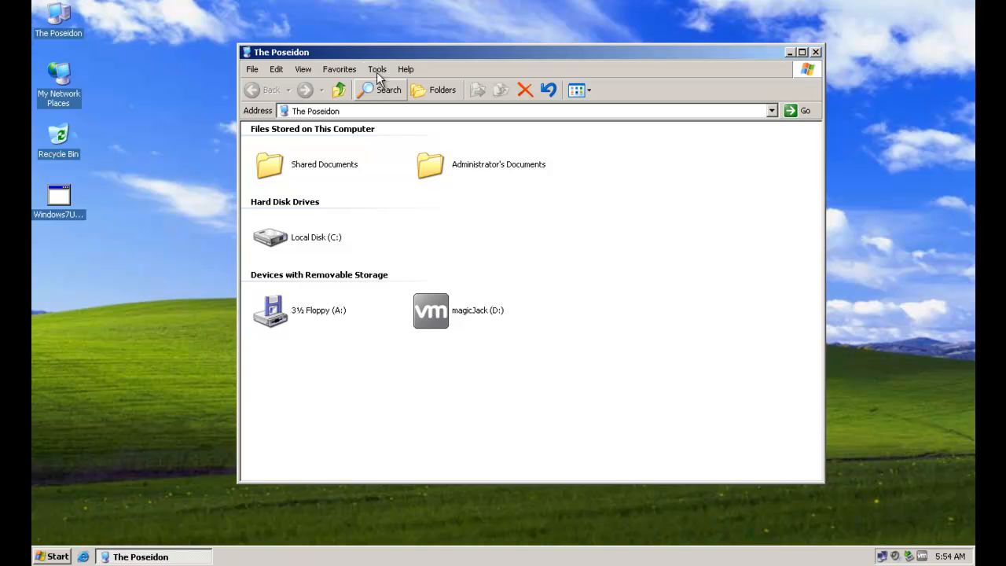
Show protected system files, turn off simple file sharing in Folder Options, and close Explorer.
left_click(378, 69)
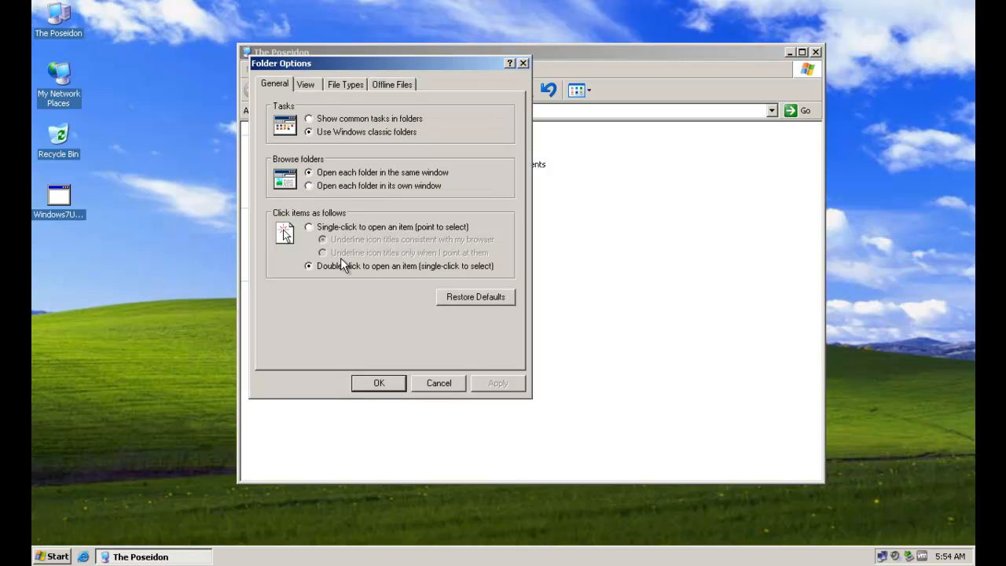
left_click(313, 84)
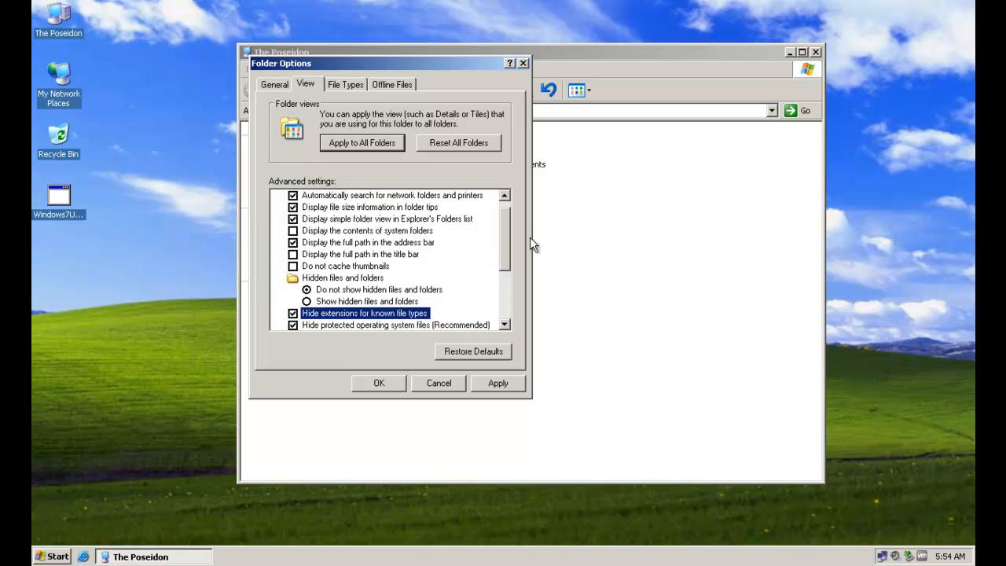
left_click(289, 326)
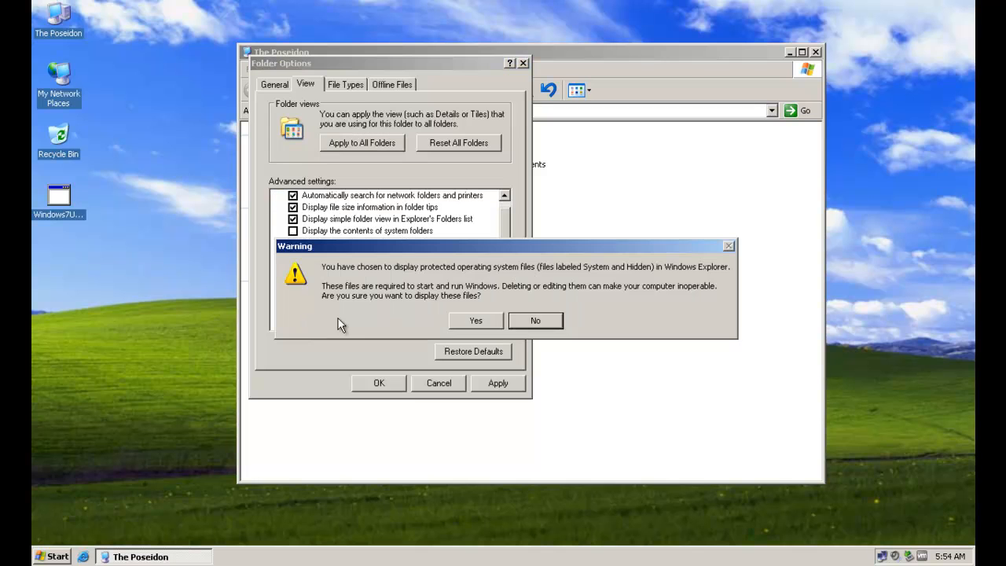
left_click(475, 321)
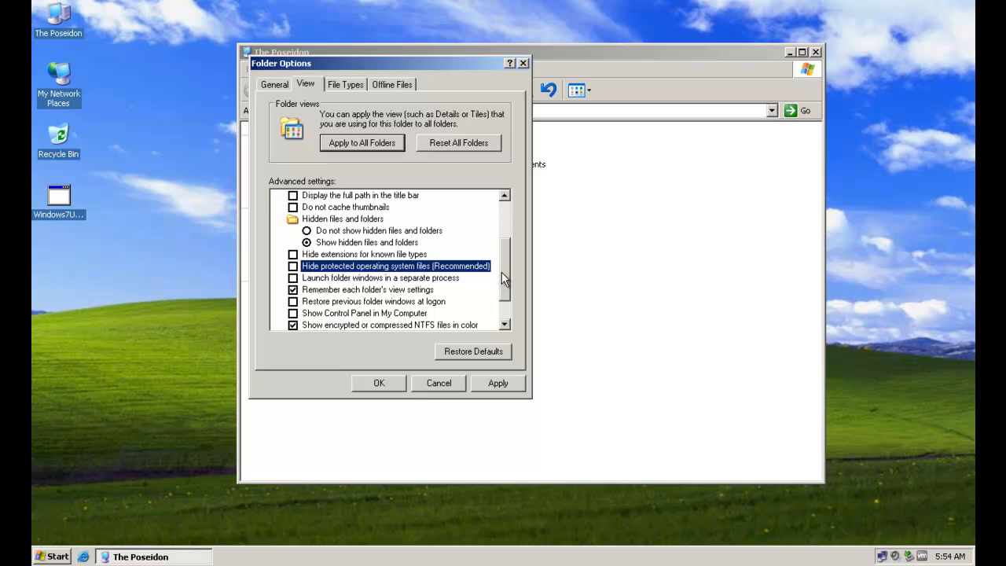
scroll("down", 3)
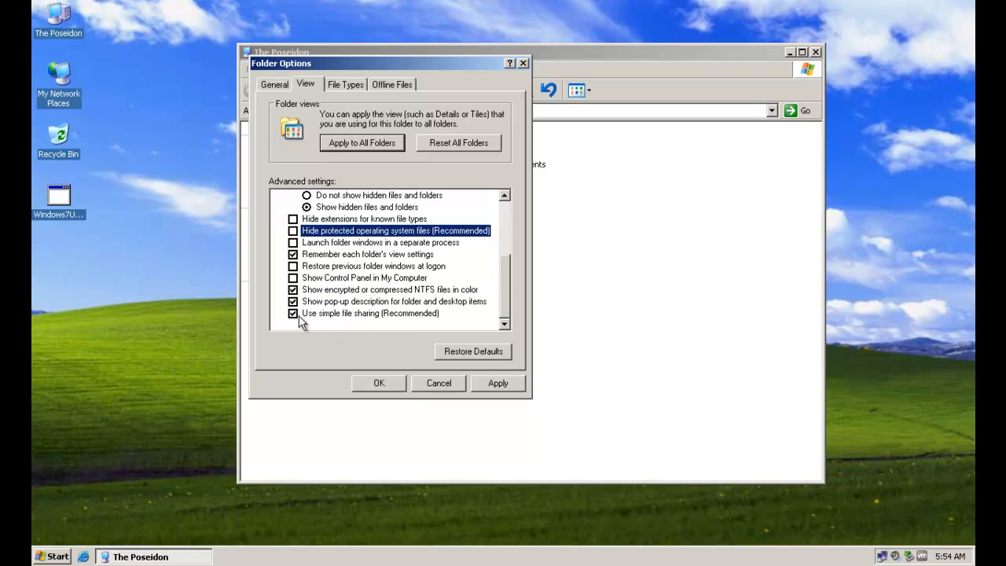
left_click(292, 313)
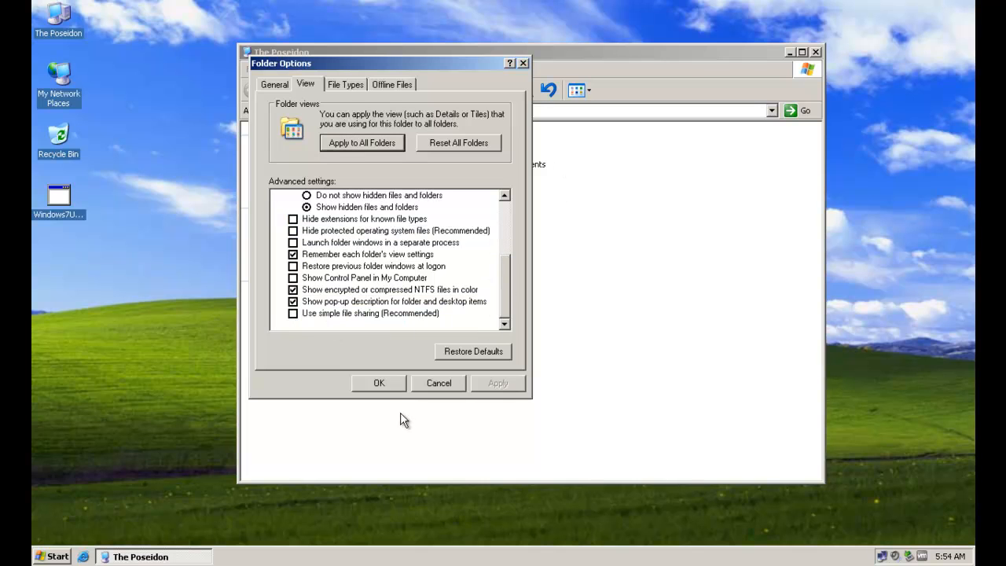
left_click(378, 383)
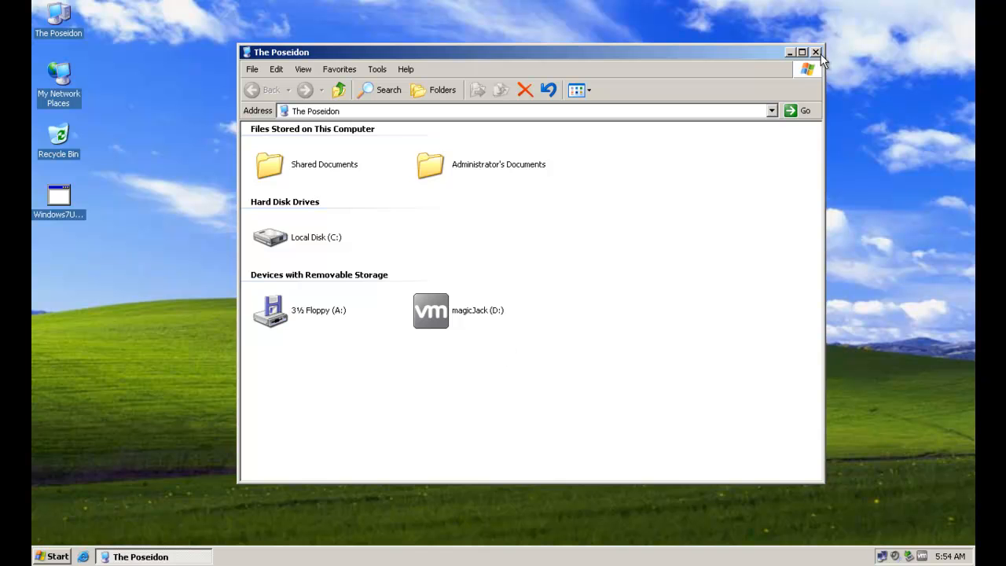
left_click(817, 50)
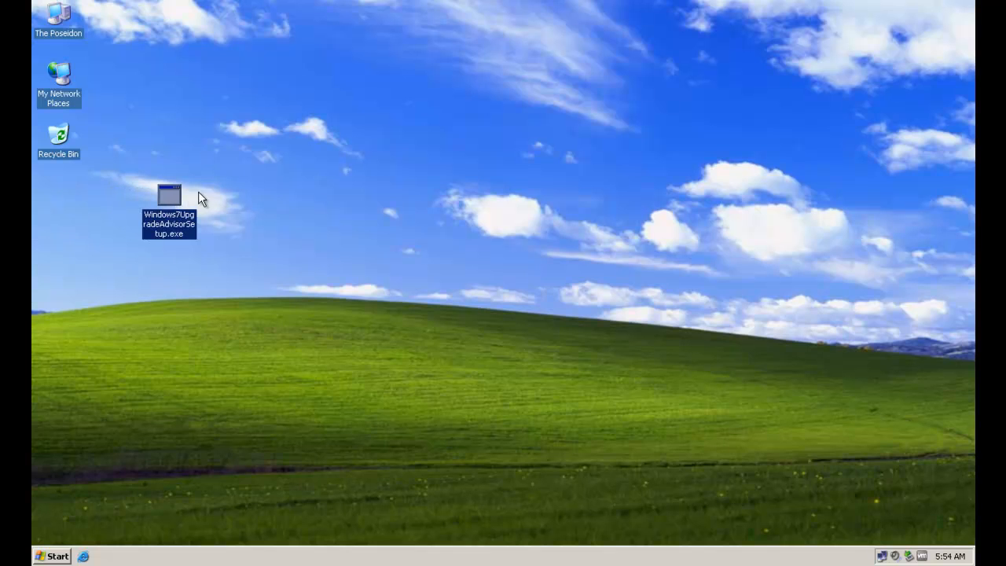
Launch Windows7UpgradeAdvisorSetup.exe from the Desktop and accept the security warning.
double_click(169, 194)
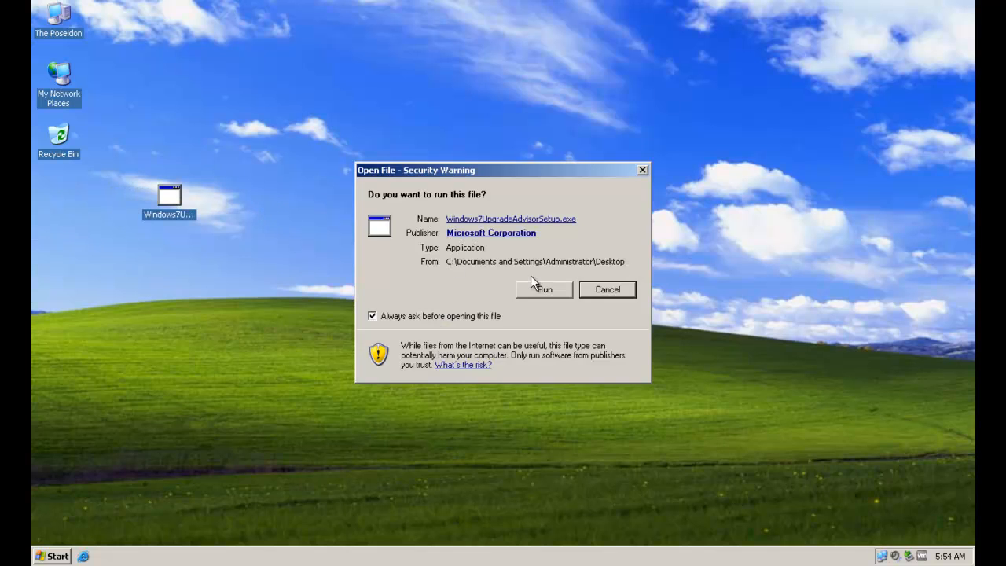
left_click(543, 289)
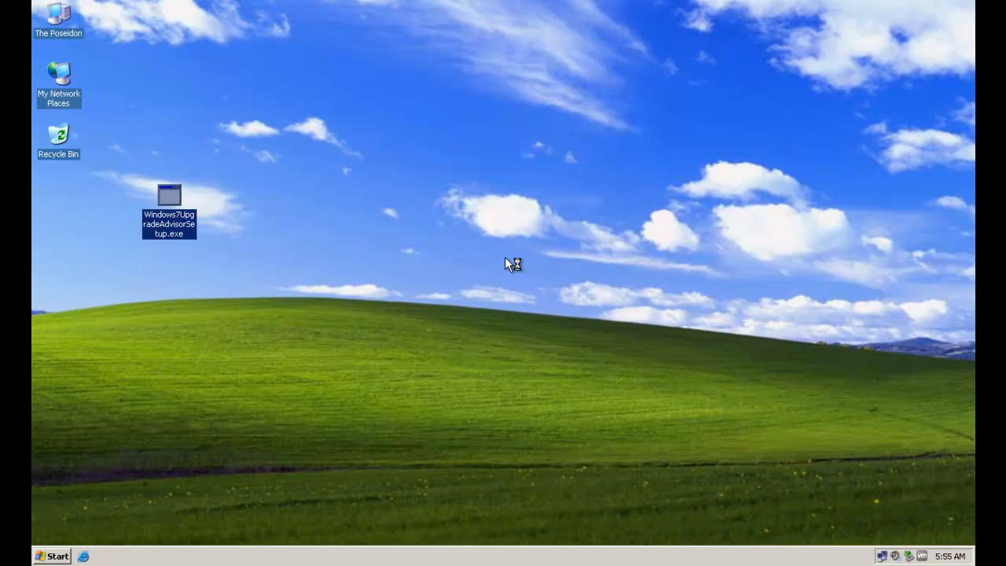
Accept the Upgrade Advisor prompt to download and install .NET Framework 2.0.
double_click(169, 197)
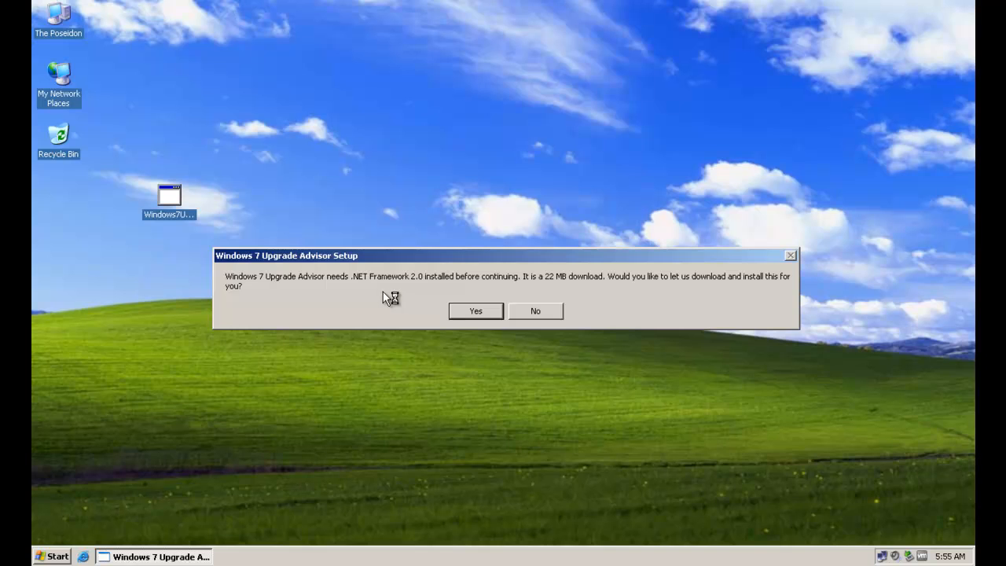
mouse_move(590, 272)
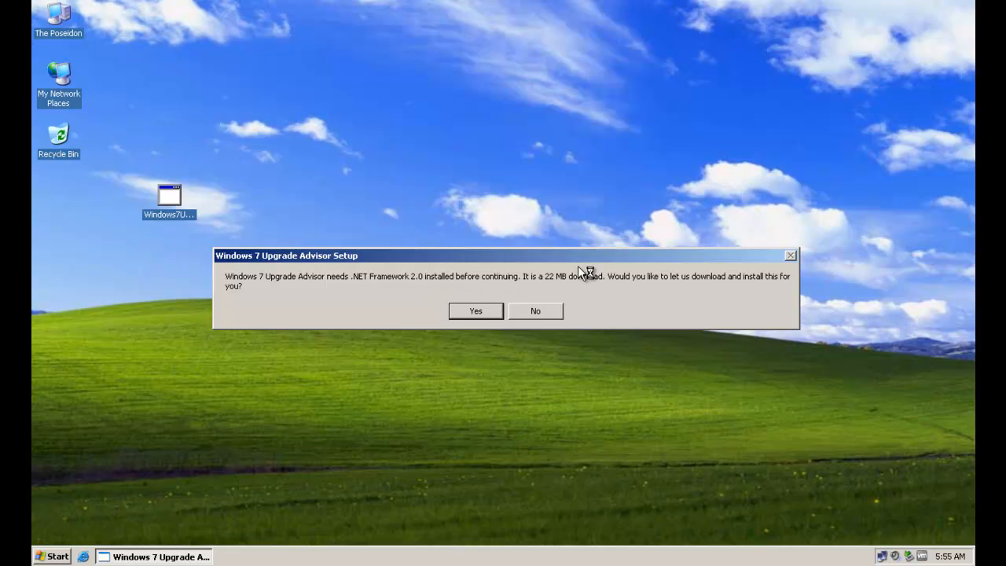
mouse_move(682, 330)
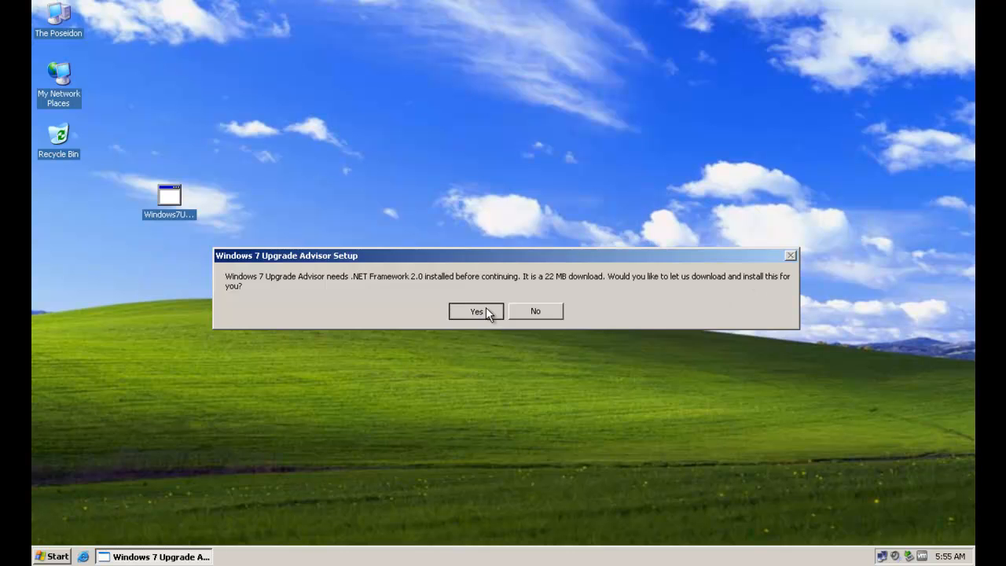
left_click(474, 312)
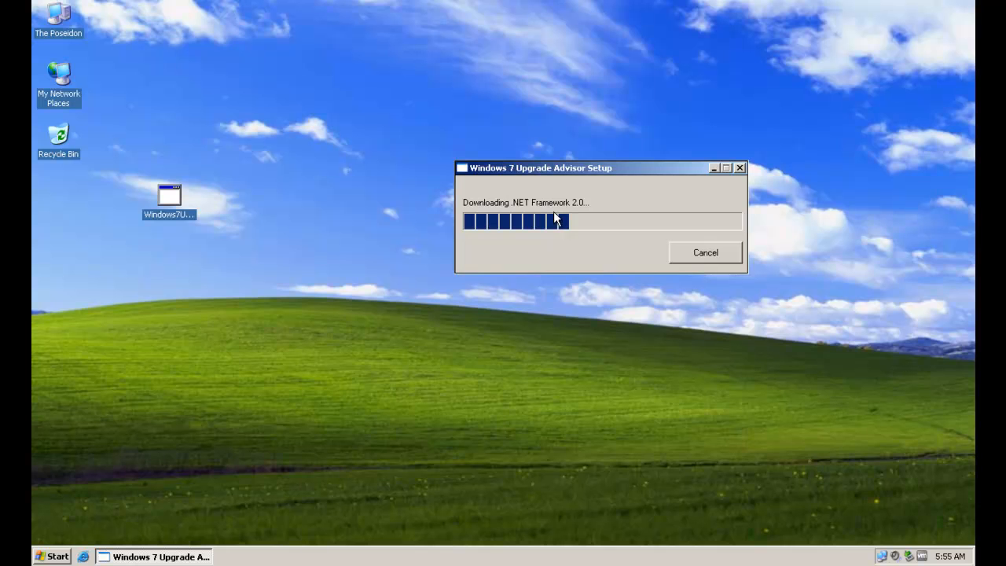
mouse_move(381, 189)
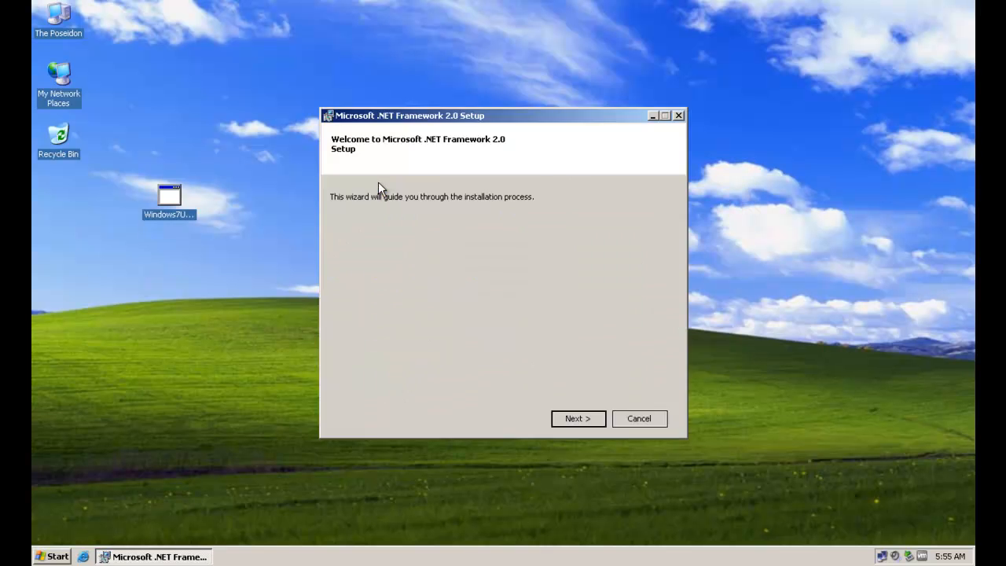
mouse_move(606, 511)
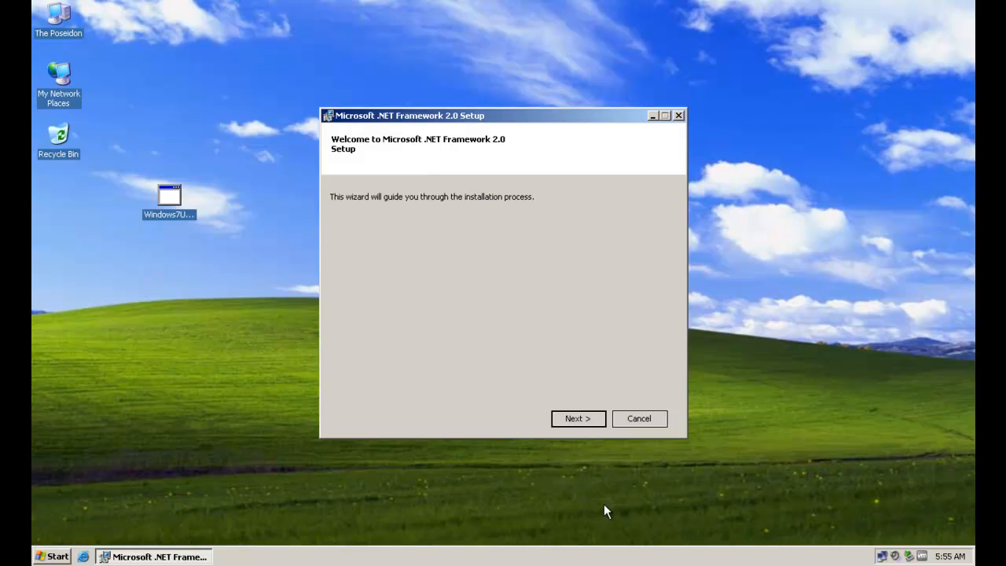
Run the .NET Framework 2.0 setup to completion and click Finish.
left_click(578, 418)
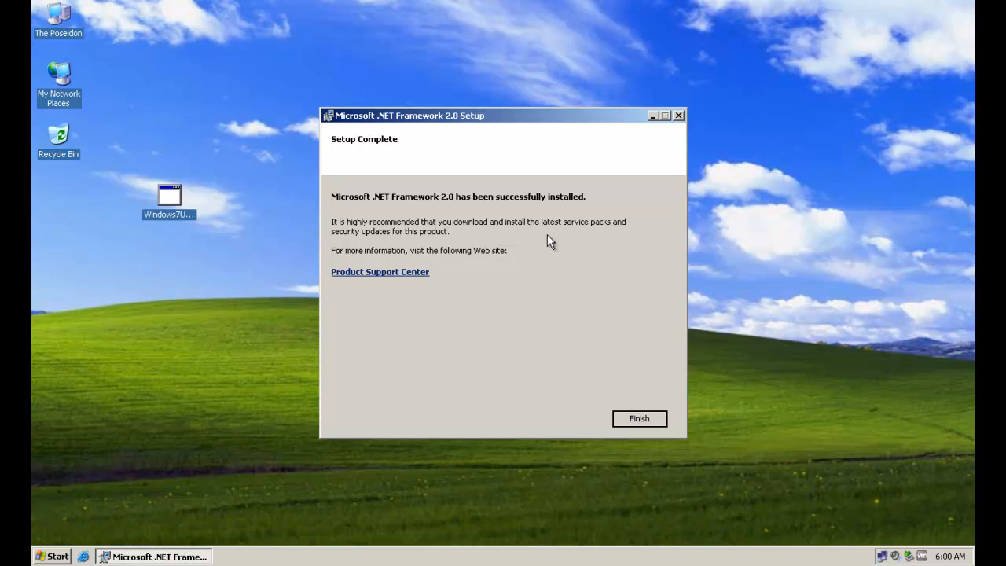
mouse_move(630, 371)
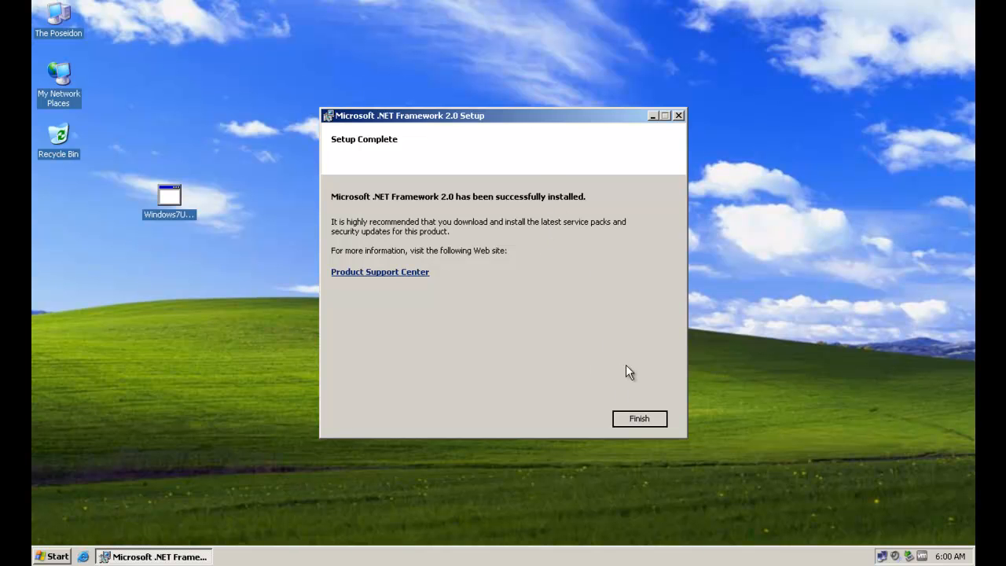
left_click(639, 418)
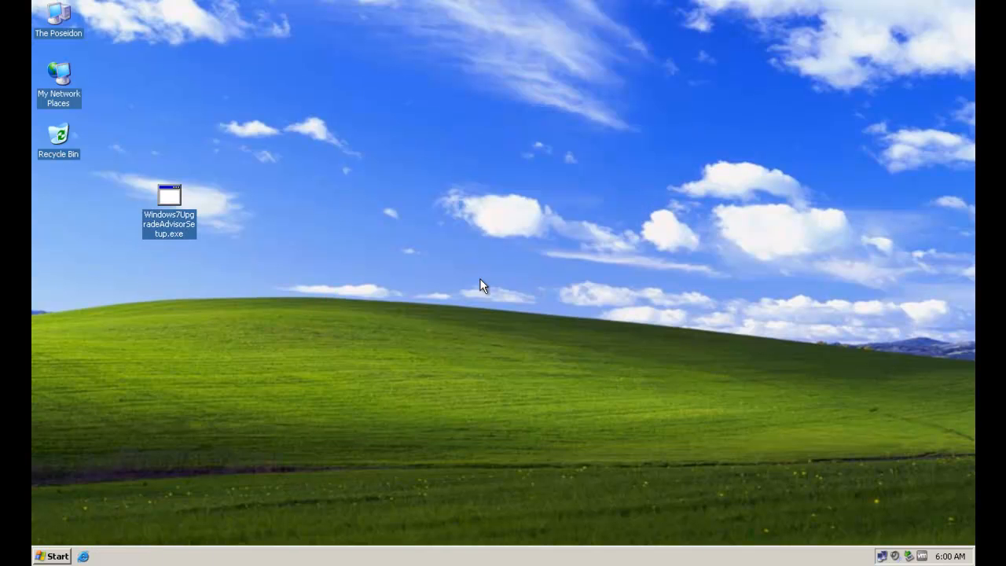
mouse_move(443, 253)
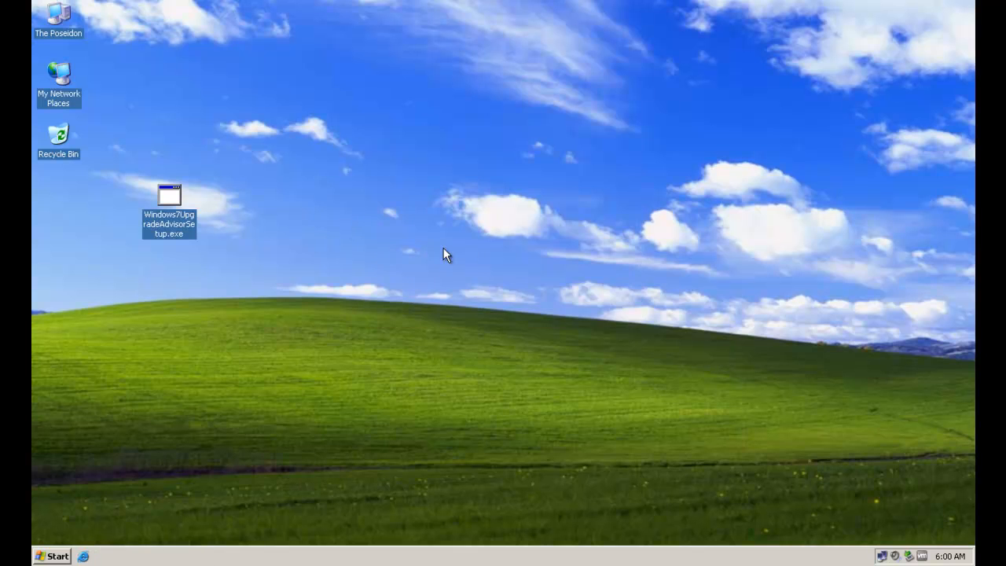
Run the Upgrade Advisor setup, accept the license, install it, and launch the advisor.
double_click(168, 195)
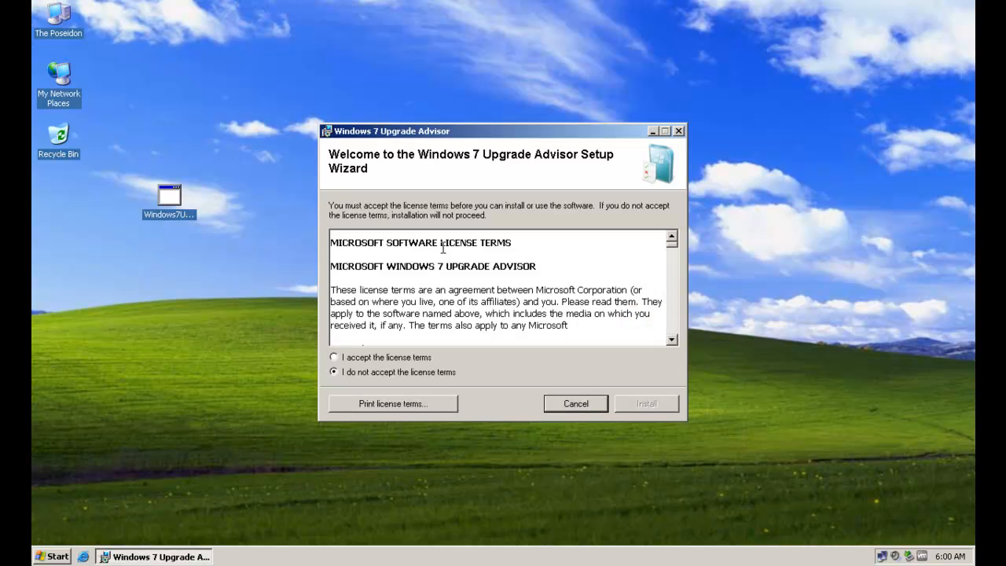
left_click(334, 357)
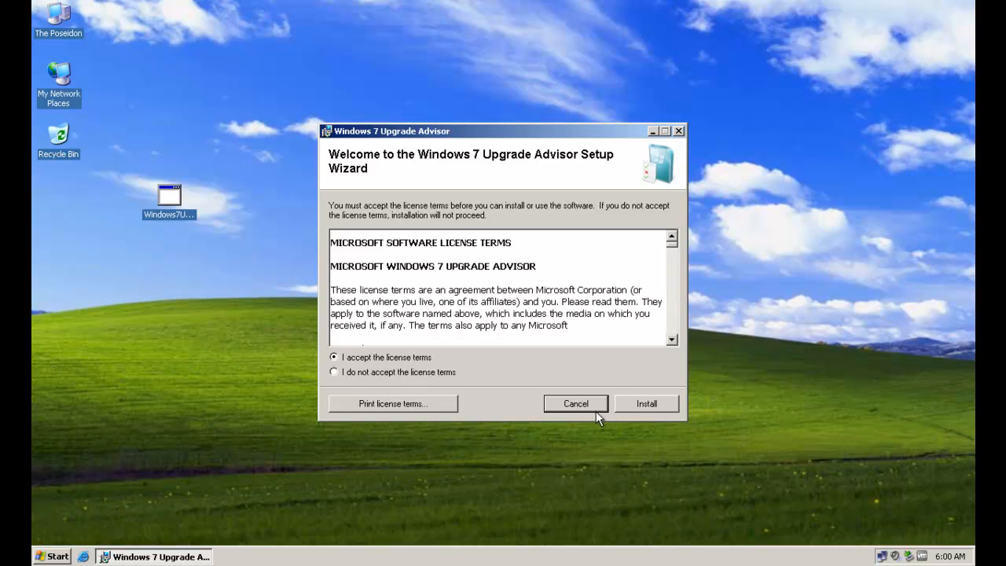
left_click(647, 404)
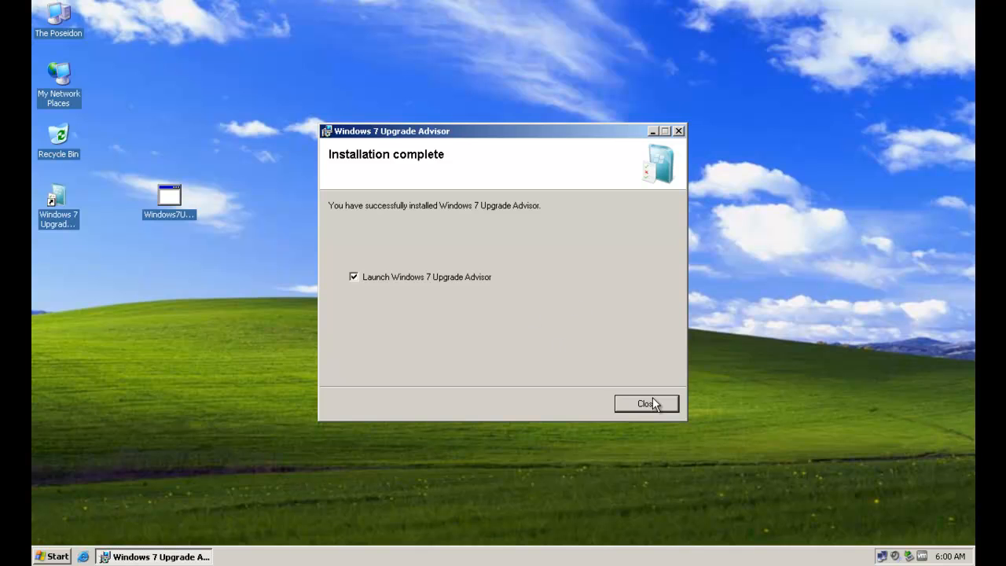
left_click(647, 403)
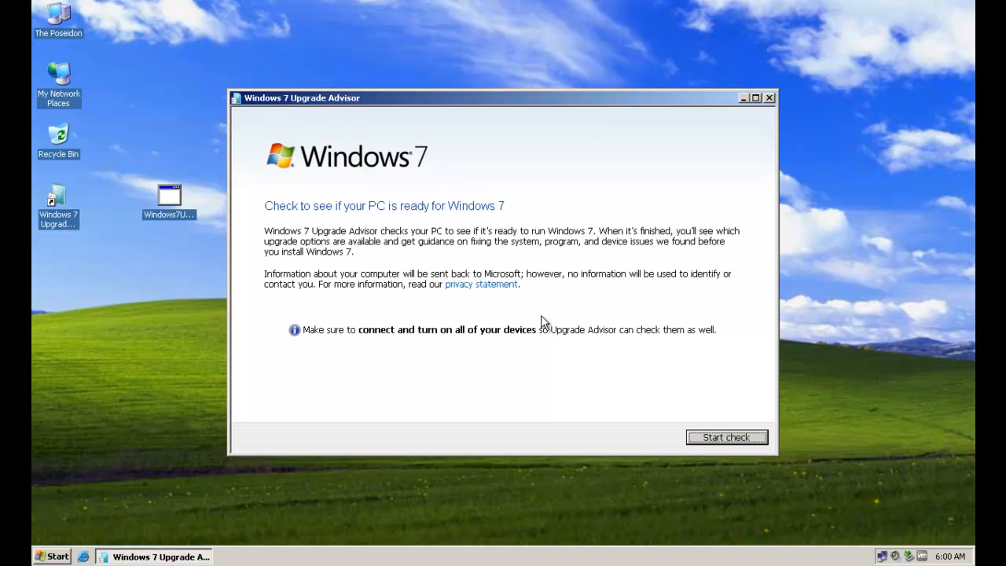
mouse_move(498, 320)
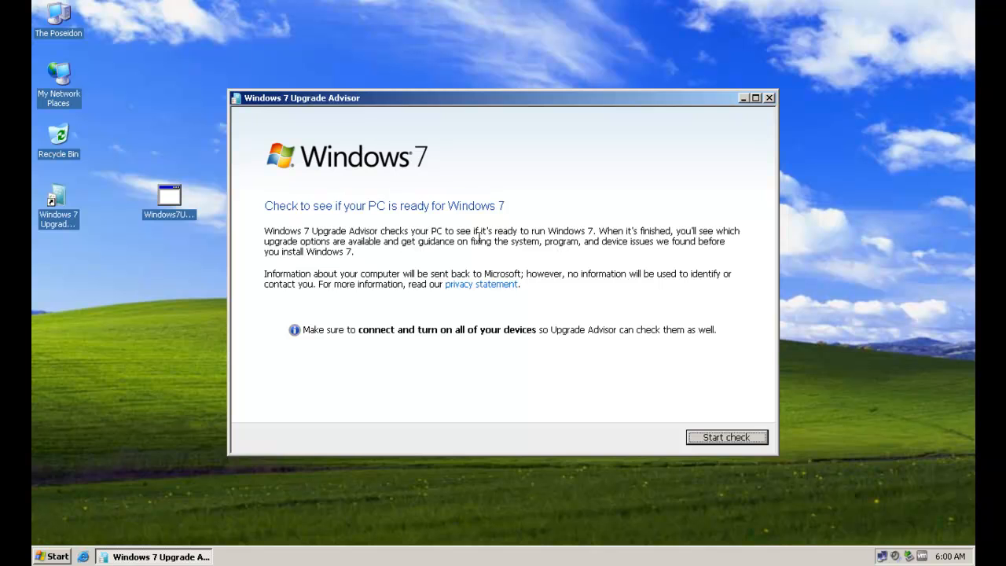
Run the Windows 7 compatibility check on this XP PC.
left_click(726, 437)
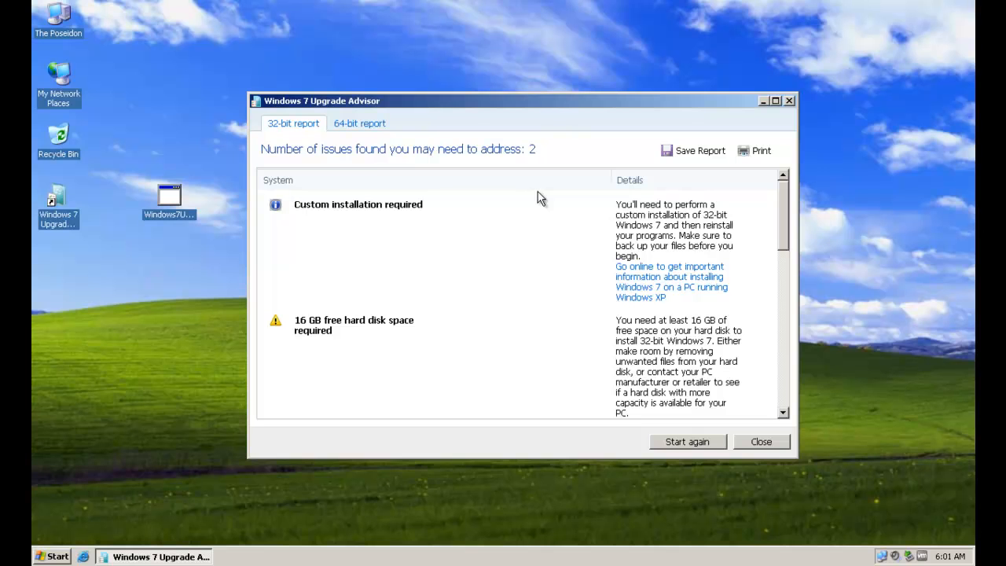
mouse_move(544, 257)
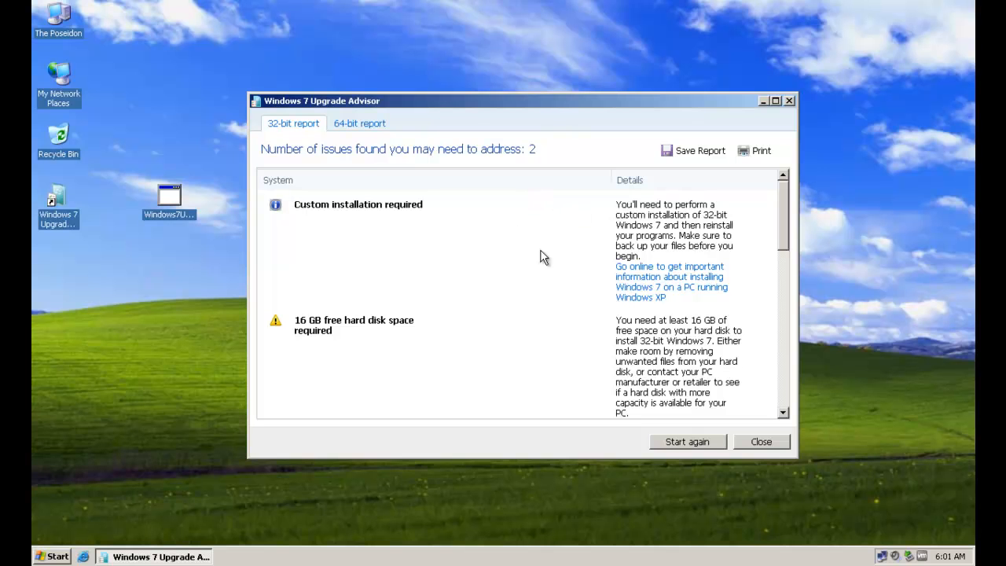
mouse_move(617, 250)
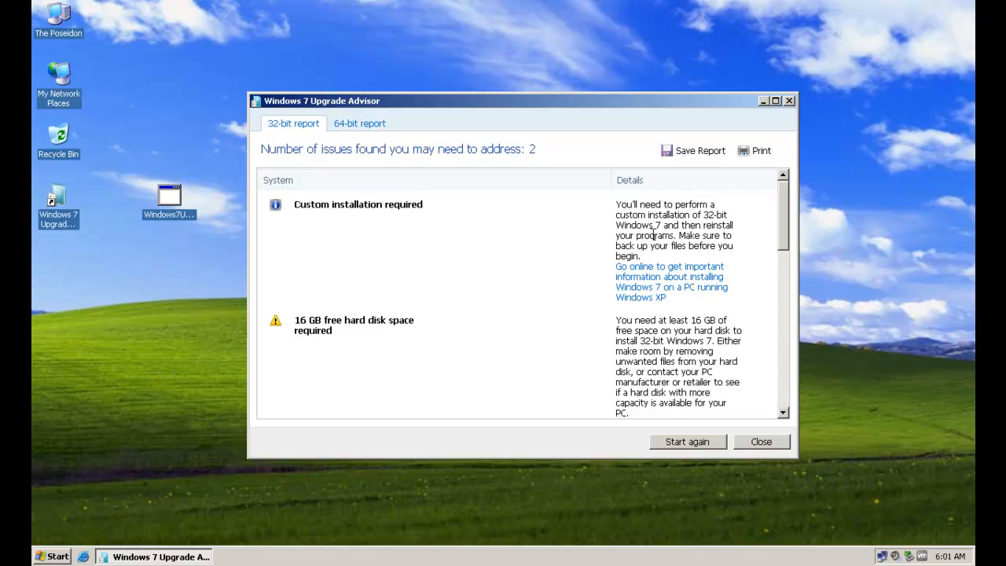
mouse_move(690, 249)
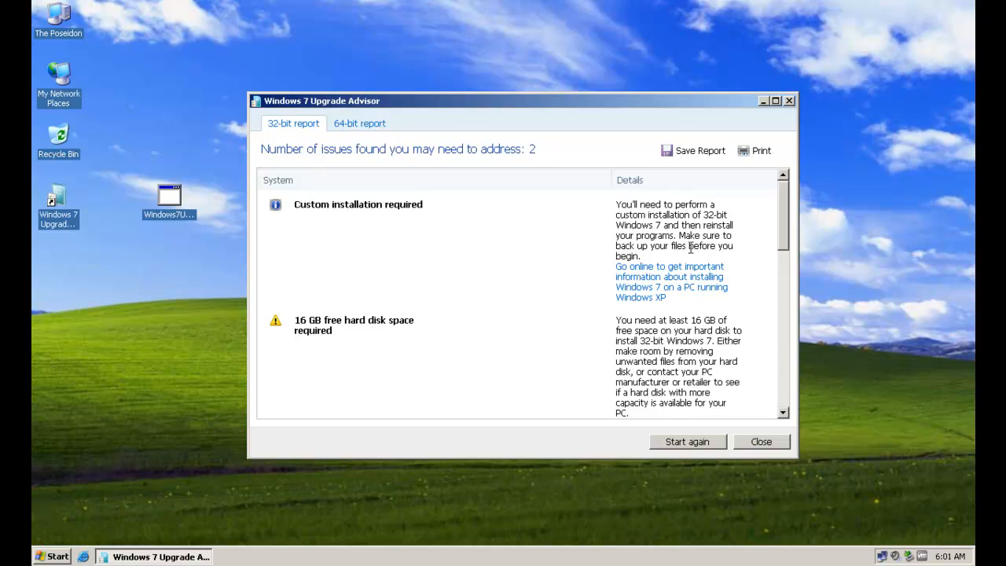
mouse_move(488, 214)
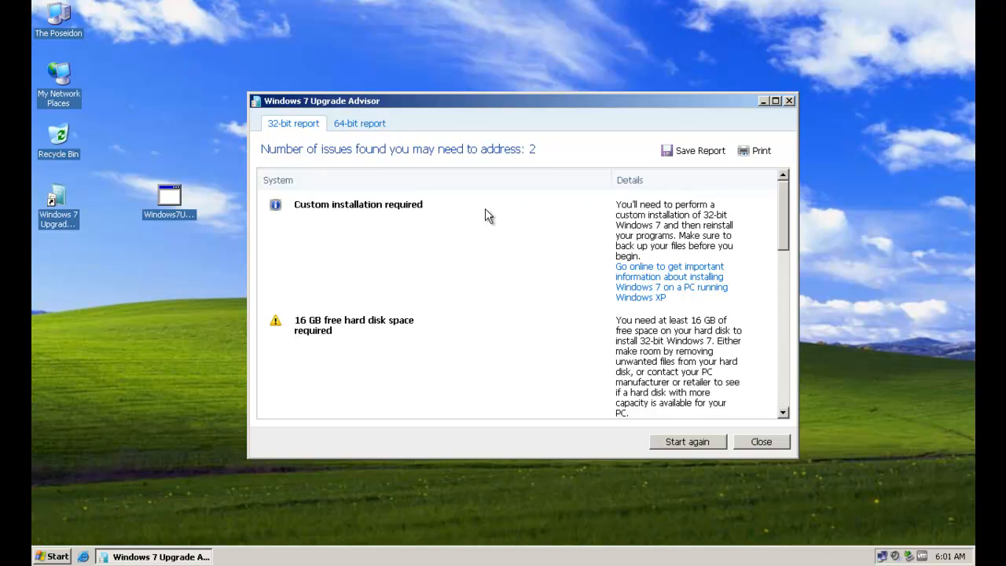
mouse_move(489, 233)
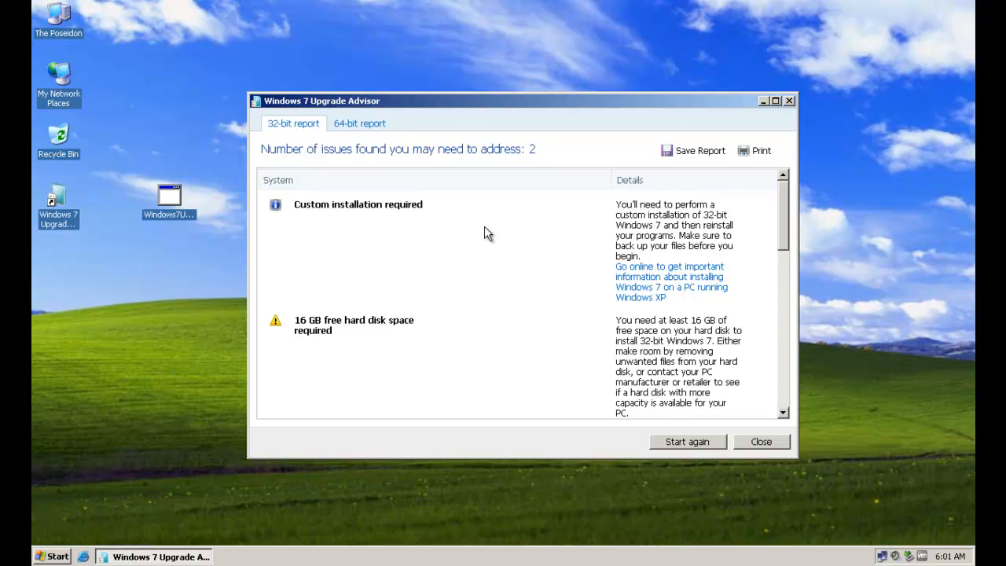
Review the 64-bit report, switch back to the 32-bit report, and close the advisor.
left_click(359, 124)
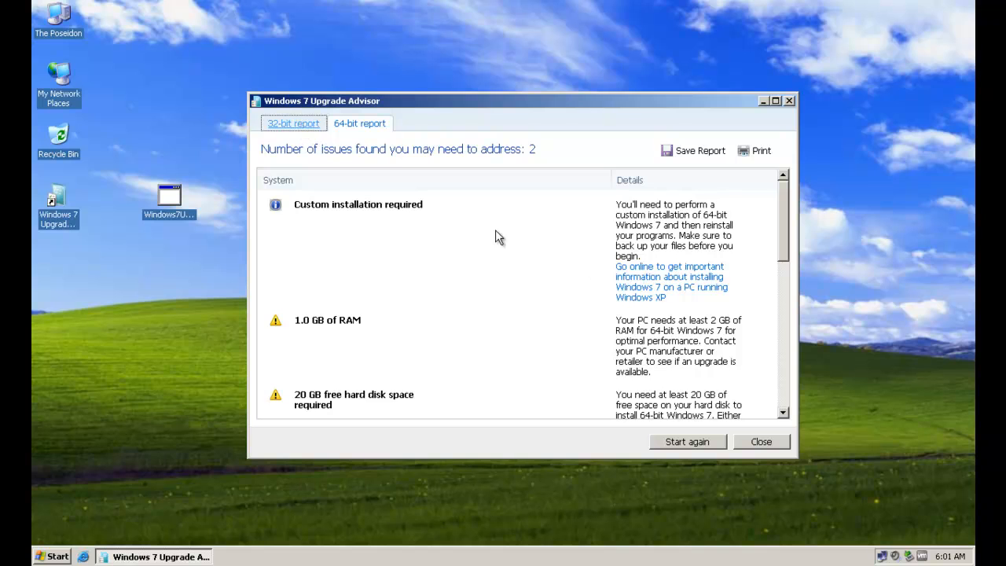
left_click(289, 123)
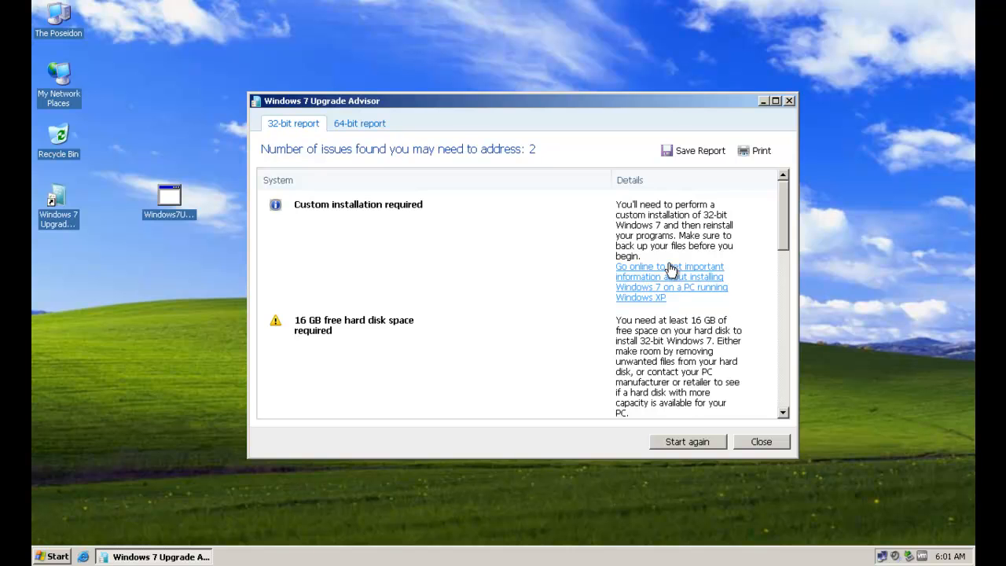
mouse_move(667, 253)
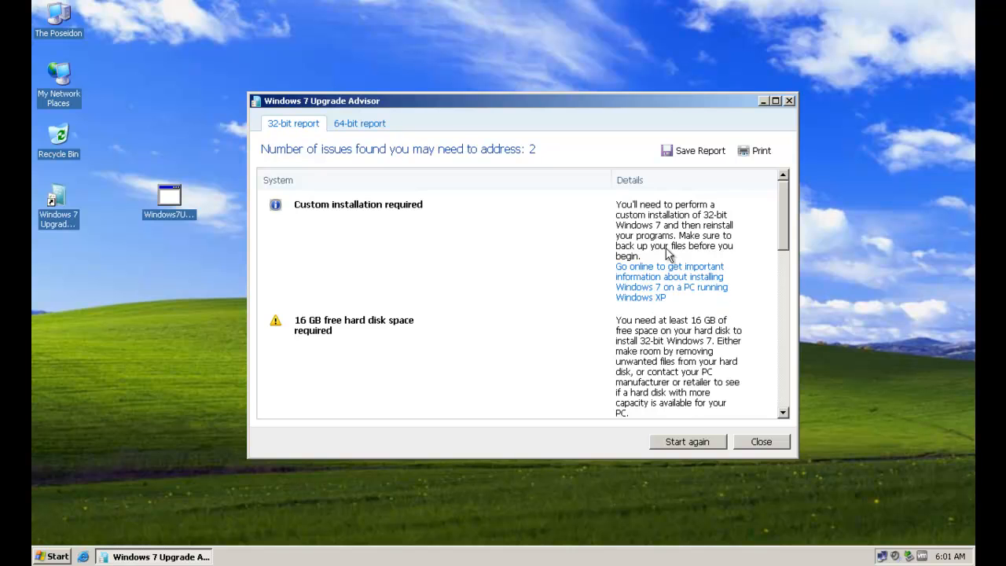
left_click(761, 441)
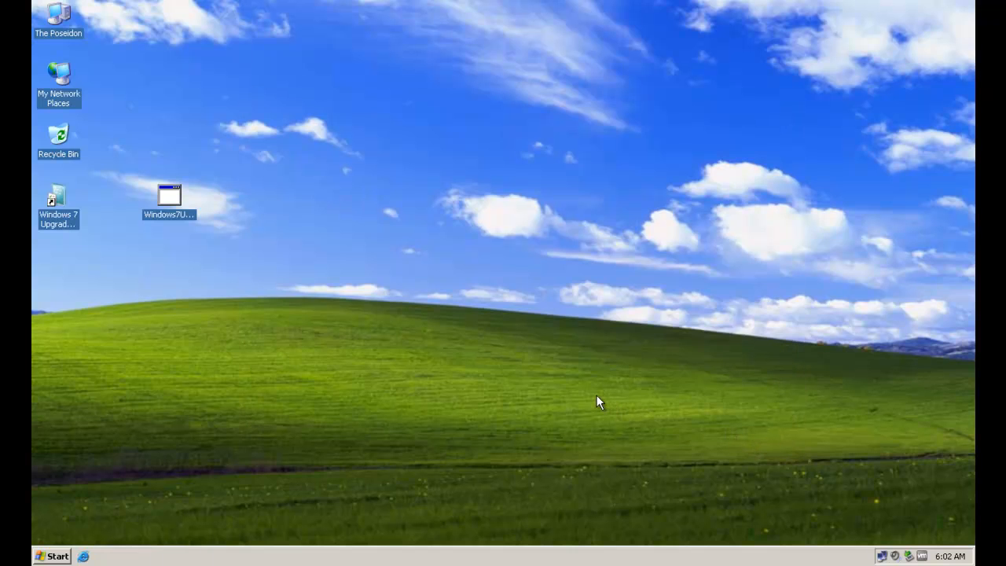
mouse_move(624, 401)
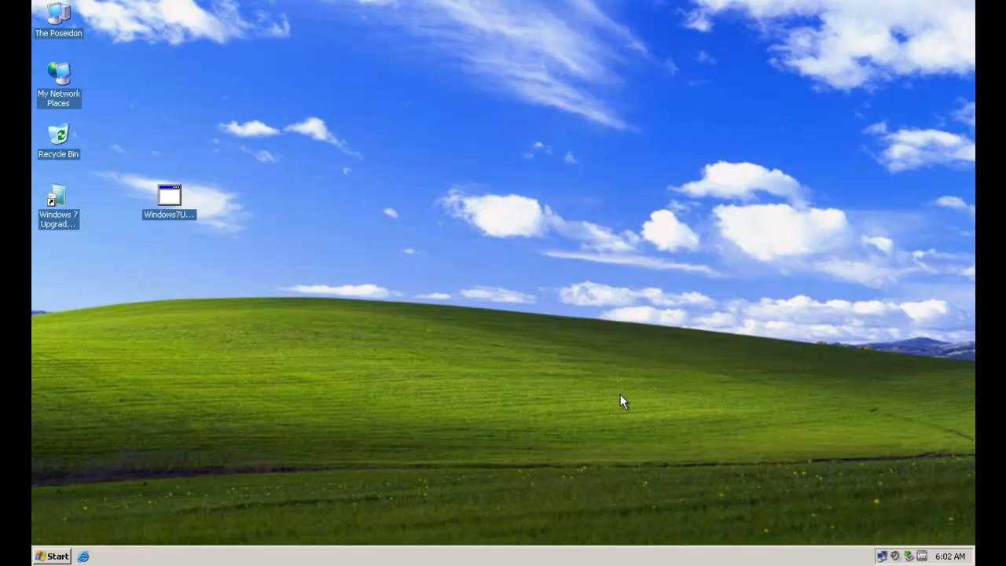
mouse_move(436, 424)
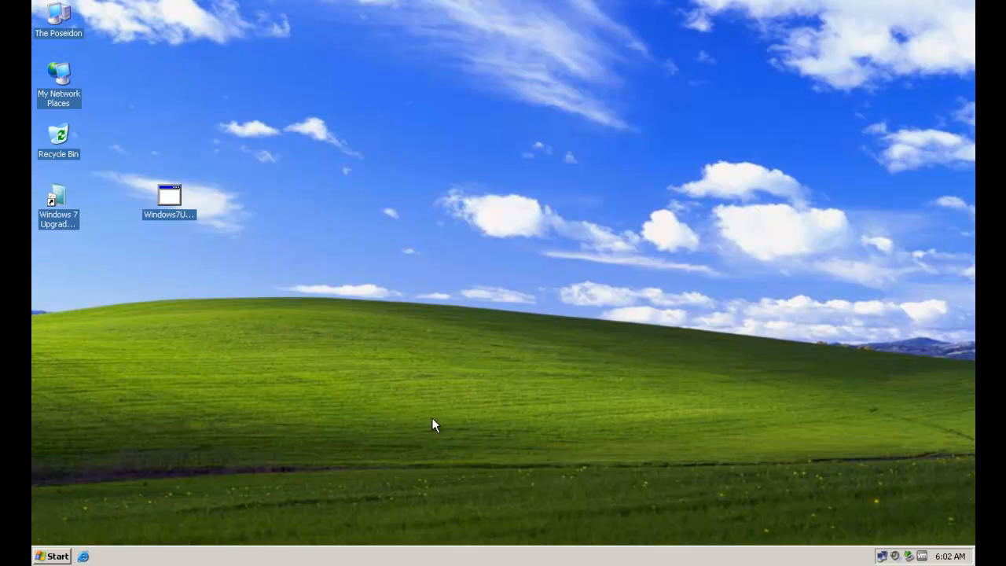
left_click(169, 196)
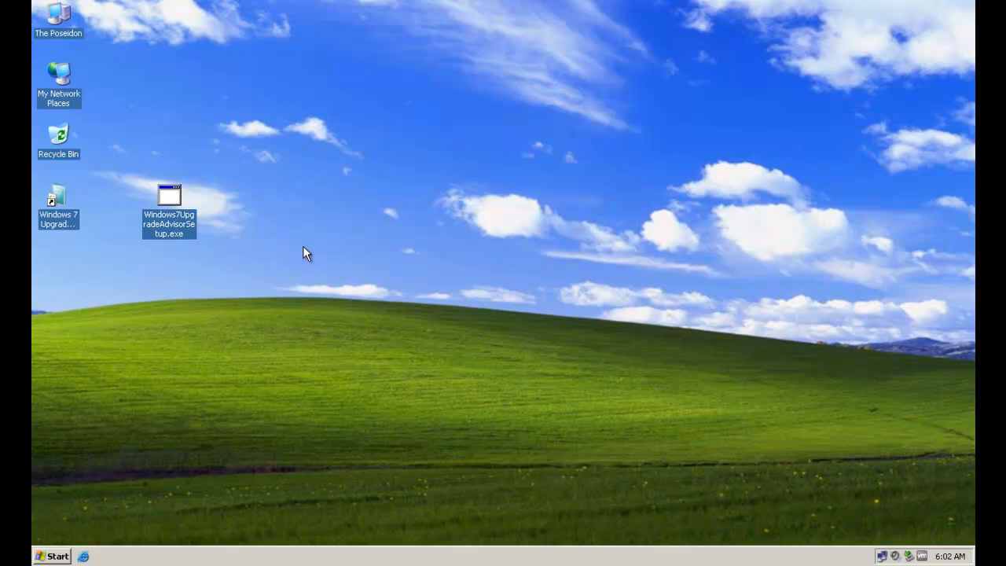
mouse_move(285, 148)
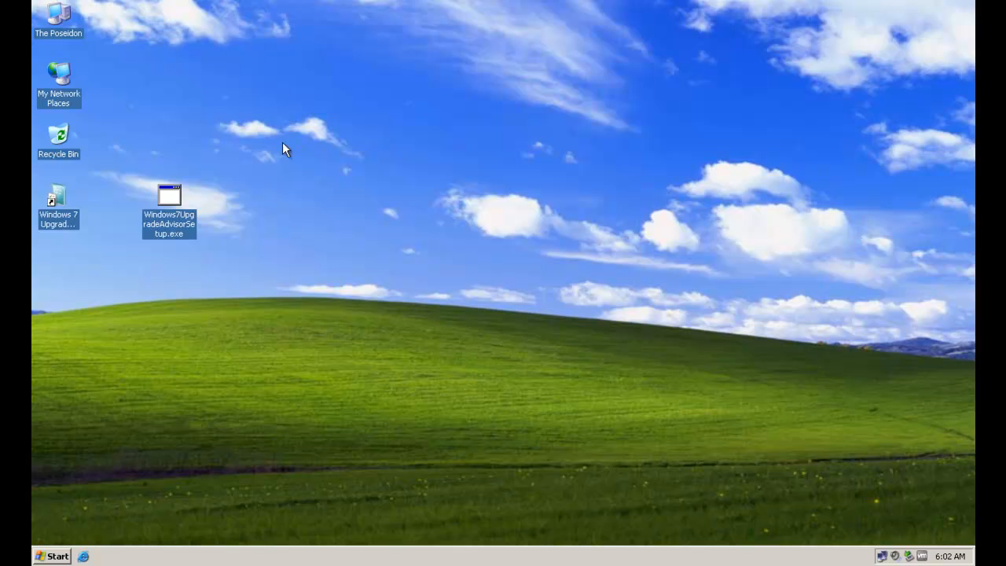
mouse_move(484, 270)
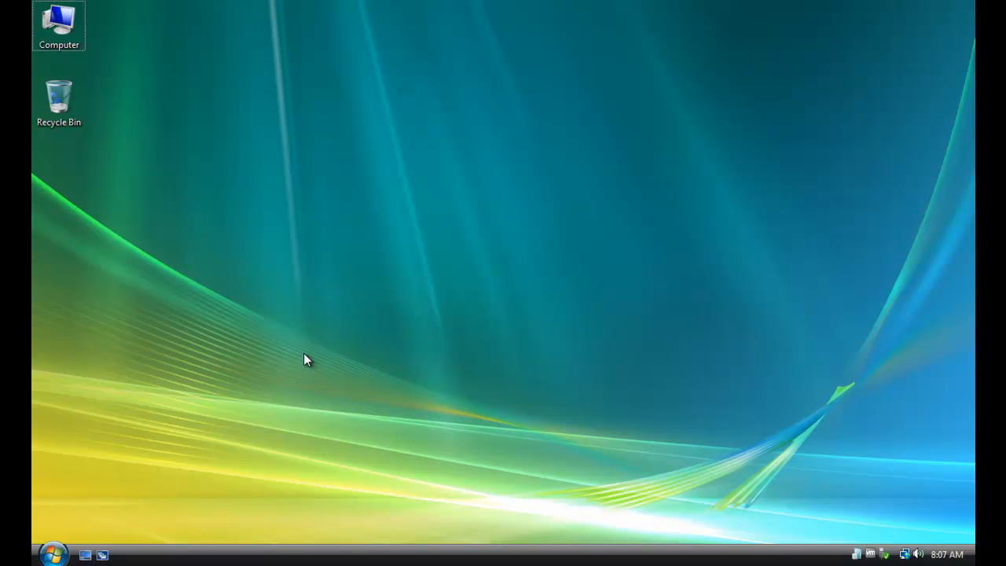
mouse_move(51, 548)
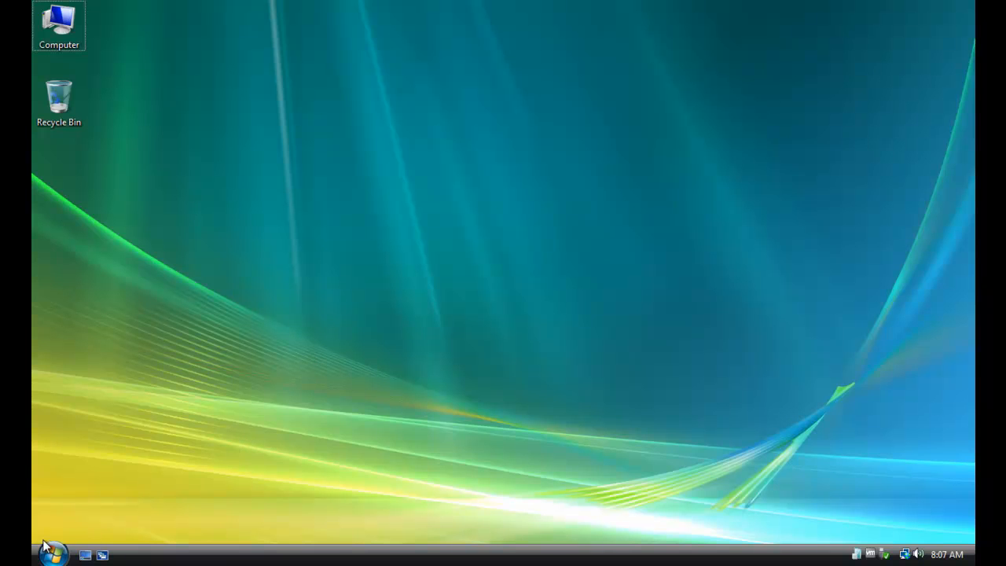
Copy Windows7UpgradeAdvisorSetup from \\frankenstein\WIN_SOFTWARE to the Vista desktop and close the folder.
left_click(52, 551)
type("\\\\")
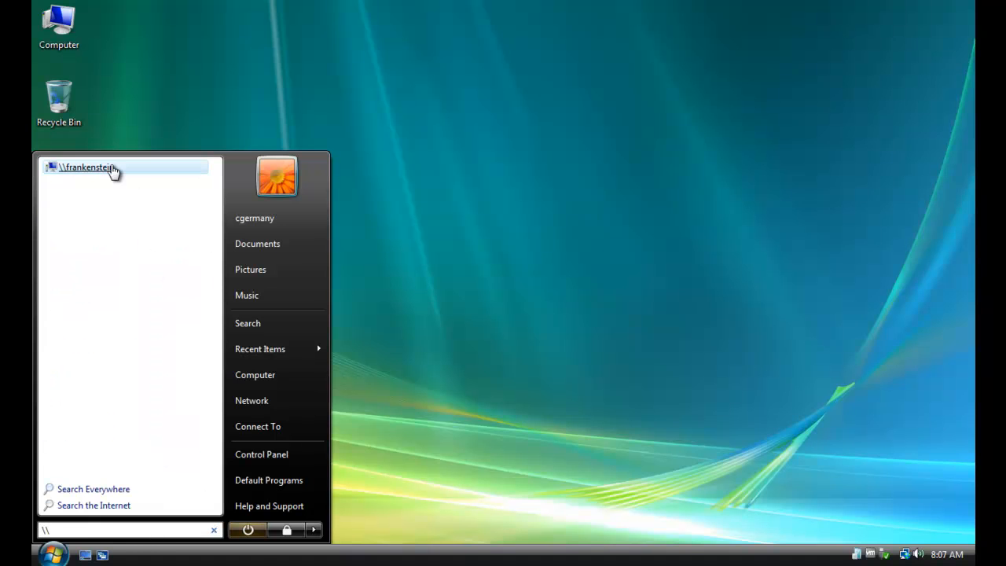
left_click(88, 167)
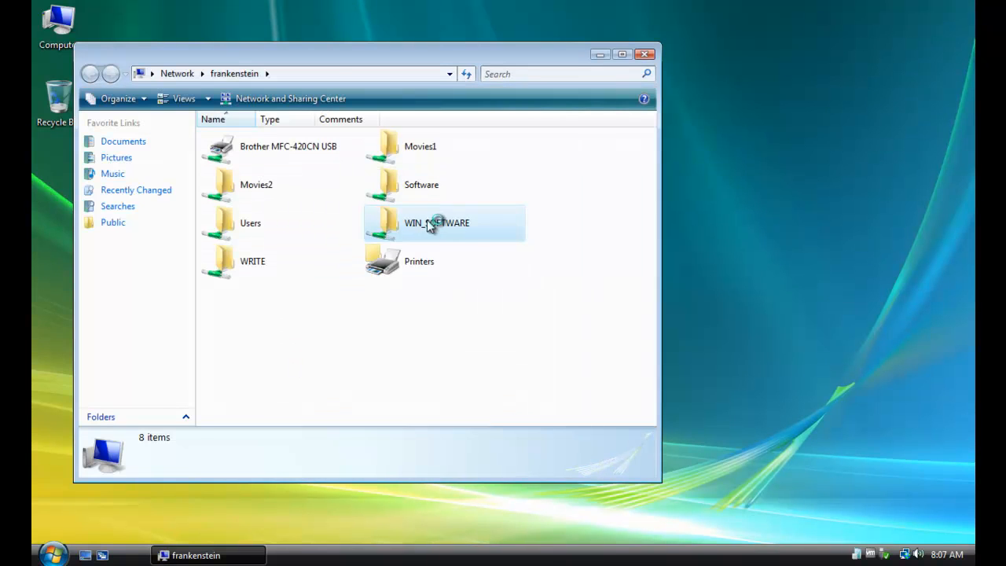
double_click(429, 222)
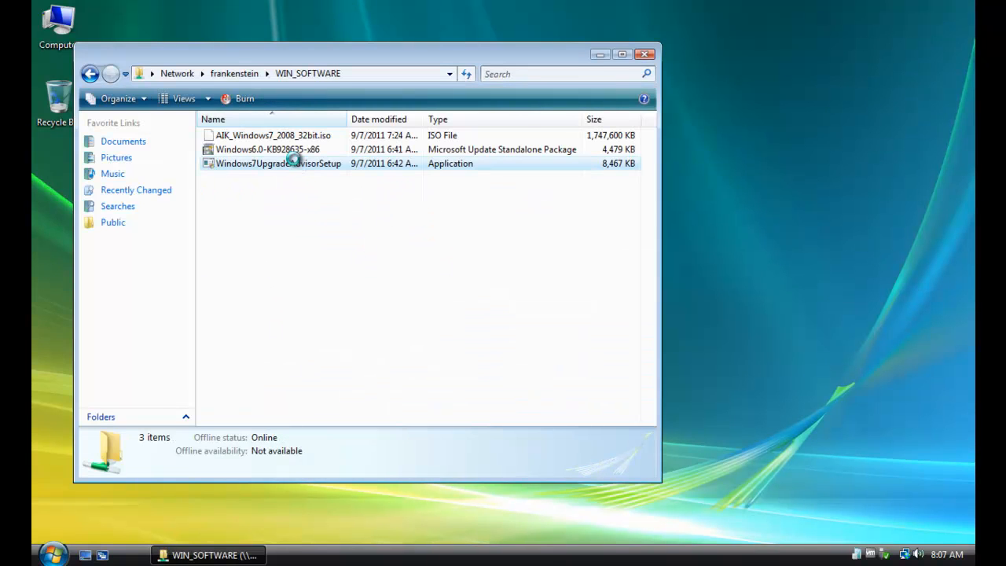
right_click(295, 162)
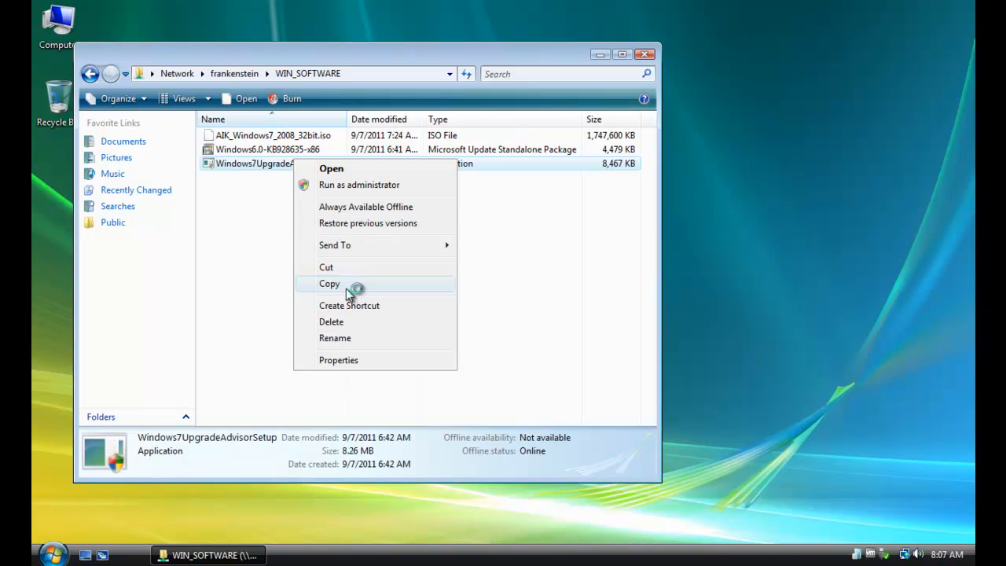
left_click(329, 283)
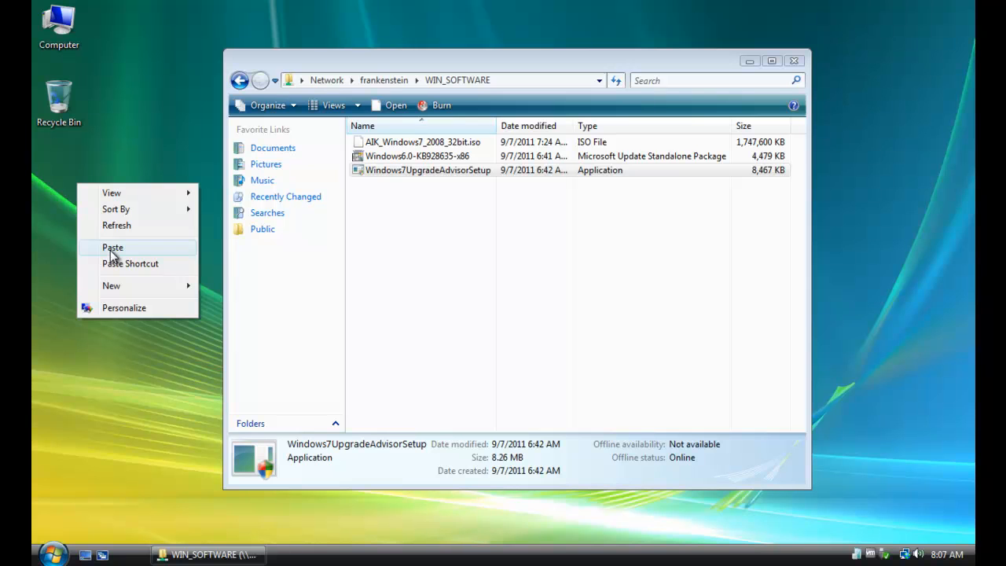
left_click(112, 247)
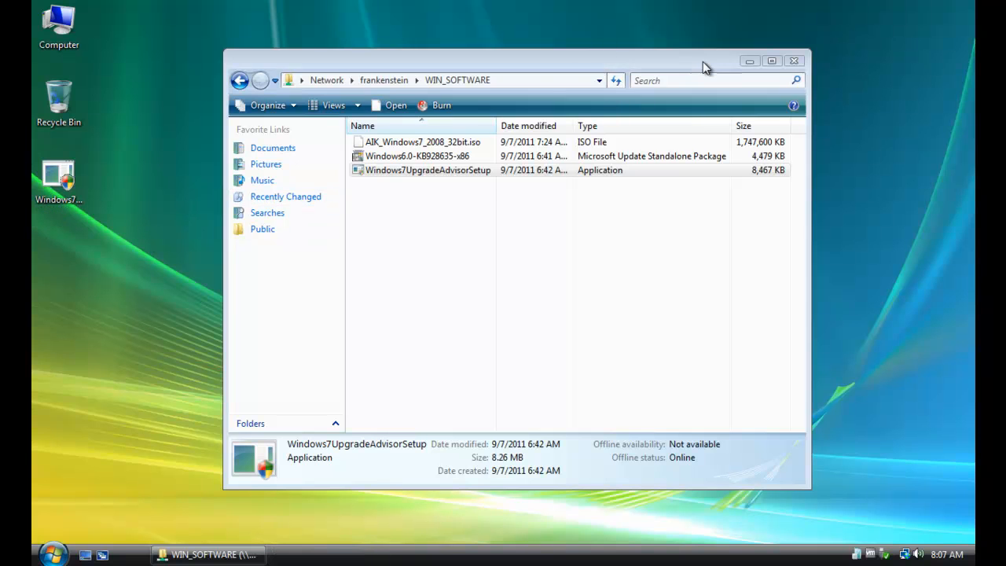
left_click(796, 56)
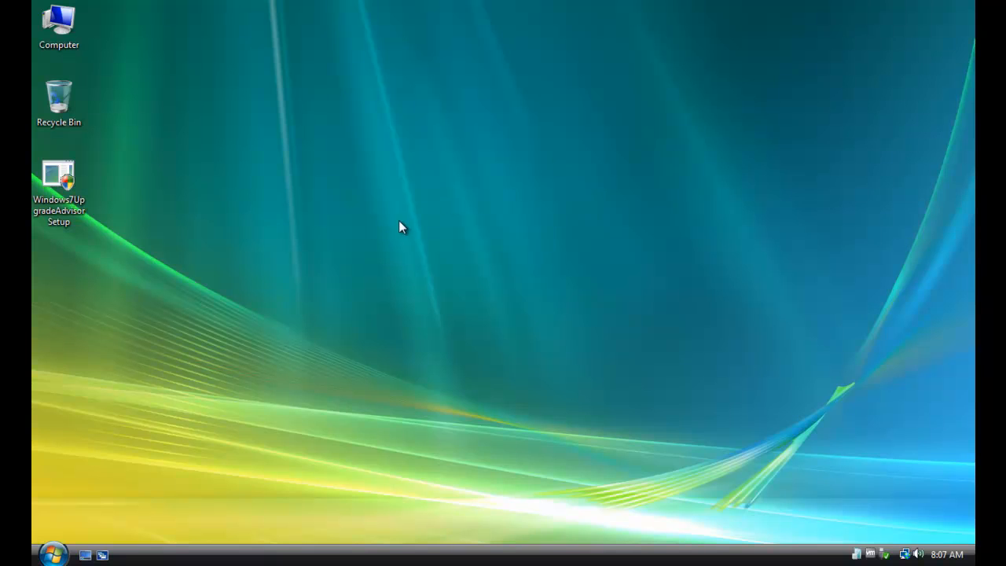
mouse_move(89, 543)
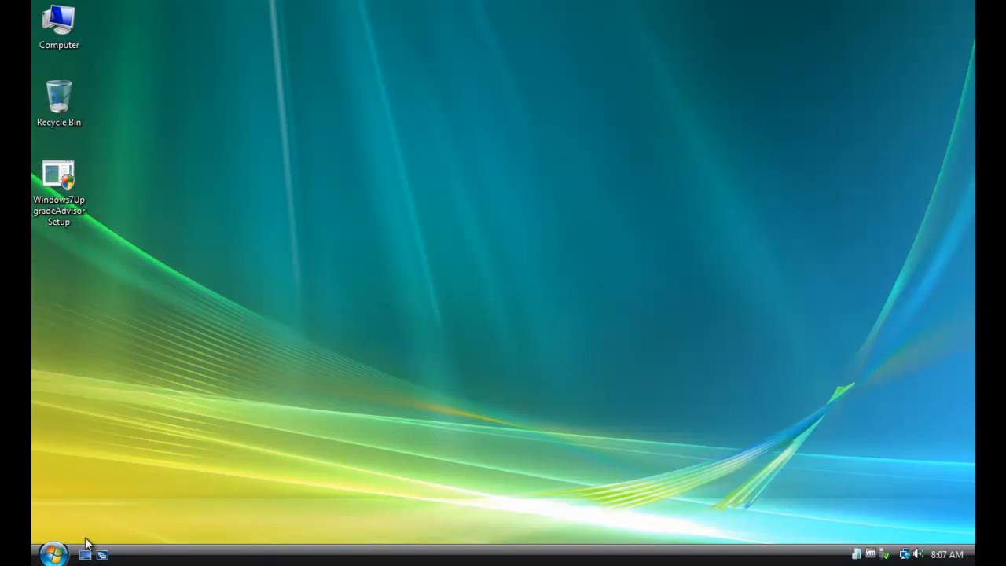
Run the copied advisor setup, allow it through UAC, accept the license and install.
left_click(58, 174)
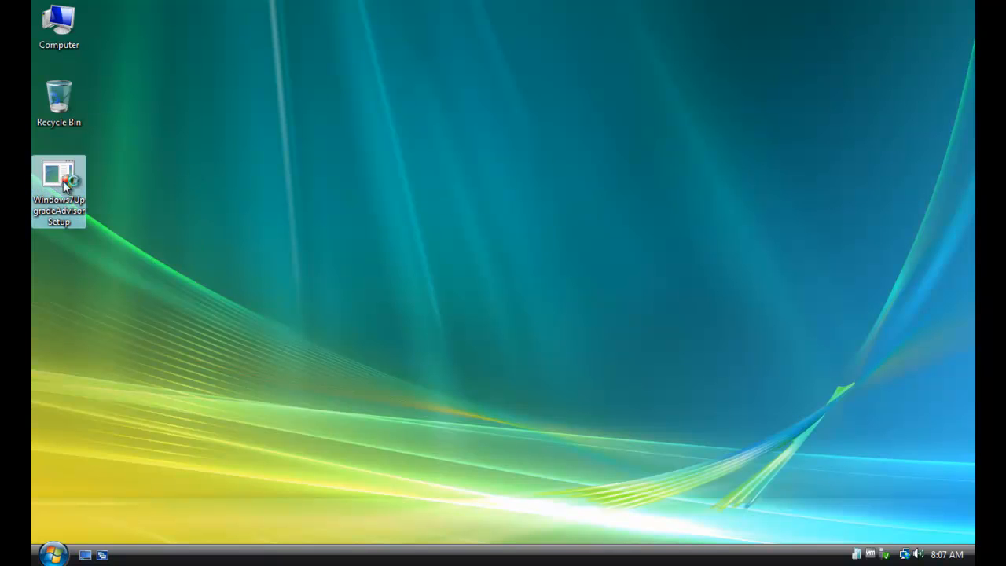
double_click(58, 173)
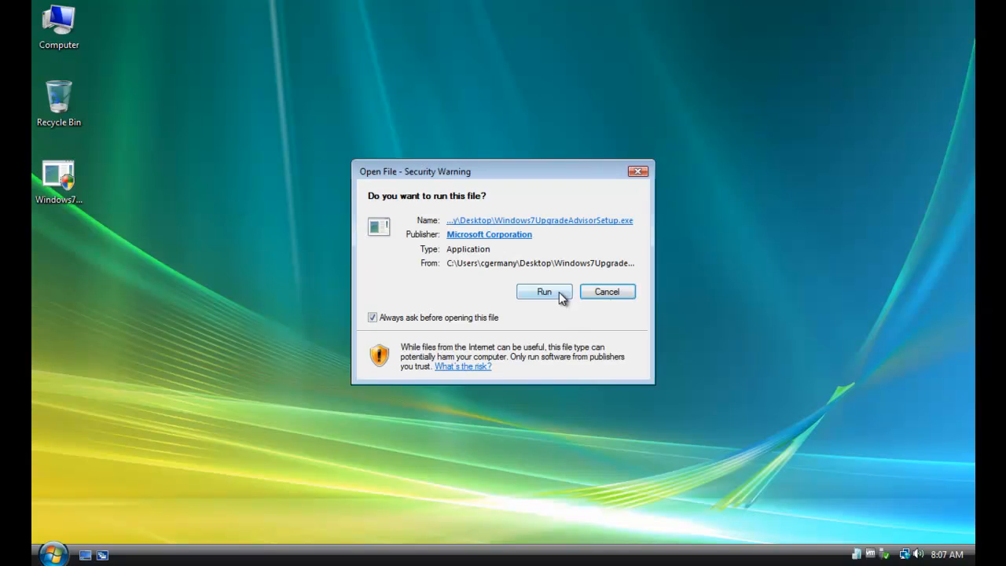
left_click(544, 292)
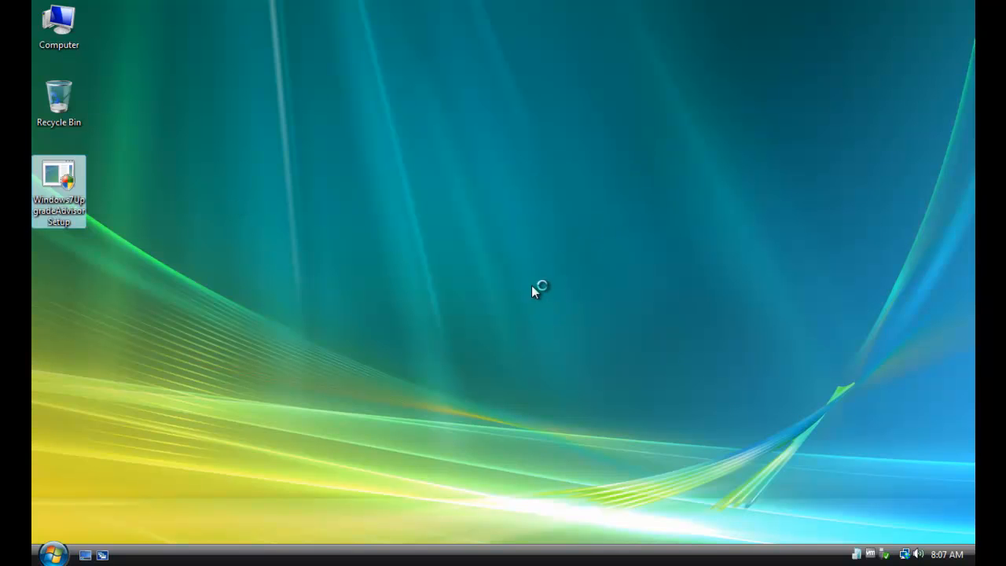
double_click(59, 172)
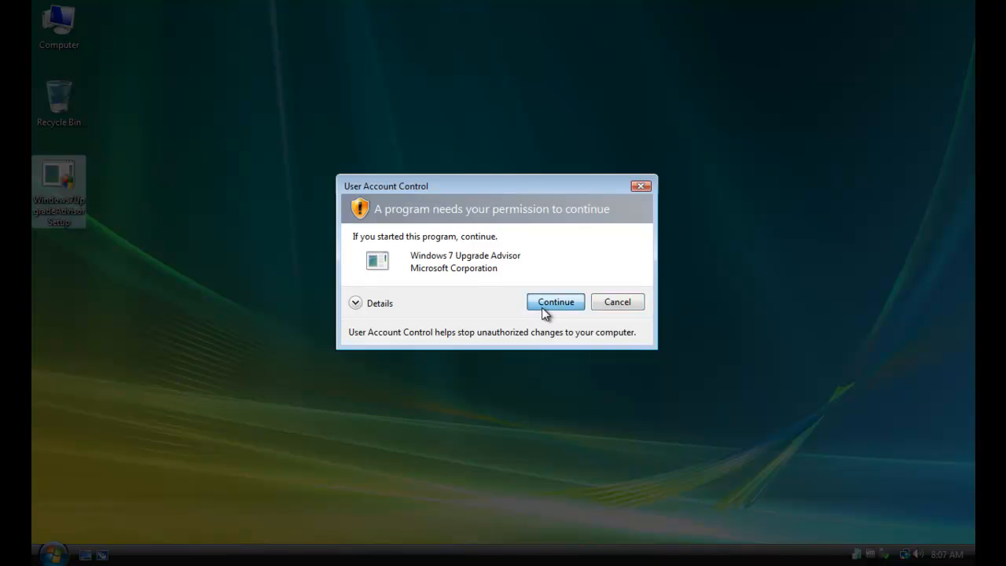
left_click(556, 302)
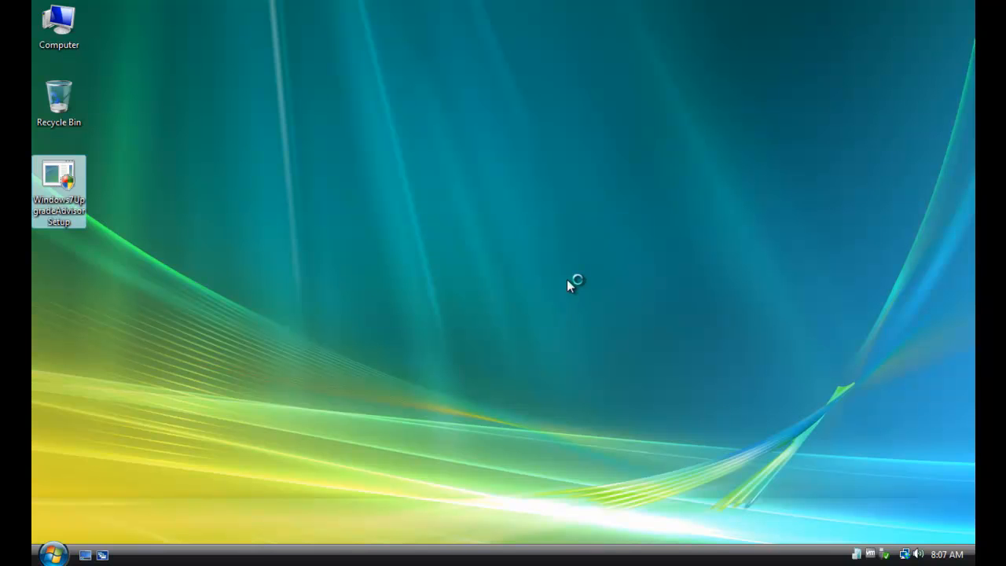
double_click(58, 174)
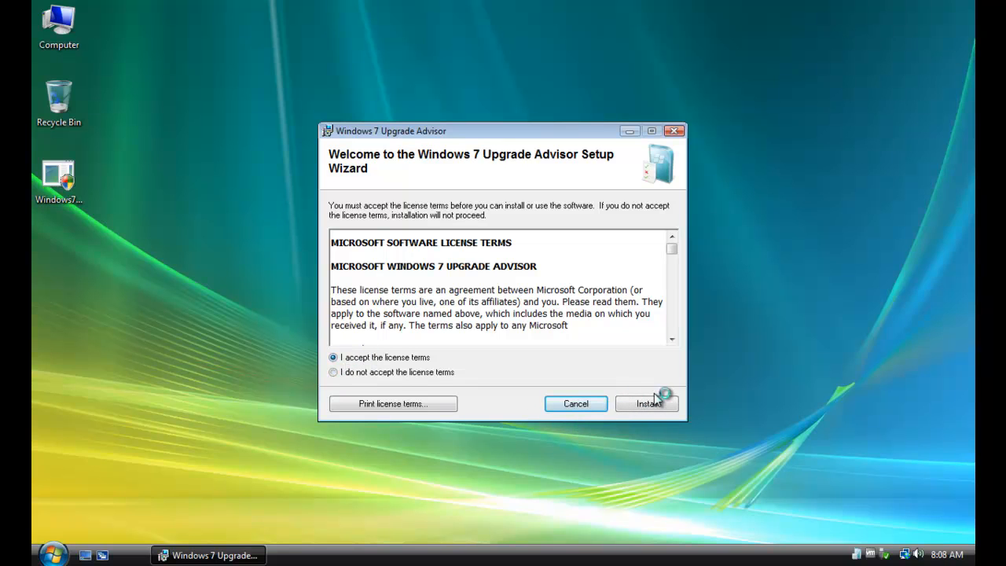
left_click(646, 403)
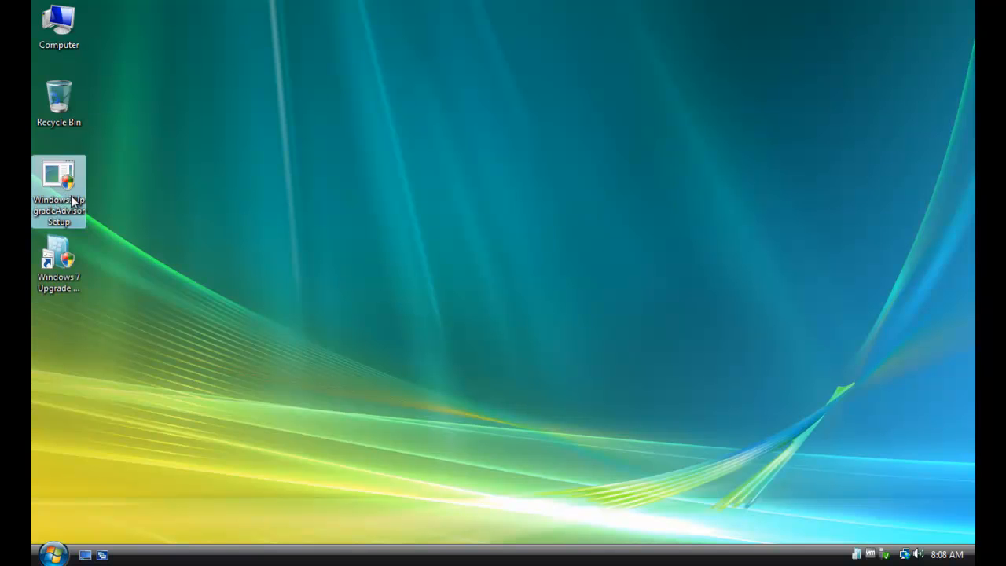
double_click(58, 177)
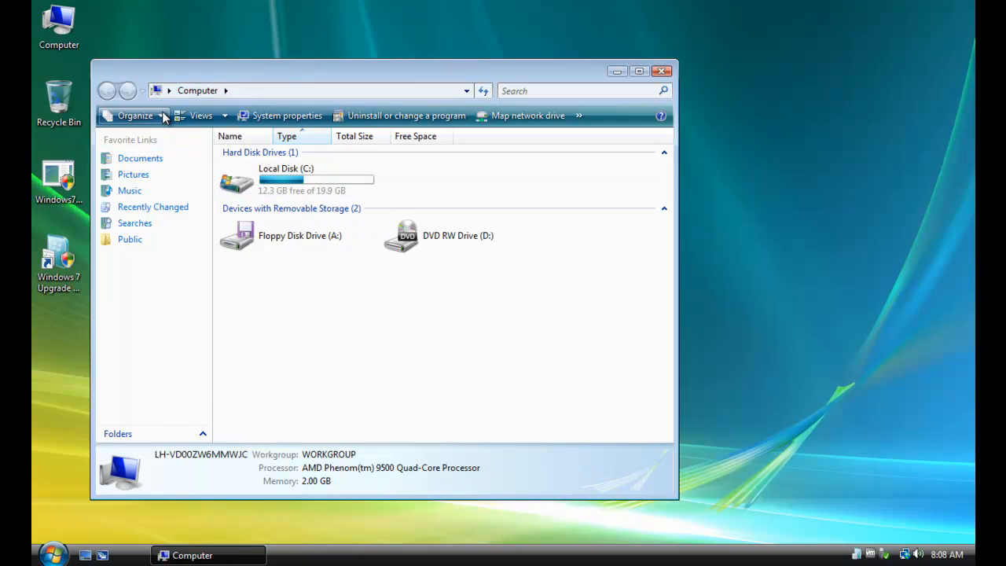
Show hidden, protected system files and extensions, disable Sharing Wizard, then close Computer.
left_click(134, 115)
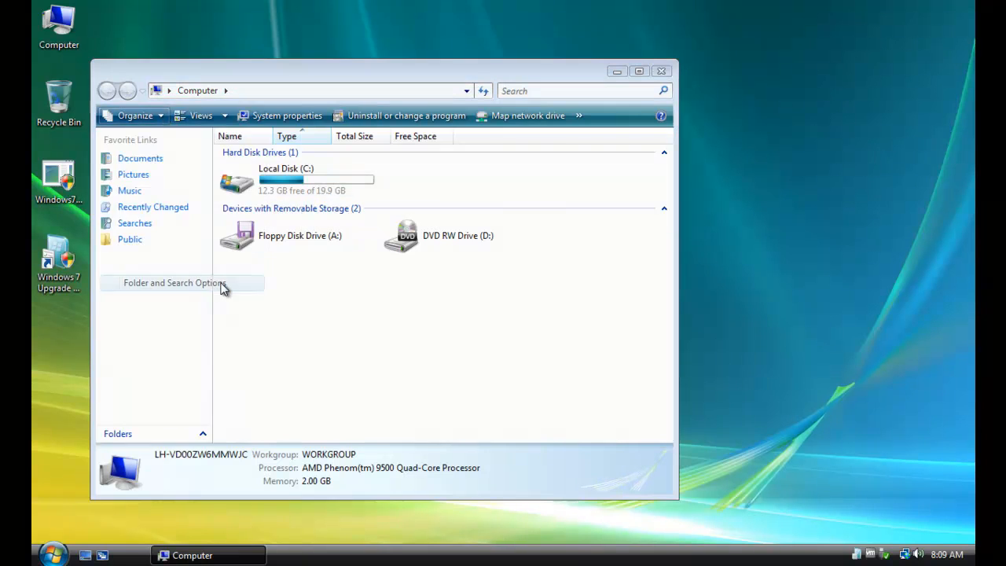
left_click(174, 282)
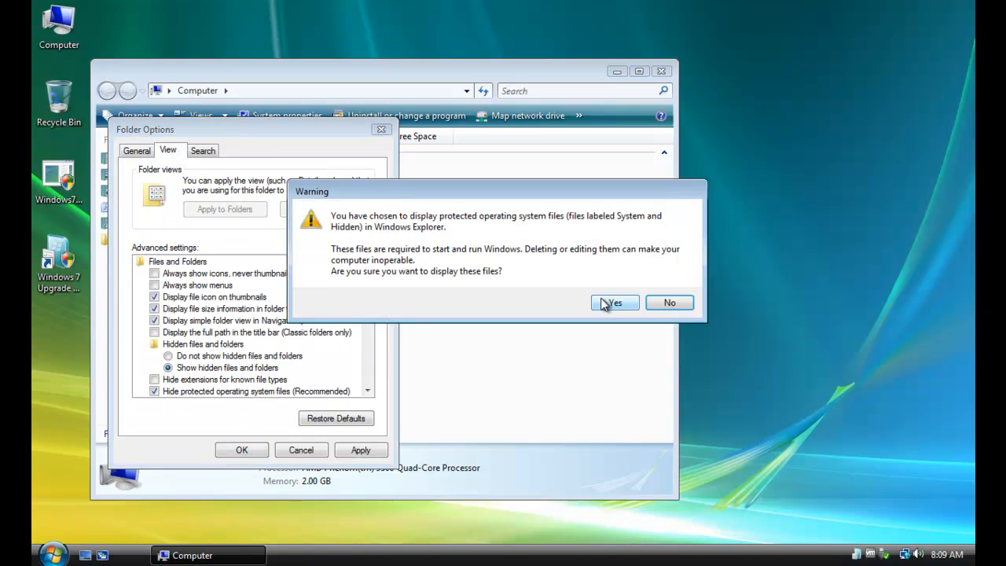
left_click(615, 302)
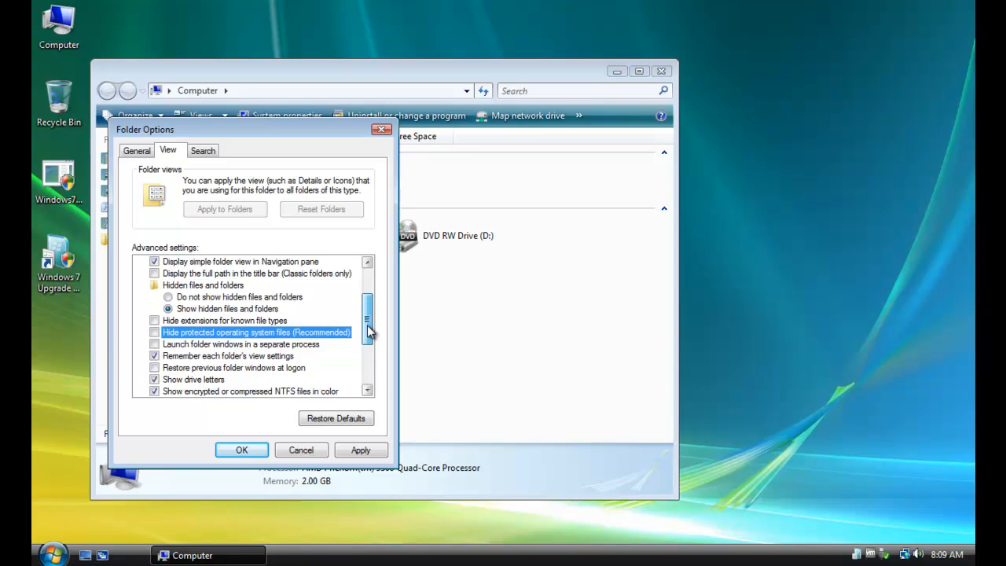
scroll("down", 3)
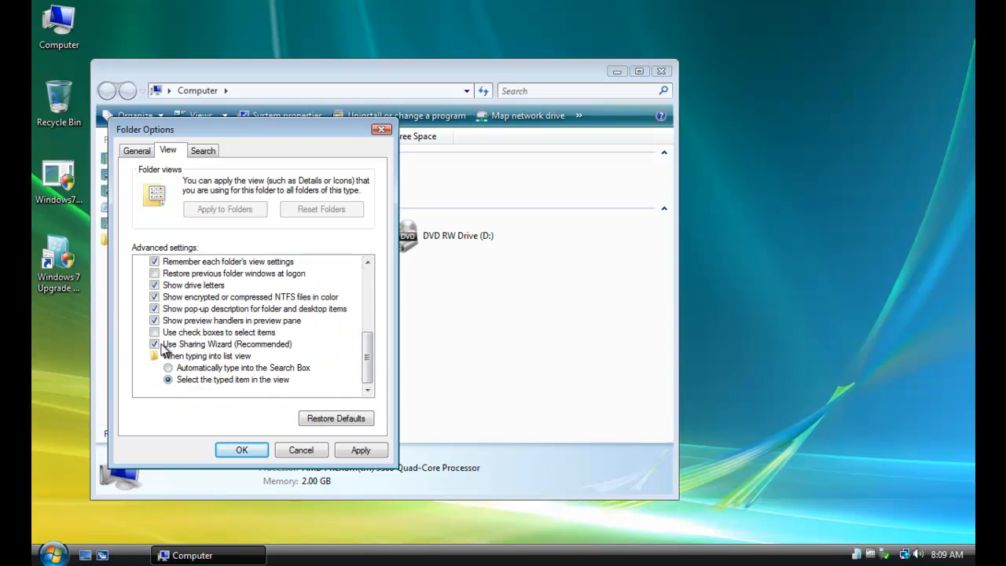
left_click(155, 344)
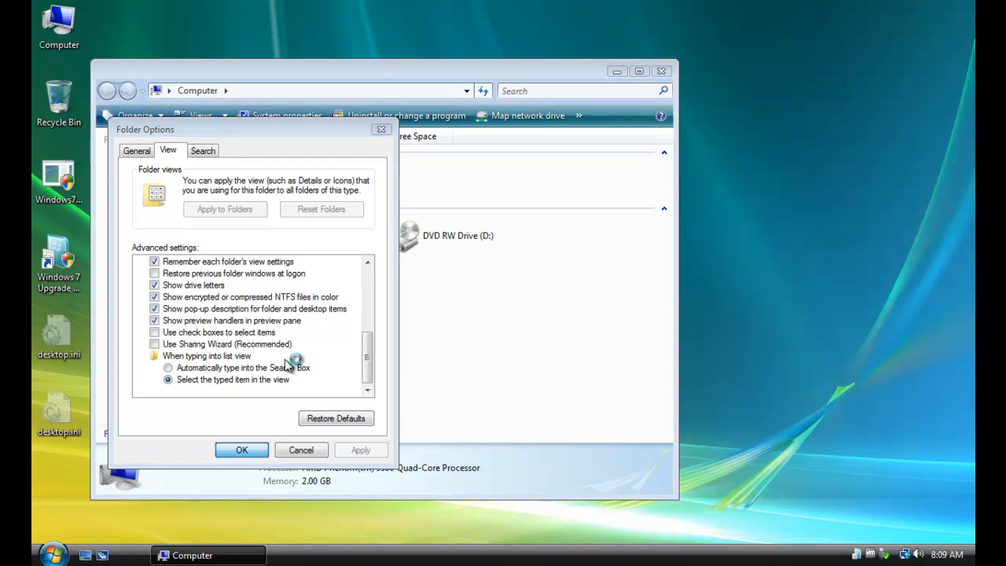
left_click(241, 449)
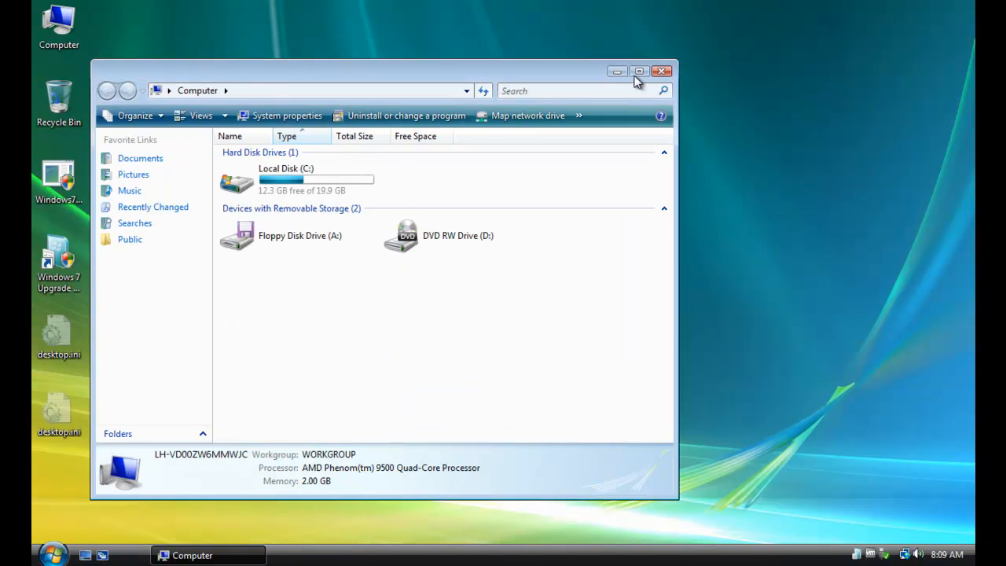
left_click(662, 70)
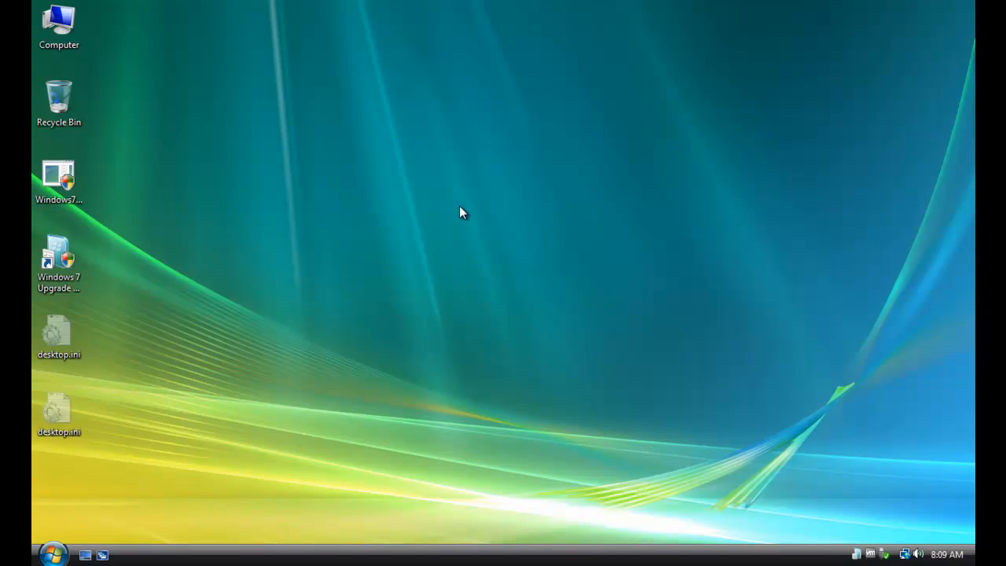
Launch Windows 7 Upgrade Advisor from its desktop shortcut and run the compatibility check.
left_click(58, 177)
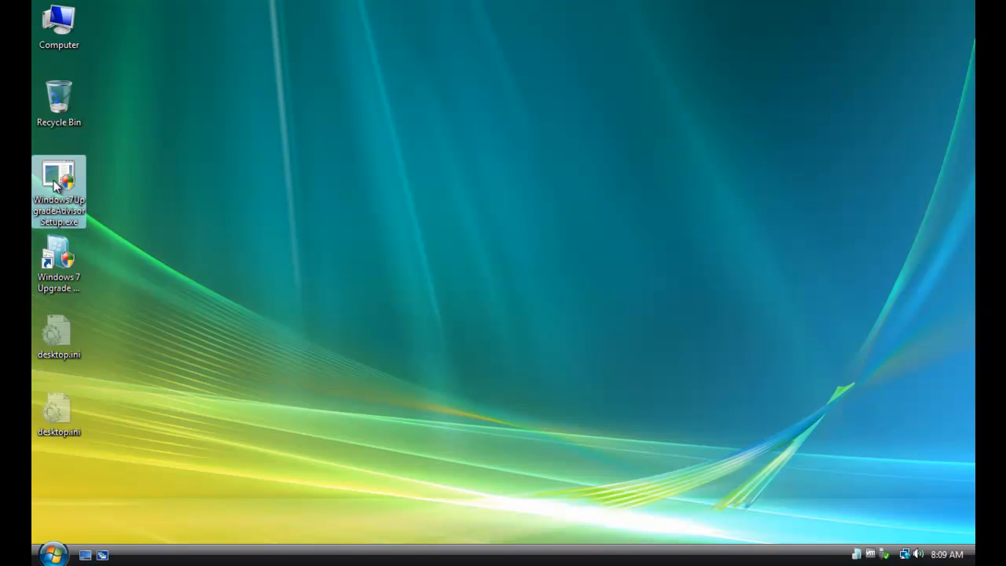
mouse_move(77, 233)
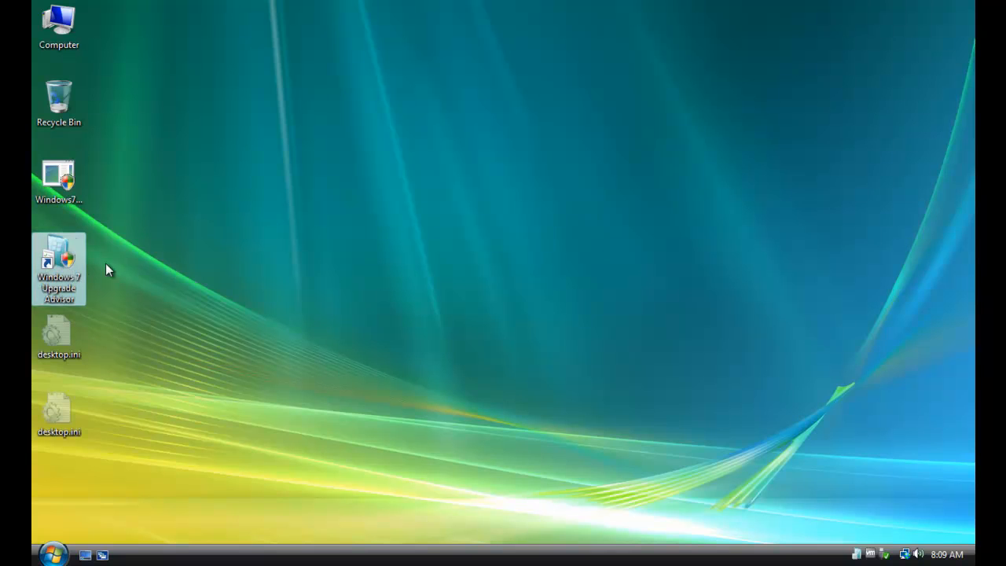
mouse_move(106, 283)
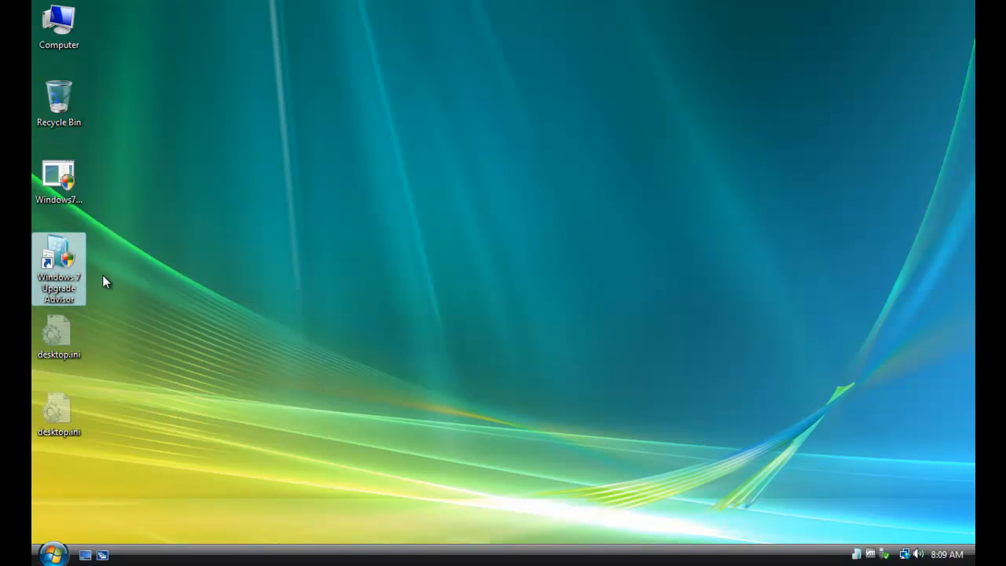
mouse_move(66, 264)
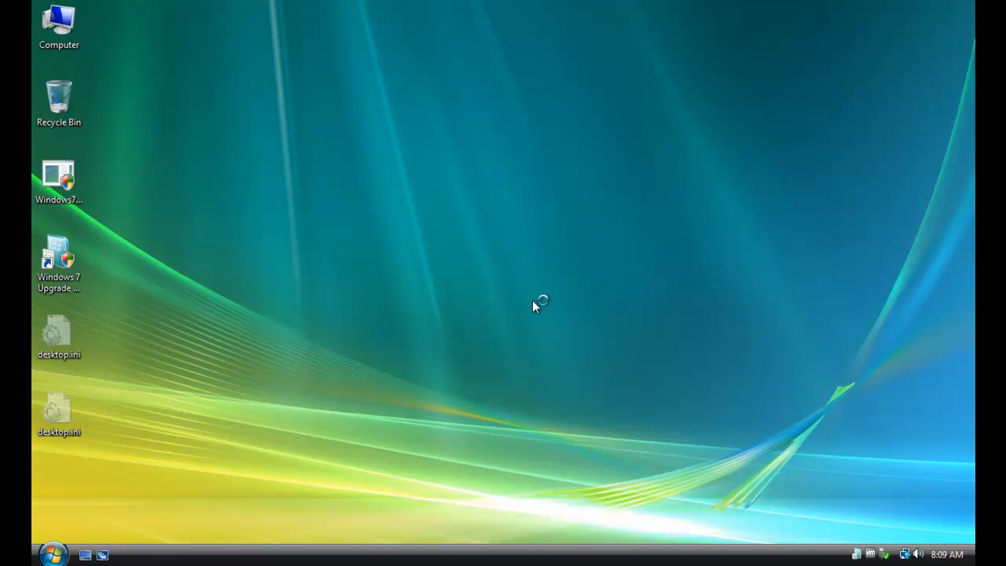
double_click(56, 254)
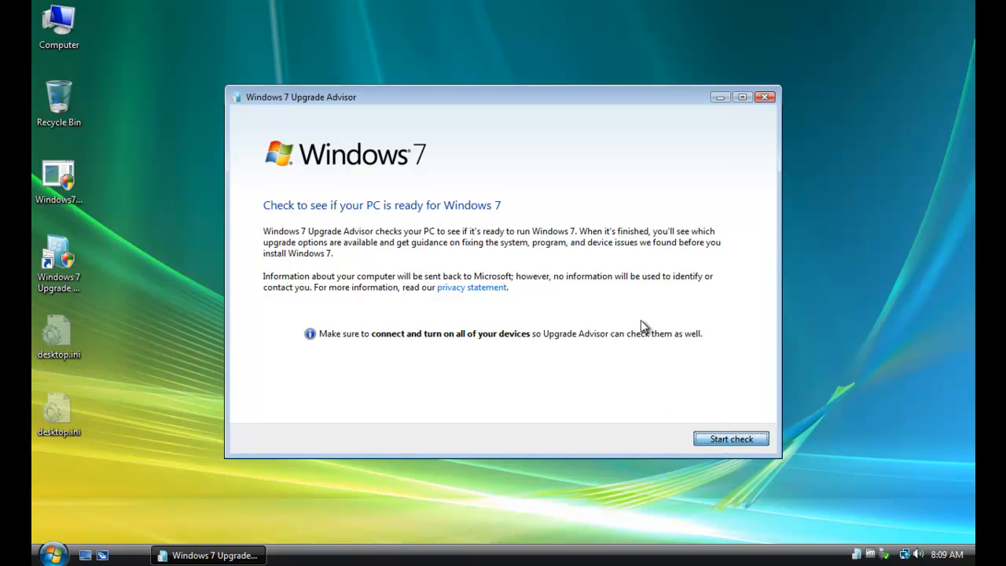
left_click(731, 438)
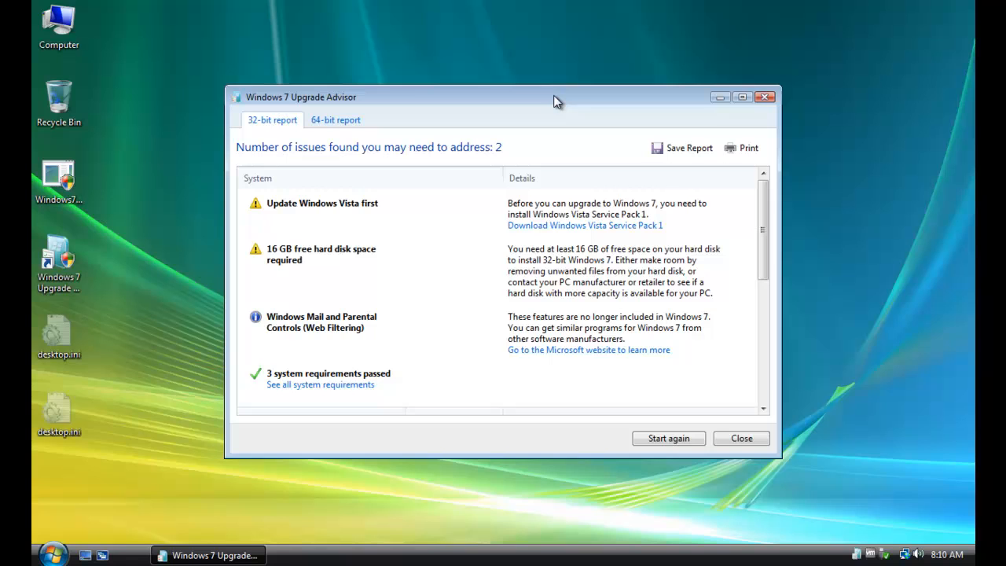
mouse_move(604, 248)
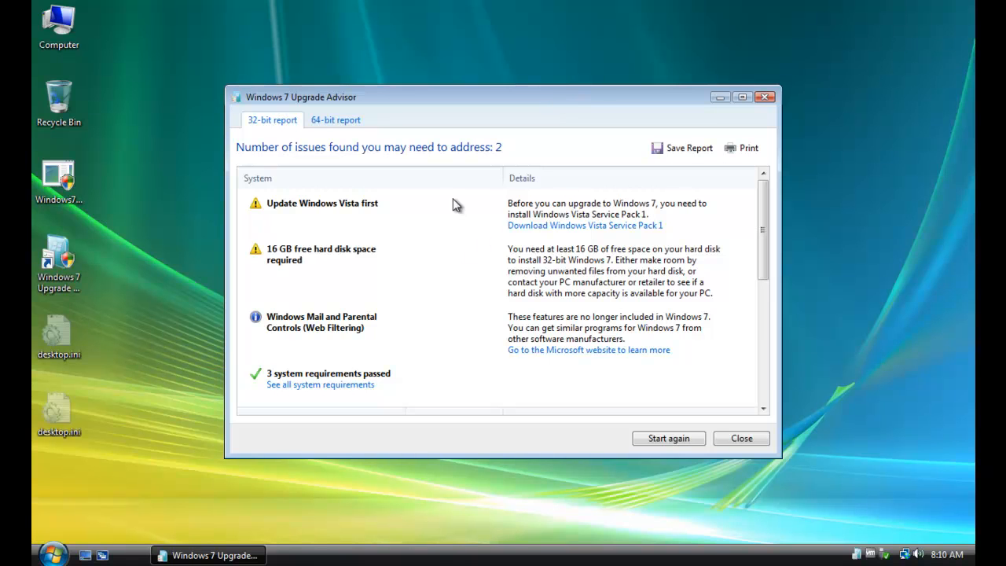
mouse_move(543, 213)
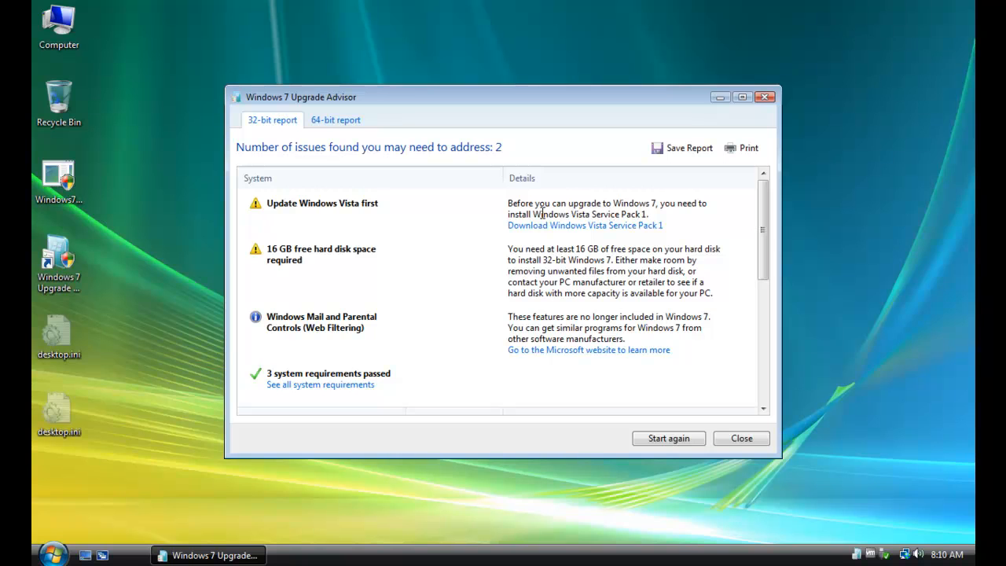
mouse_move(638, 227)
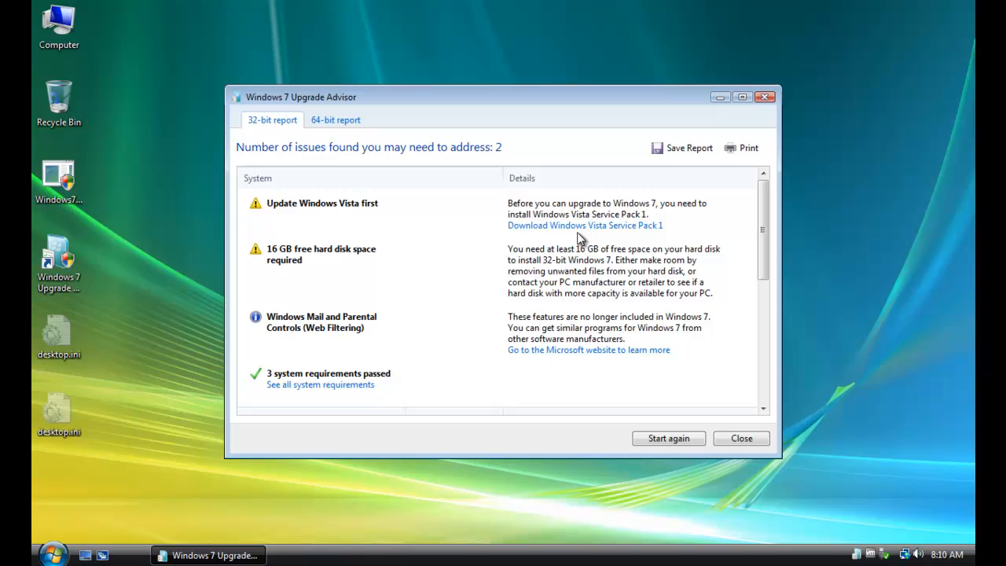
mouse_move(591, 227)
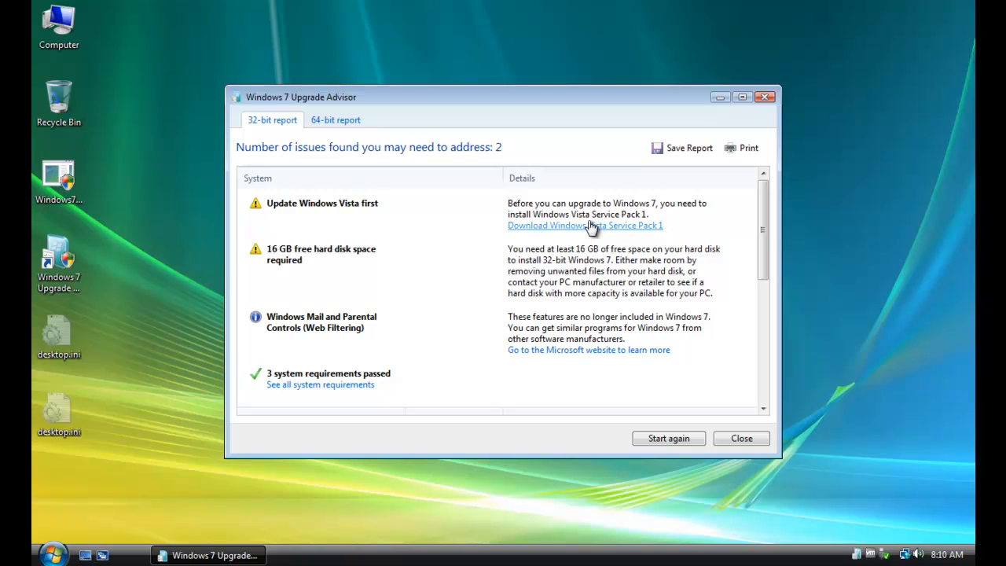
mouse_move(601, 231)
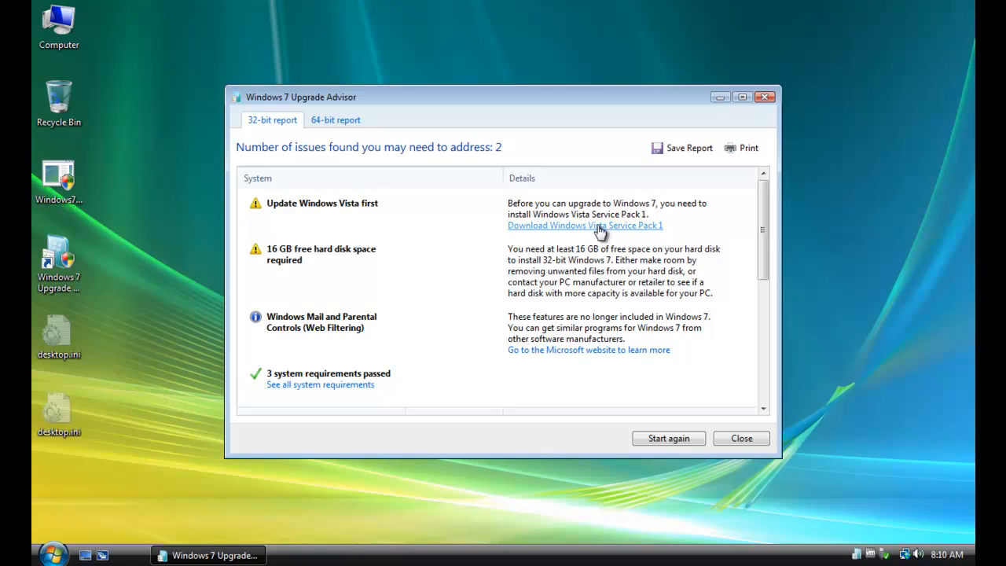
mouse_move(353, 247)
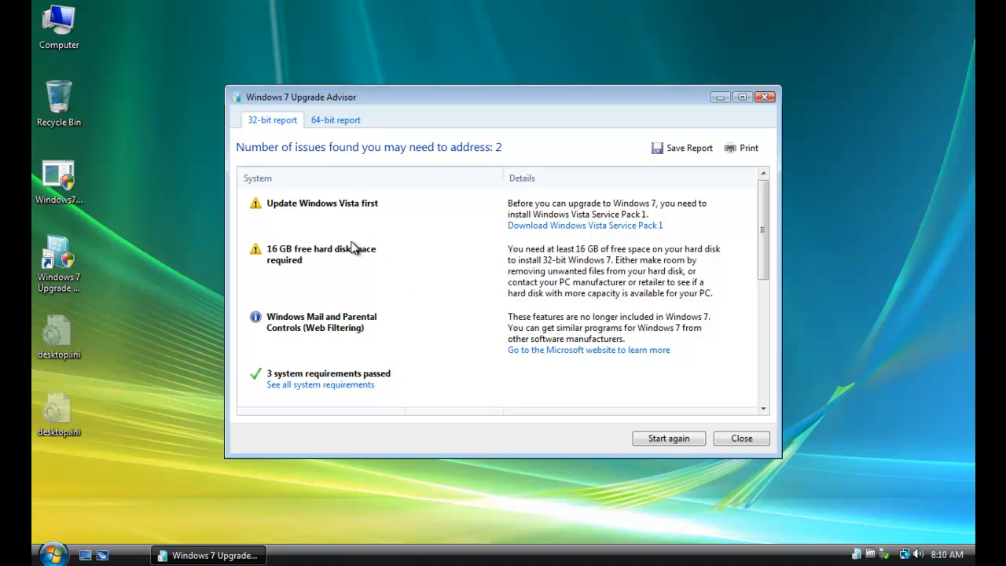
mouse_move(542, 282)
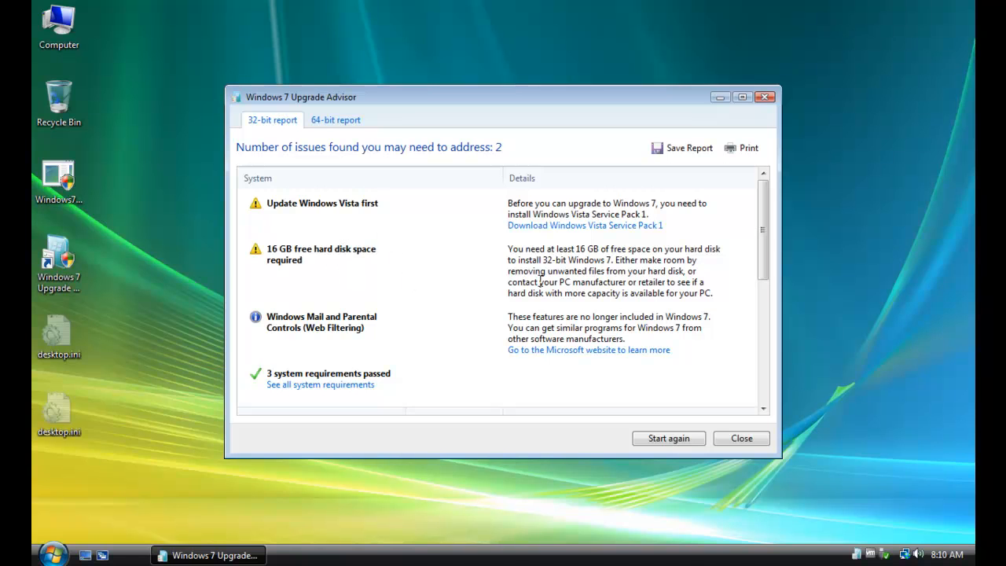
mouse_move(35, 7)
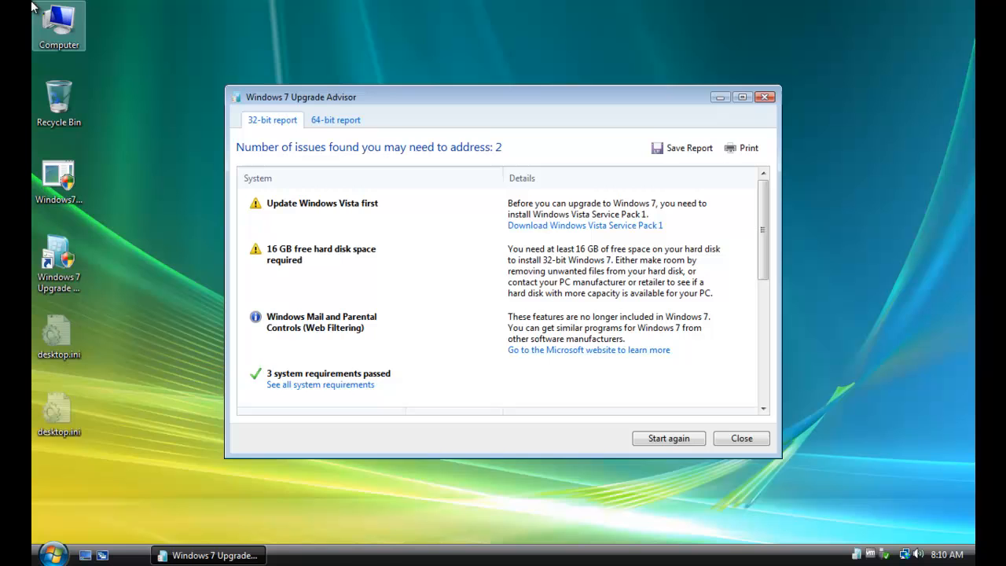
double_click(59, 23)
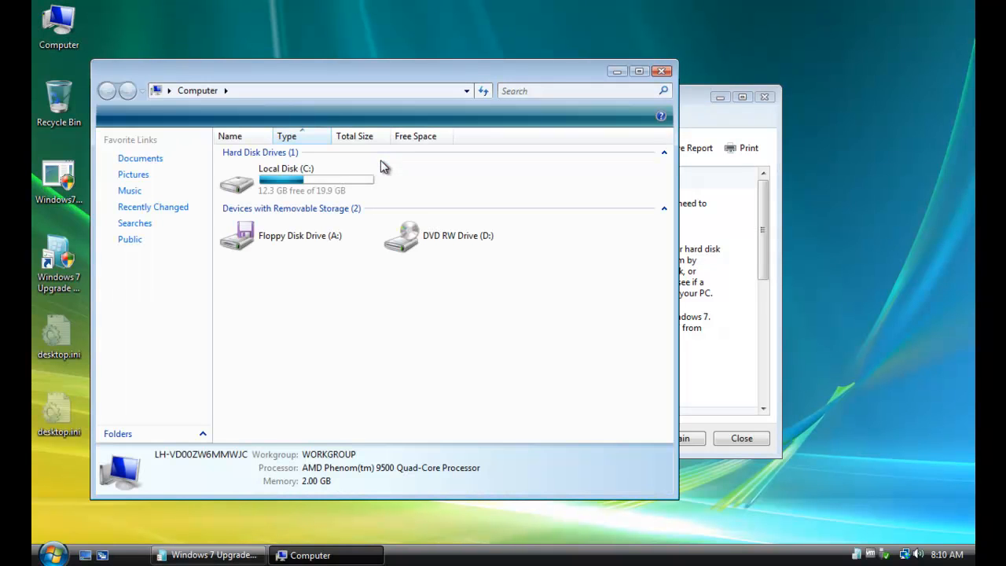
left_click(301, 179)
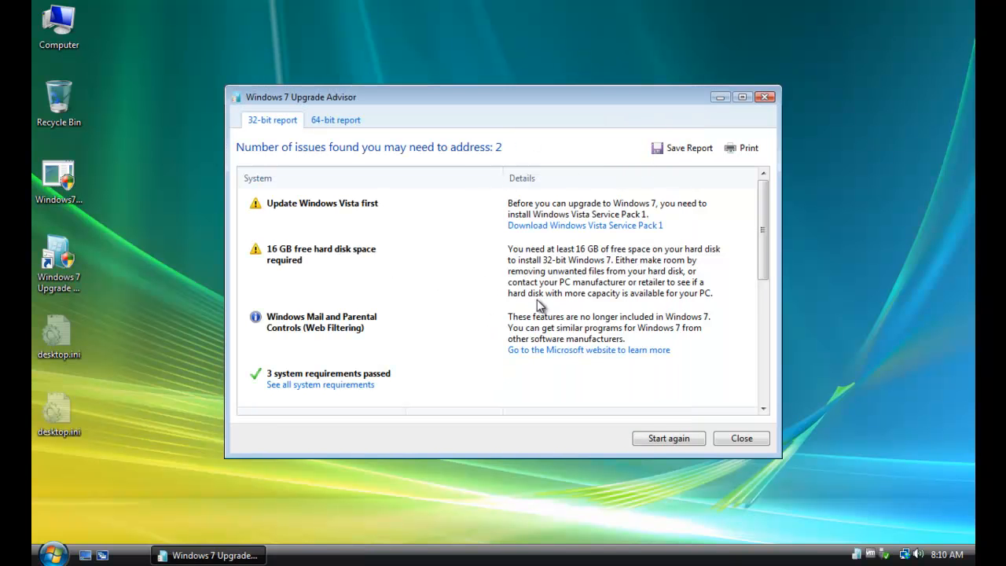
scroll("down", 3)
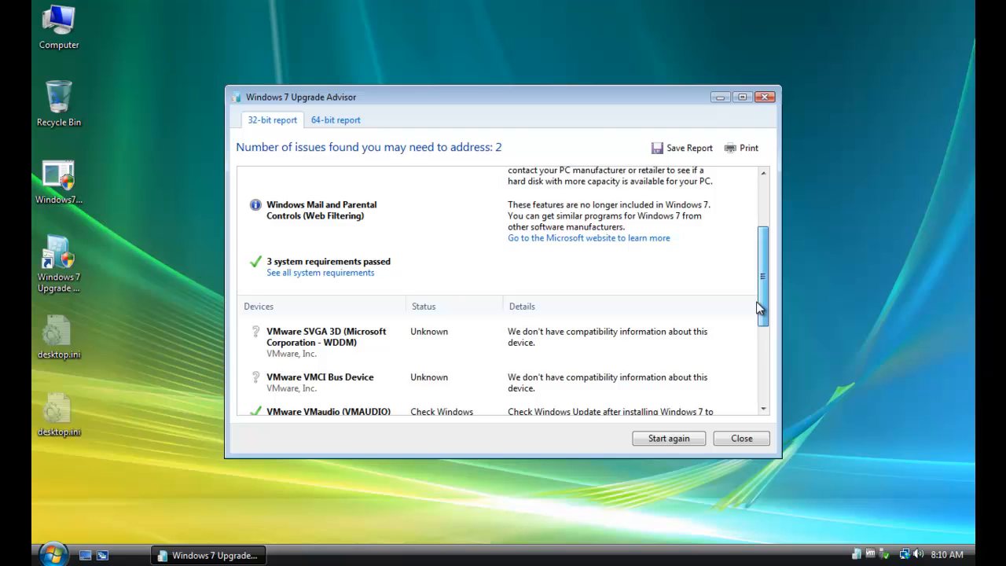
scroll("down", 3)
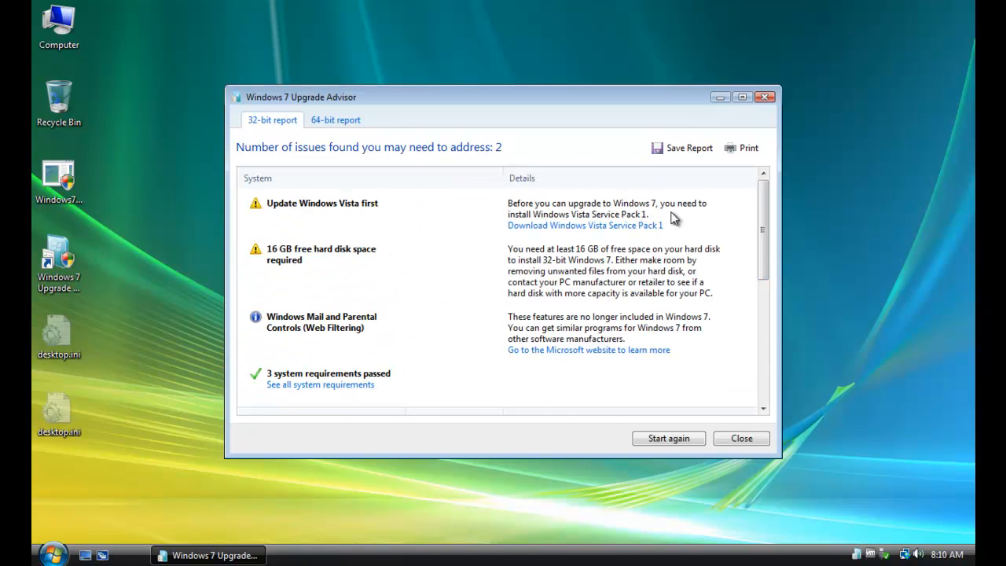
mouse_move(724, 277)
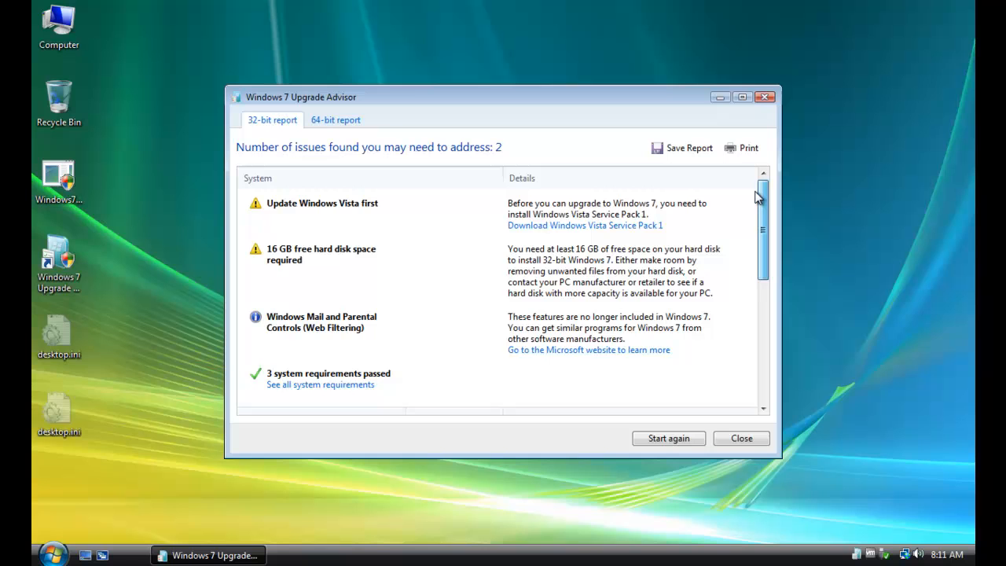
mouse_move(579, 213)
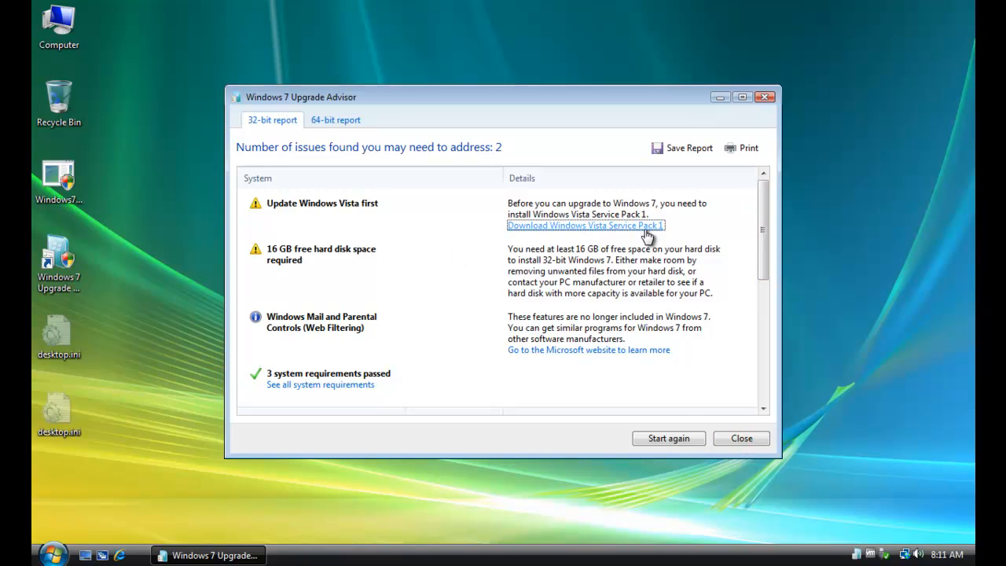
left_click(585, 226)
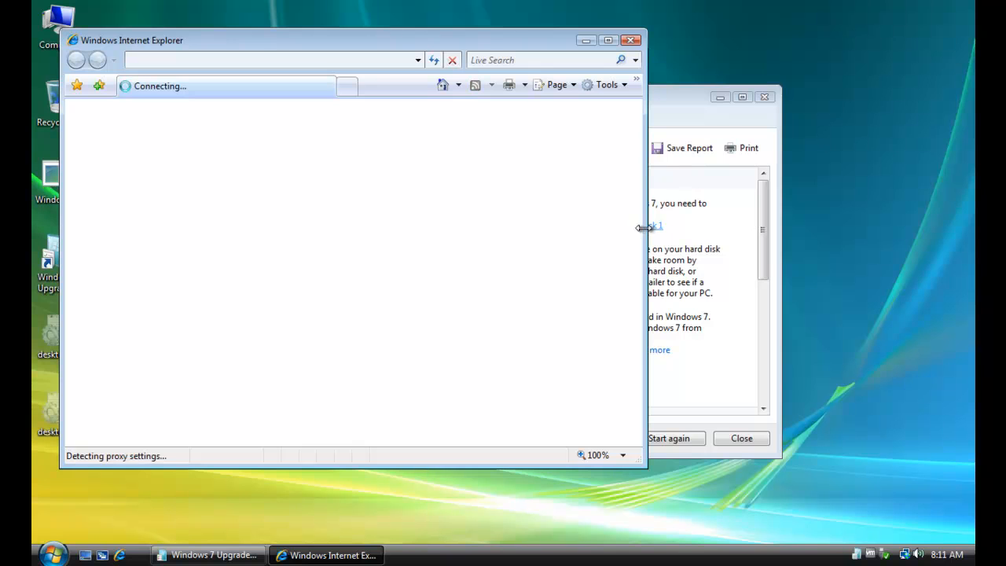
left_click(653, 226)
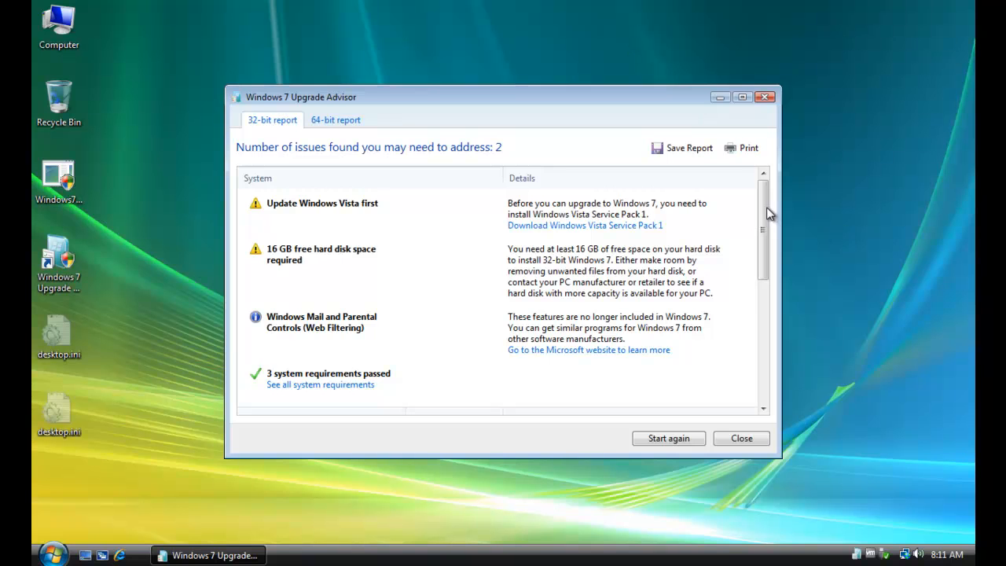
scroll("down", 3)
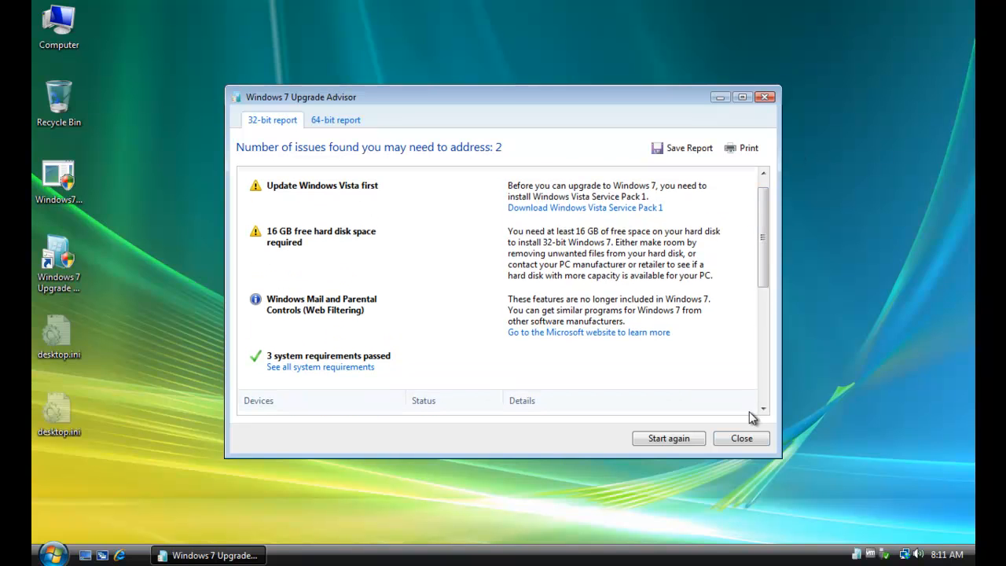
mouse_move(766, 263)
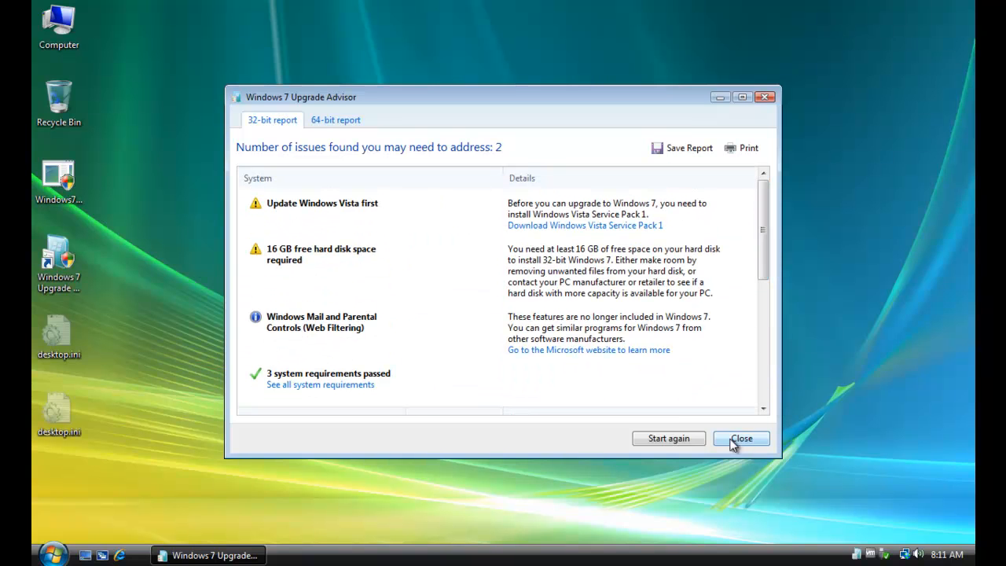
Close the Upgrade Advisor report and bring up the Start menu to reach the network share.
left_click(741, 438)
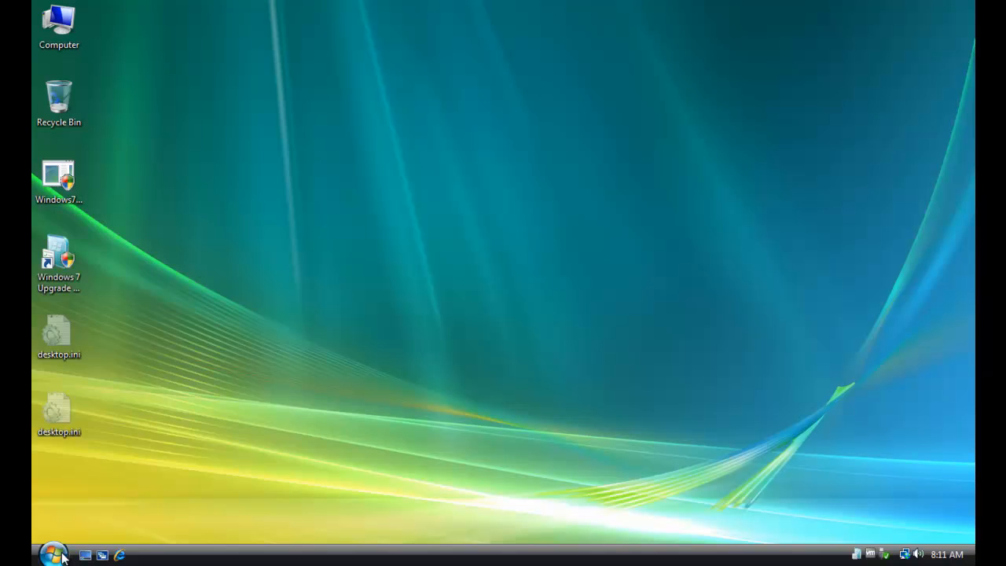
left_click(54, 548)
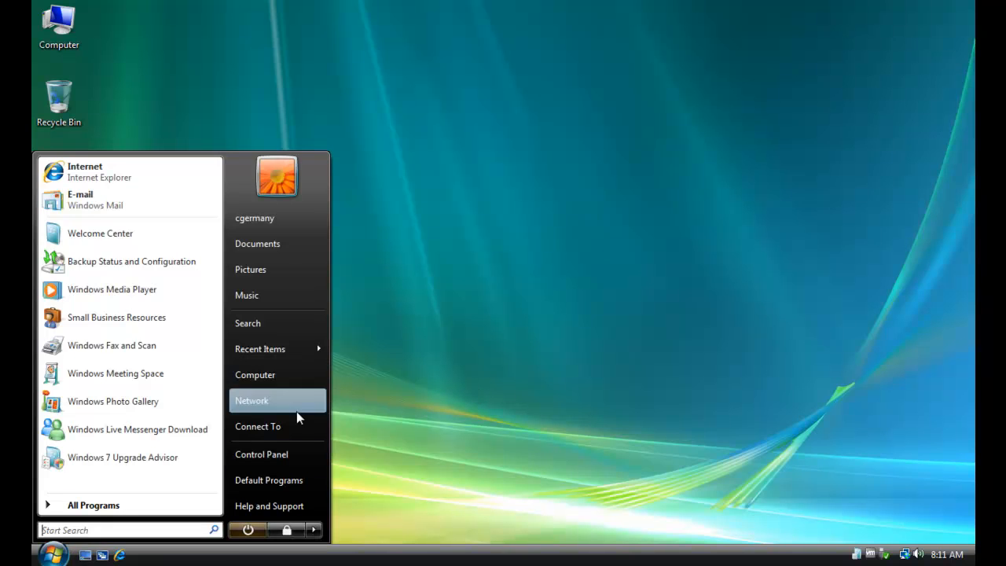
mouse_move(402, 410)
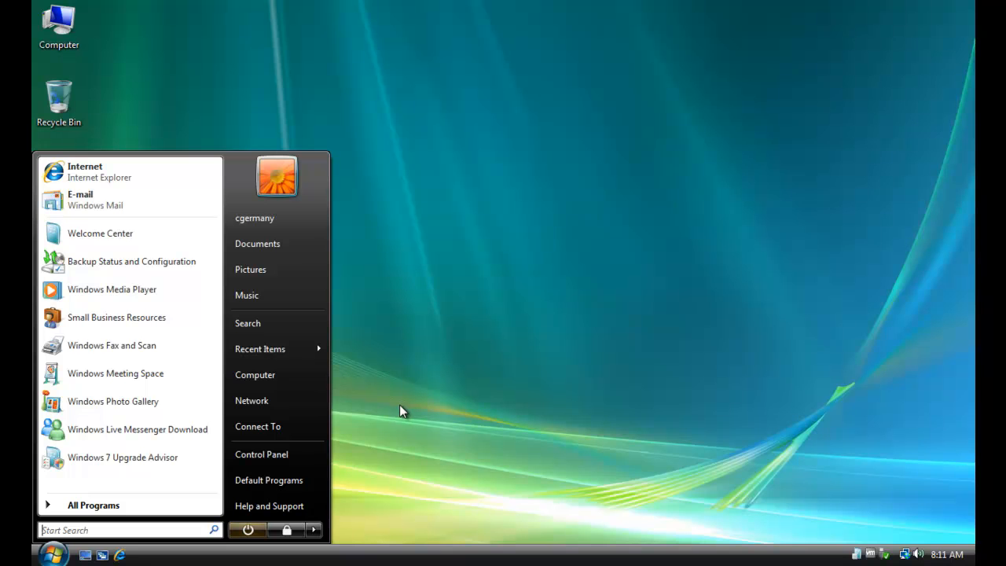
mouse_move(430, 410)
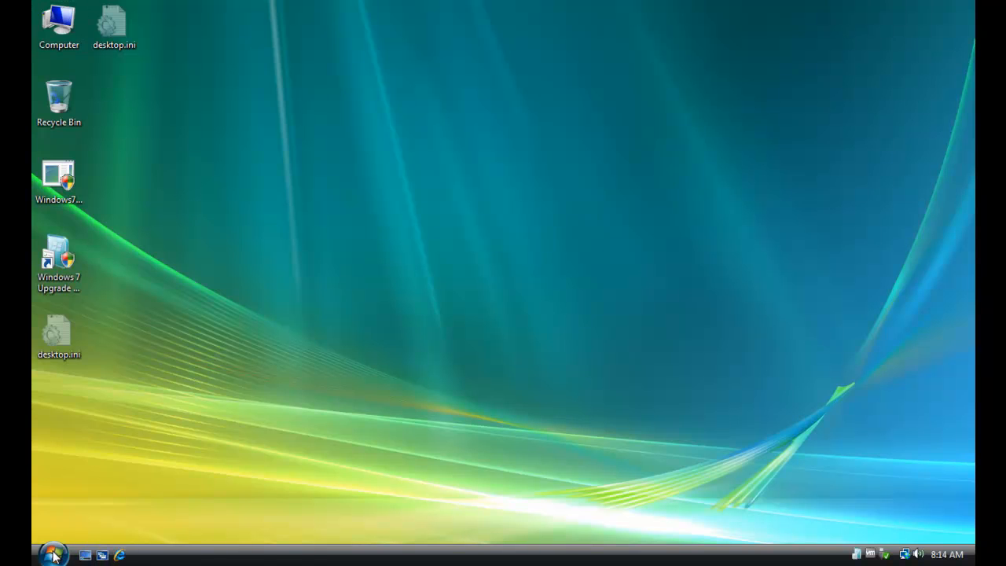
left_click(53, 549)
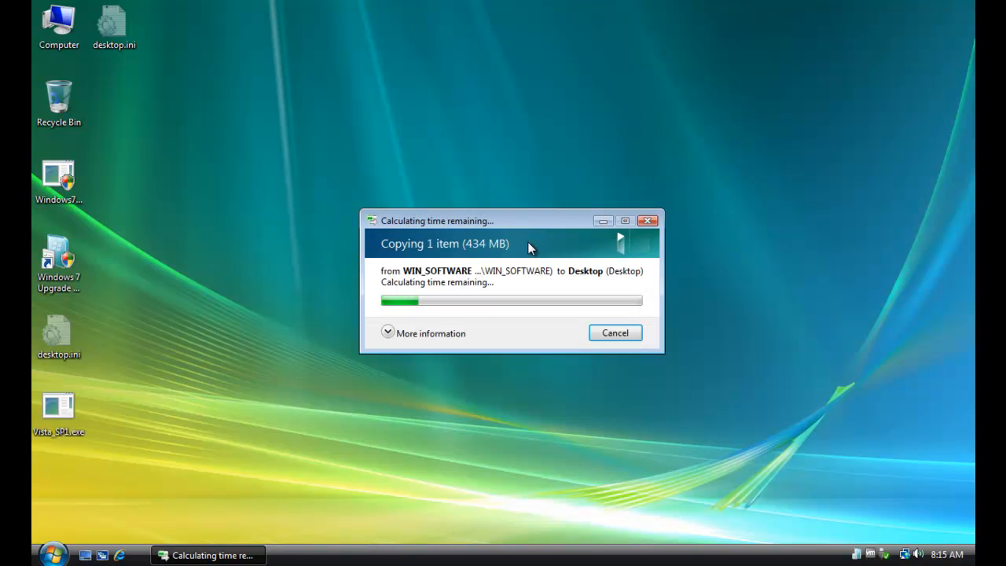
mouse_move(535, 196)
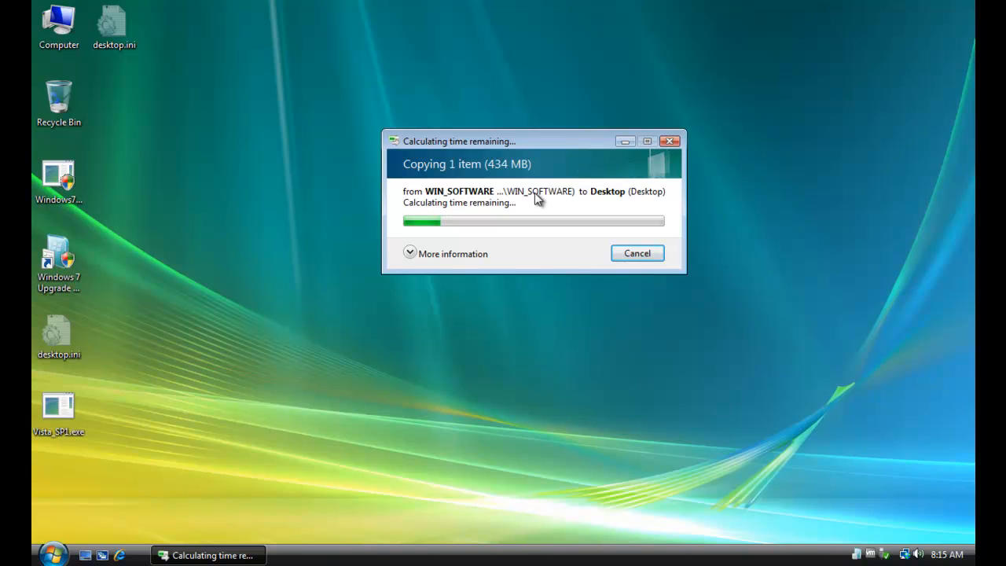
mouse_move(547, 195)
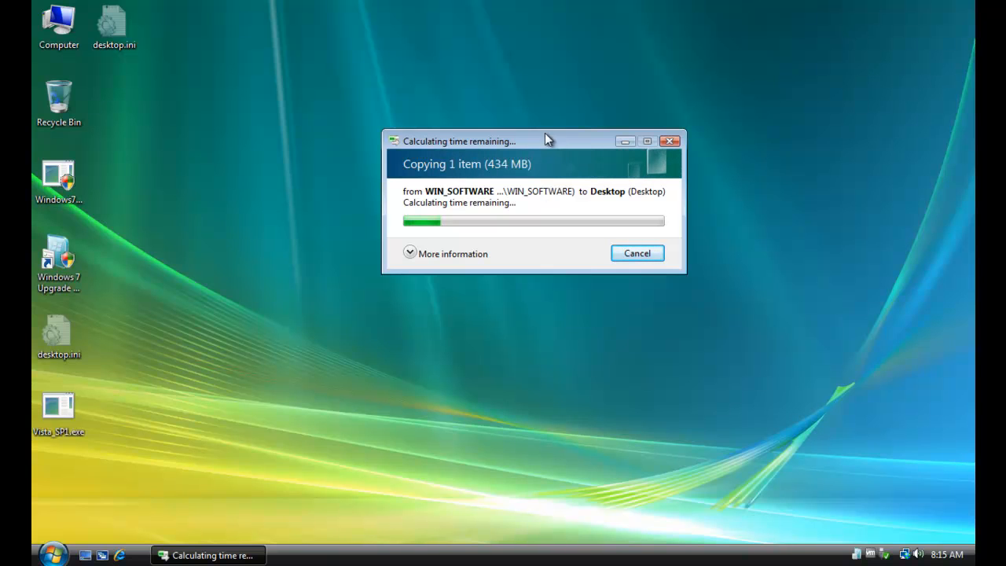
Copy the 434 MB Vista_SP1.exe from WIN_SOFTWARE onto the desktop.
left_click_drag(547, 141, 558, 132)
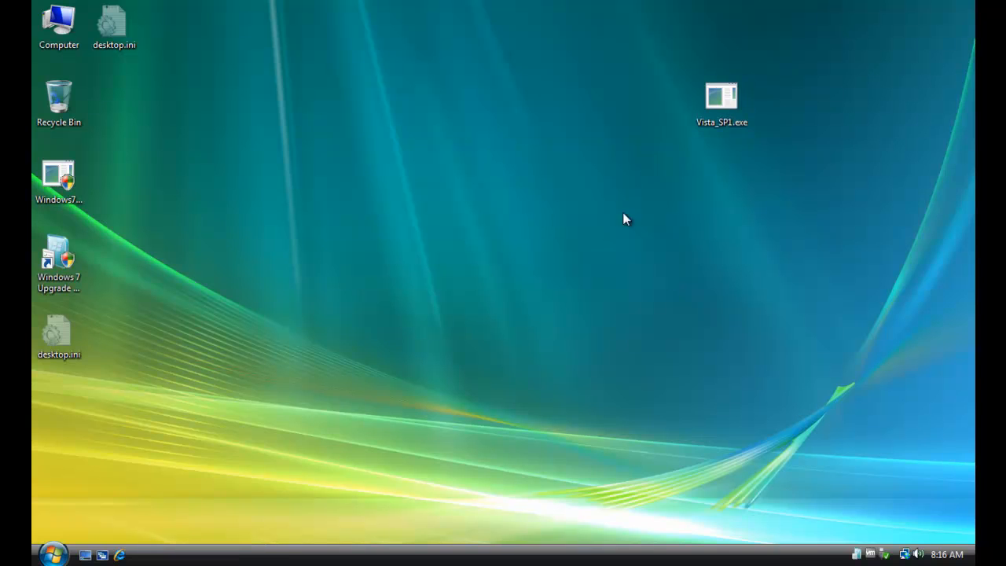
Place Vista_SP1.exe beside the desktop icons, allow it through UAC, and pass the welcome page.
left_click_drag(722, 96, 126, 114)
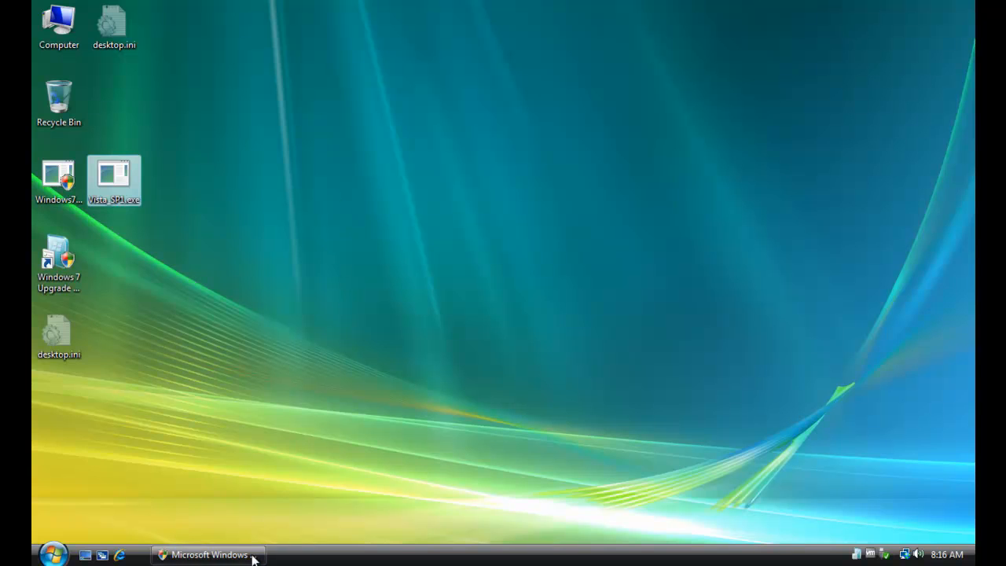
left_click(208, 554)
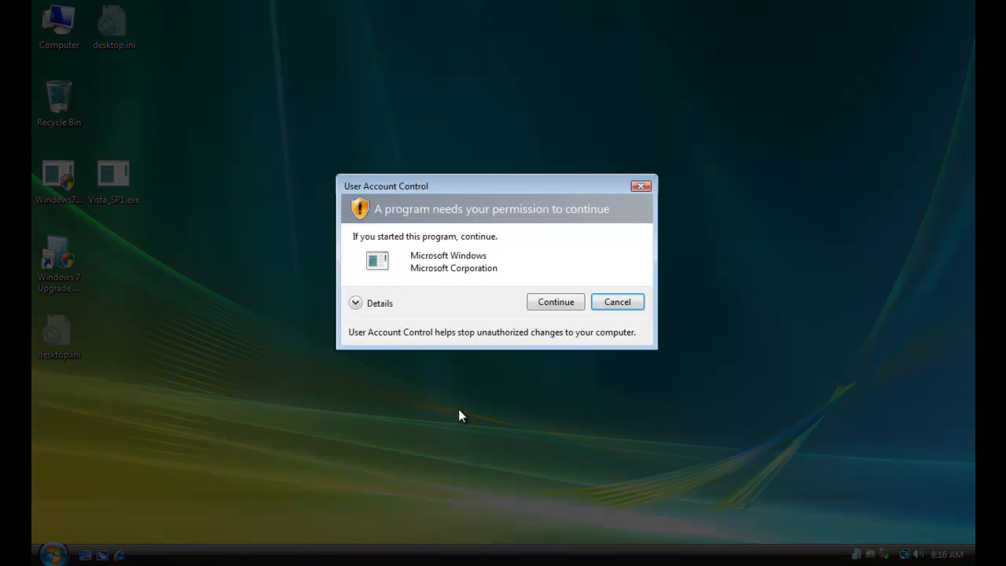
left_click(555, 301)
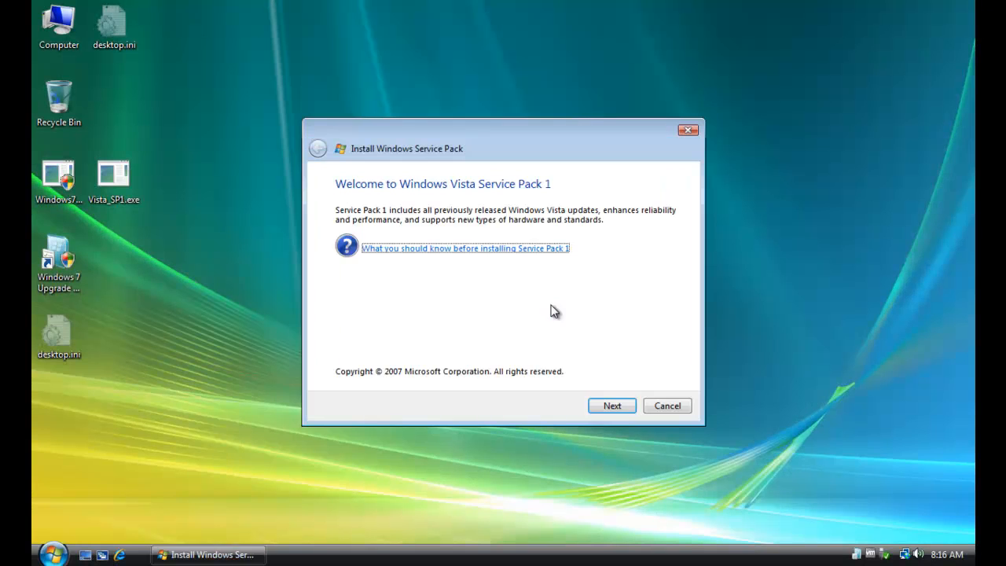
left_click(611, 405)
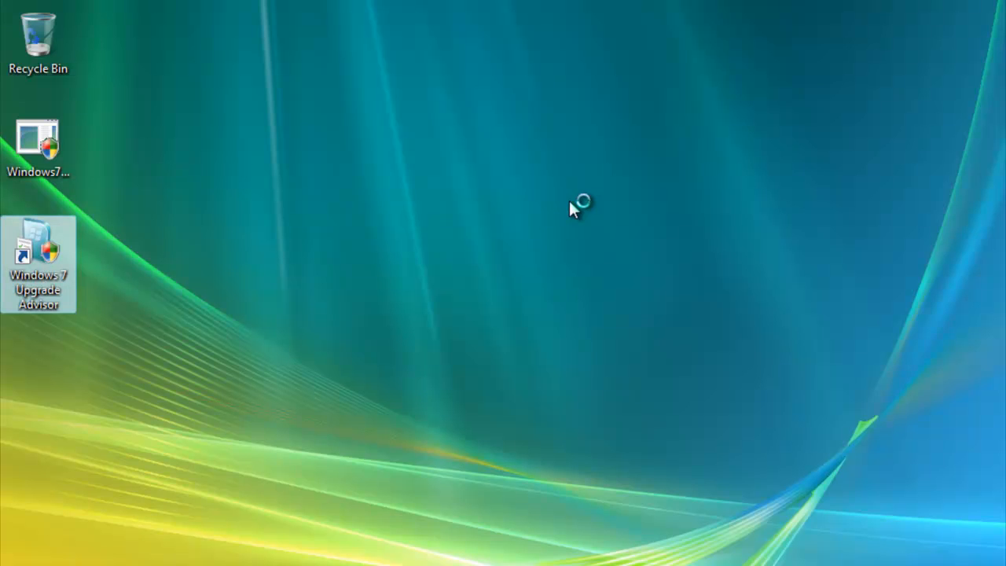
Relaunch Windows 7 Upgrade Advisor, approve the UAC prompt, and start a new compatibility check.
double_click(38, 252)
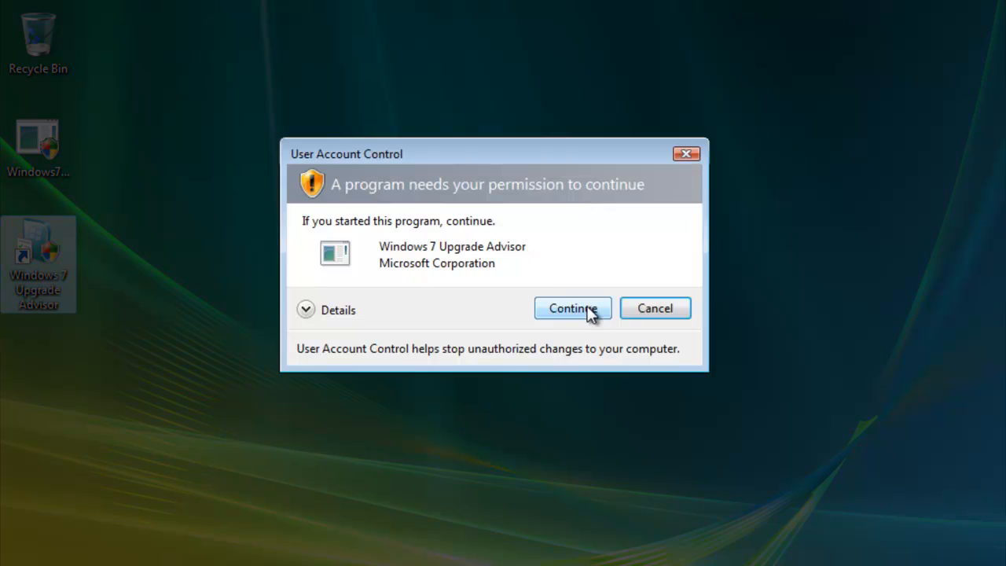
left_click(572, 308)
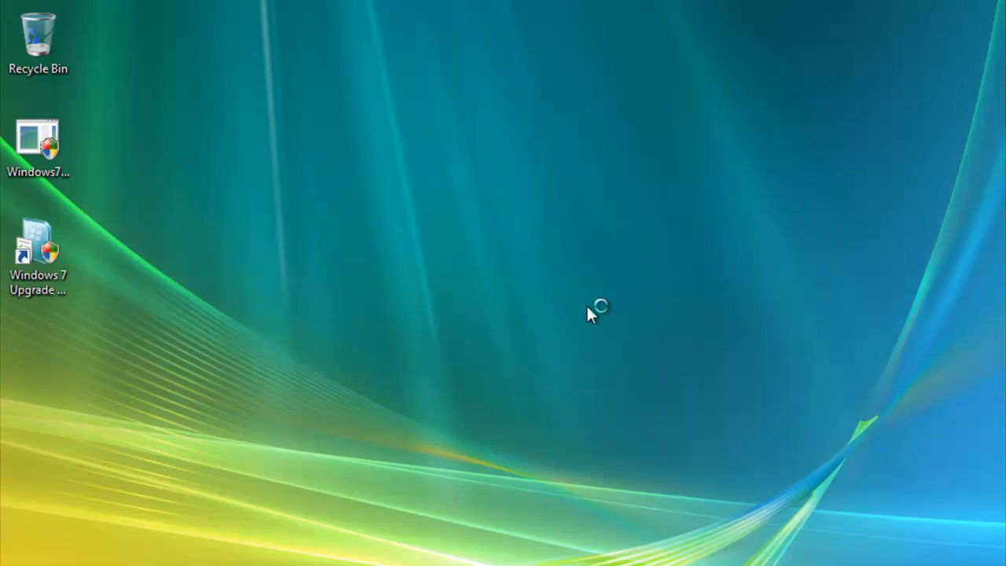
double_click(37, 250)
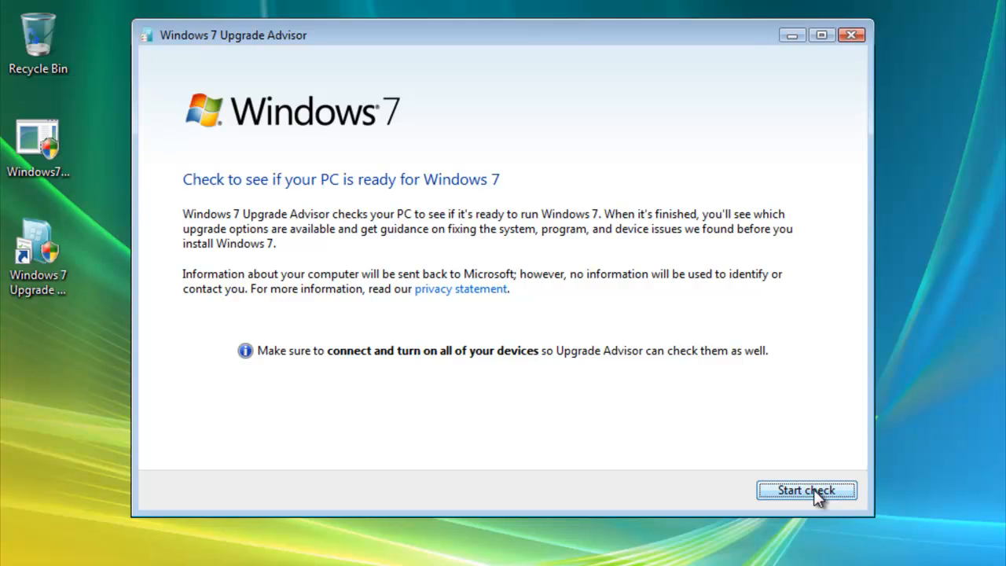
left_click(805, 490)
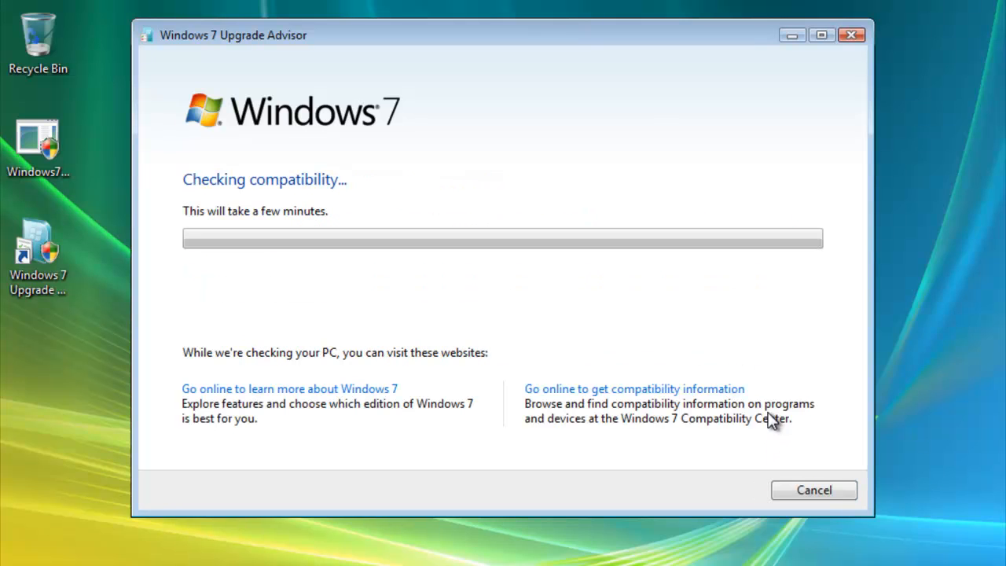
mouse_move(741, 330)
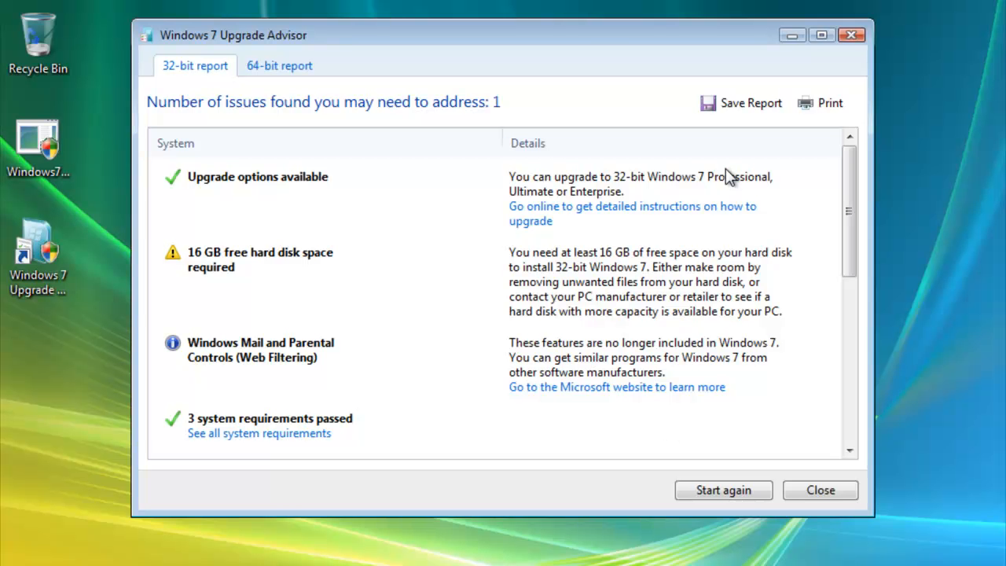
mouse_move(652, 197)
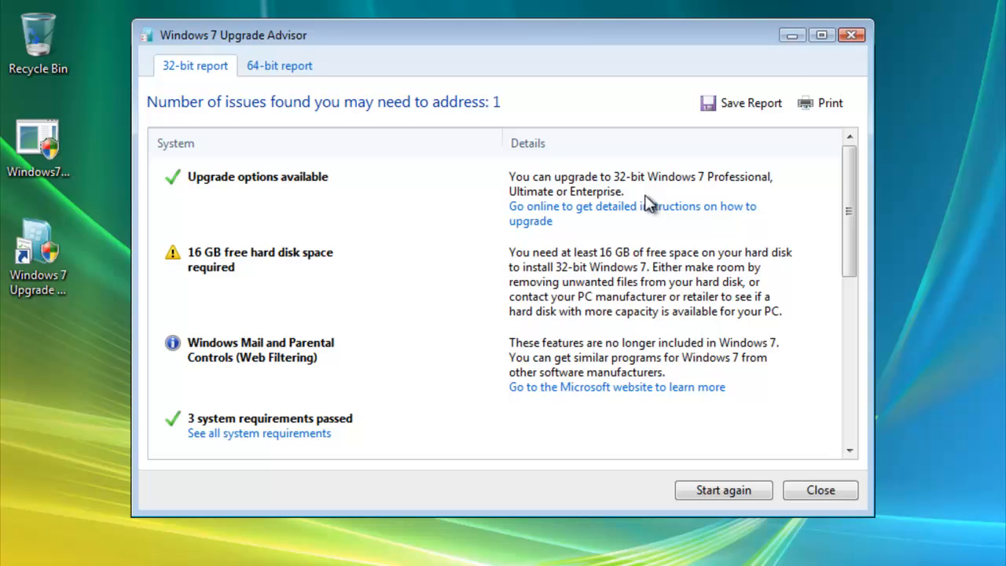
mouse_move(328, 332)
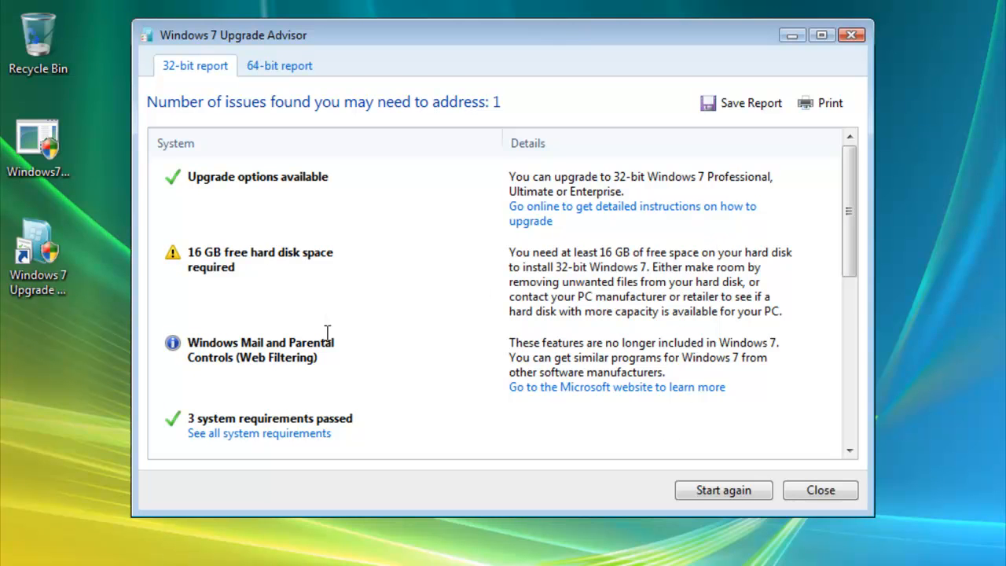
mouse_move(849, 228)
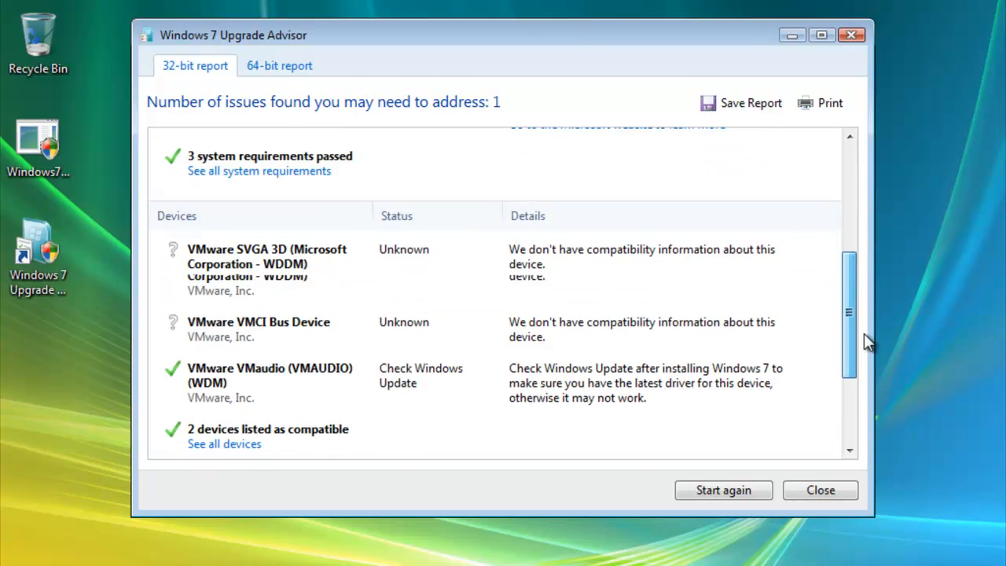
Scroll through the 32-bit report's System, Devices and Programs sections, noting the single remaining issue.
scroll("down", 3)
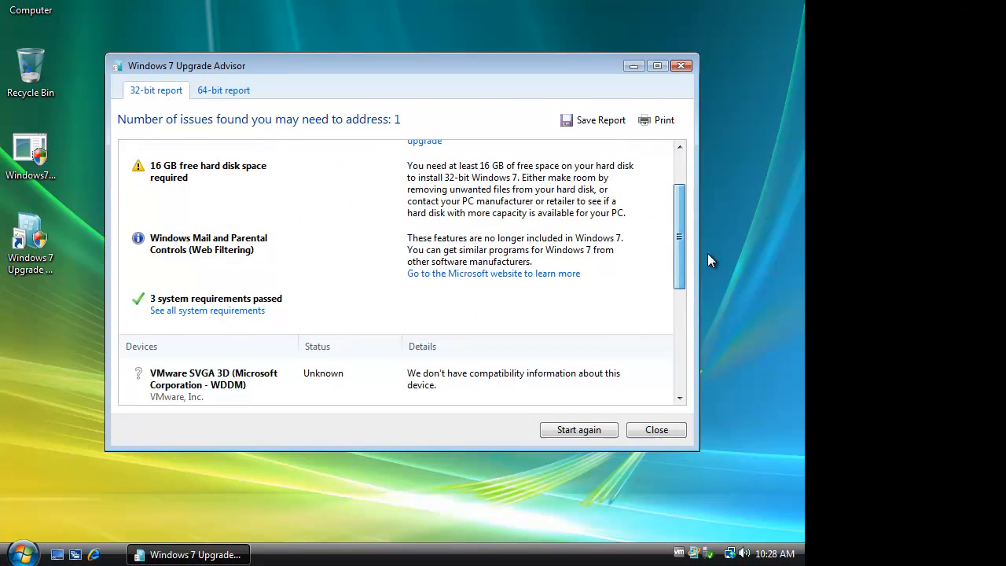
scroll("down", 3)
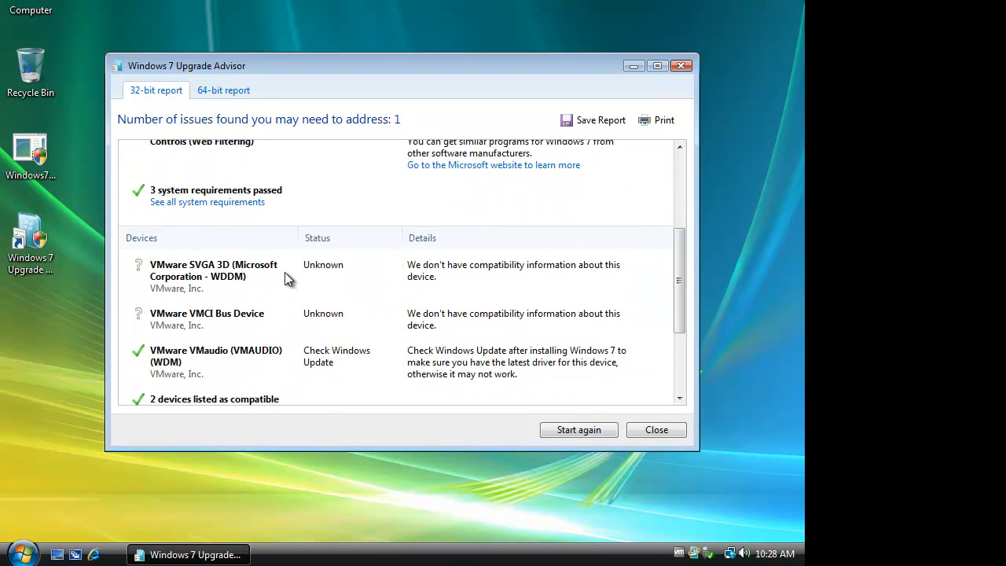
mouse_move(400, 300)
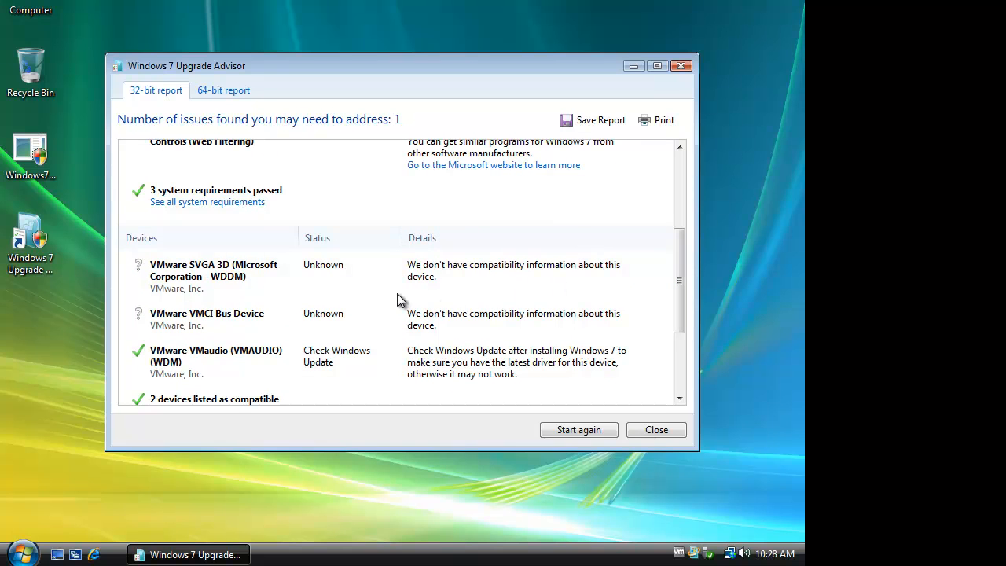
mouse_move(684, 242)
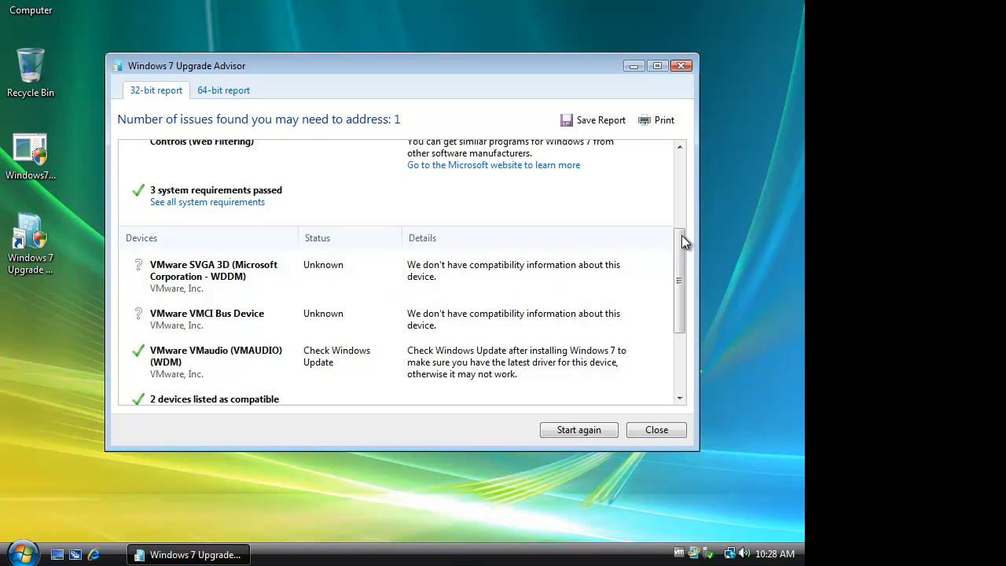
scroll("down", 3)
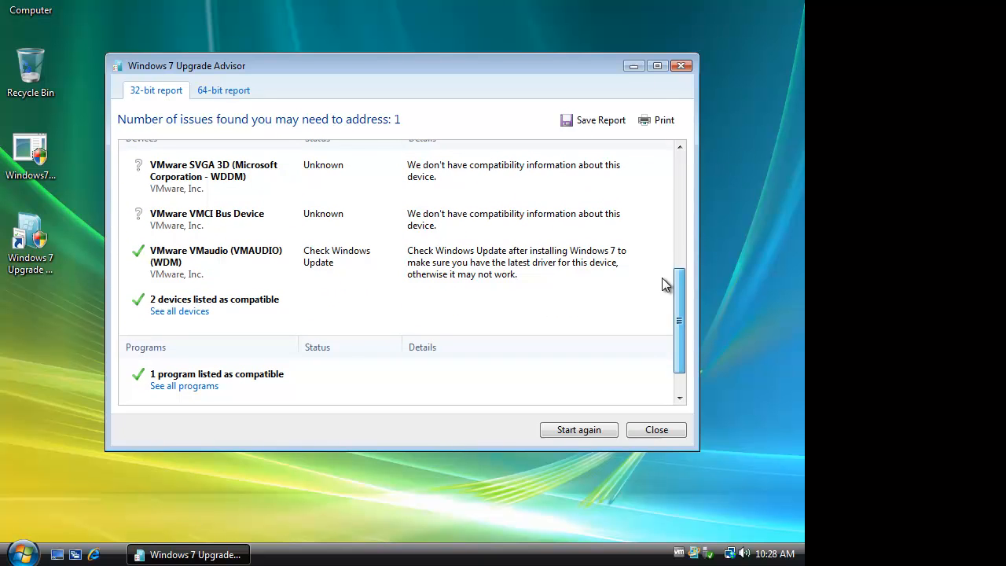
scroll("down", 3)
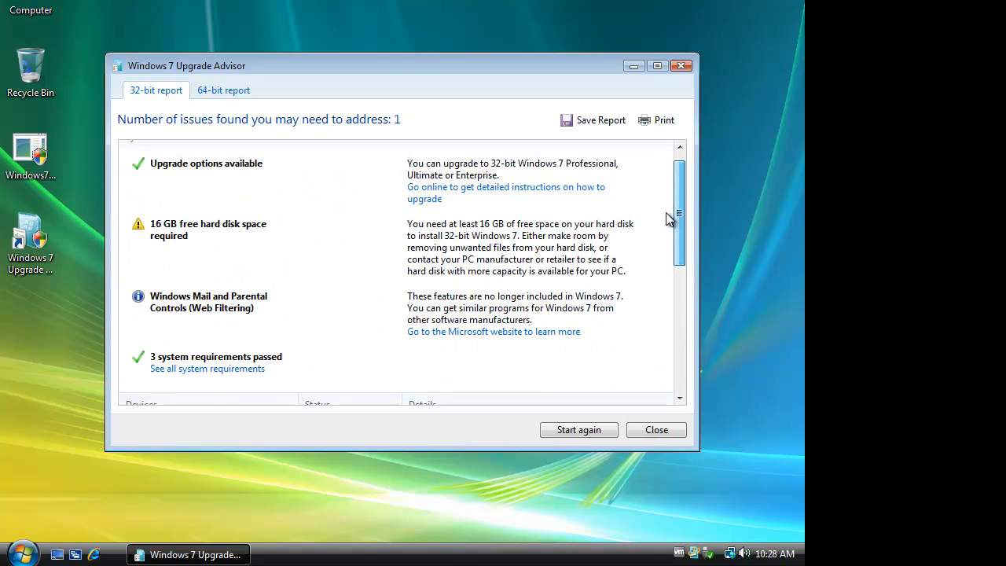
scroll("down", 3)
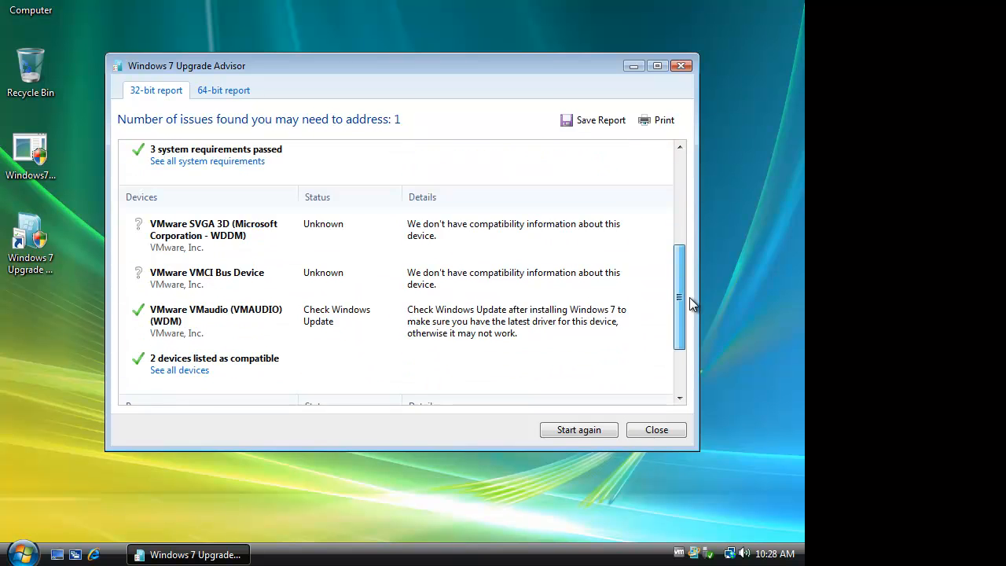